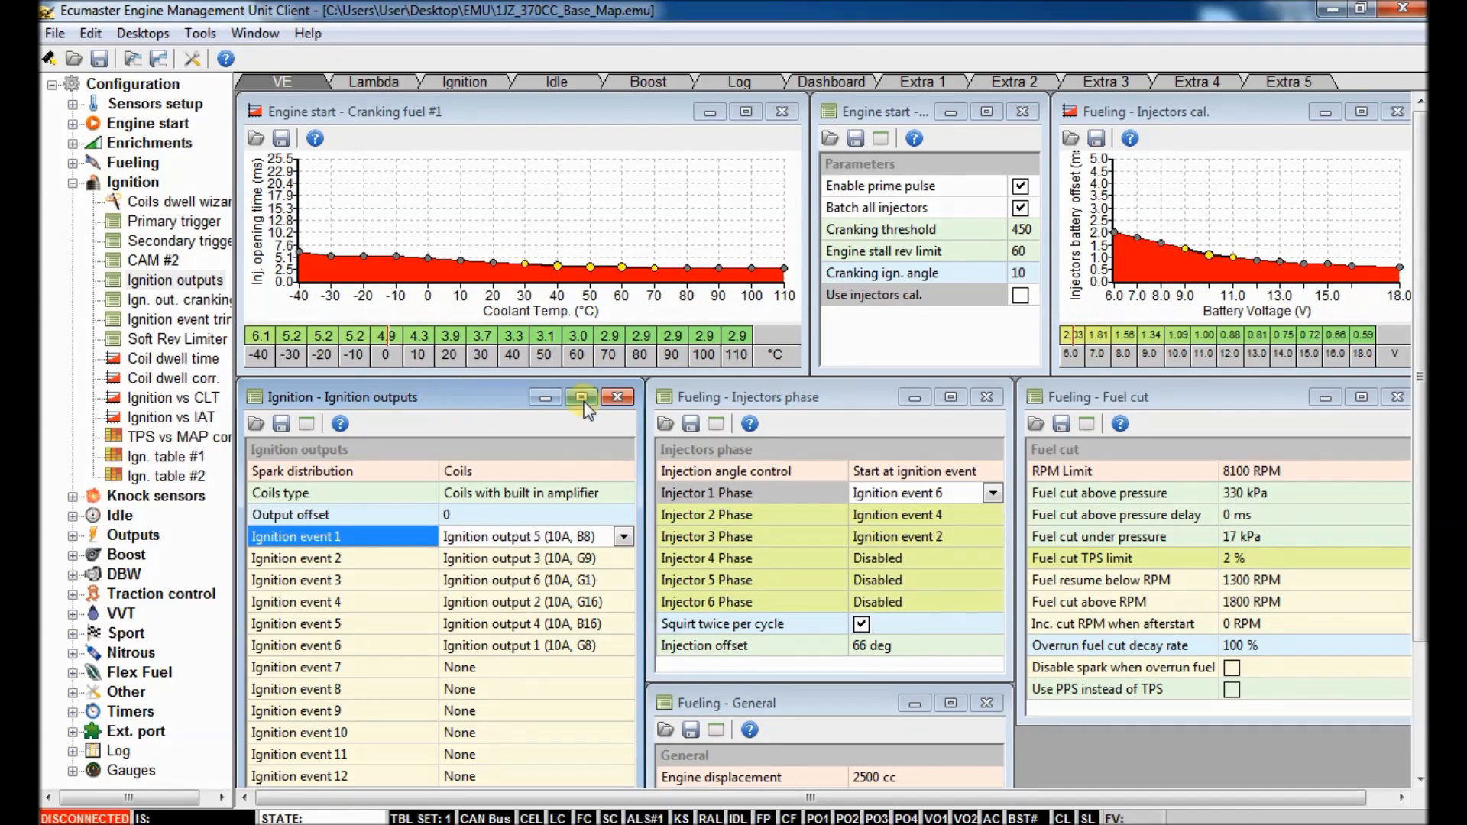
mouse_move(604, 127)
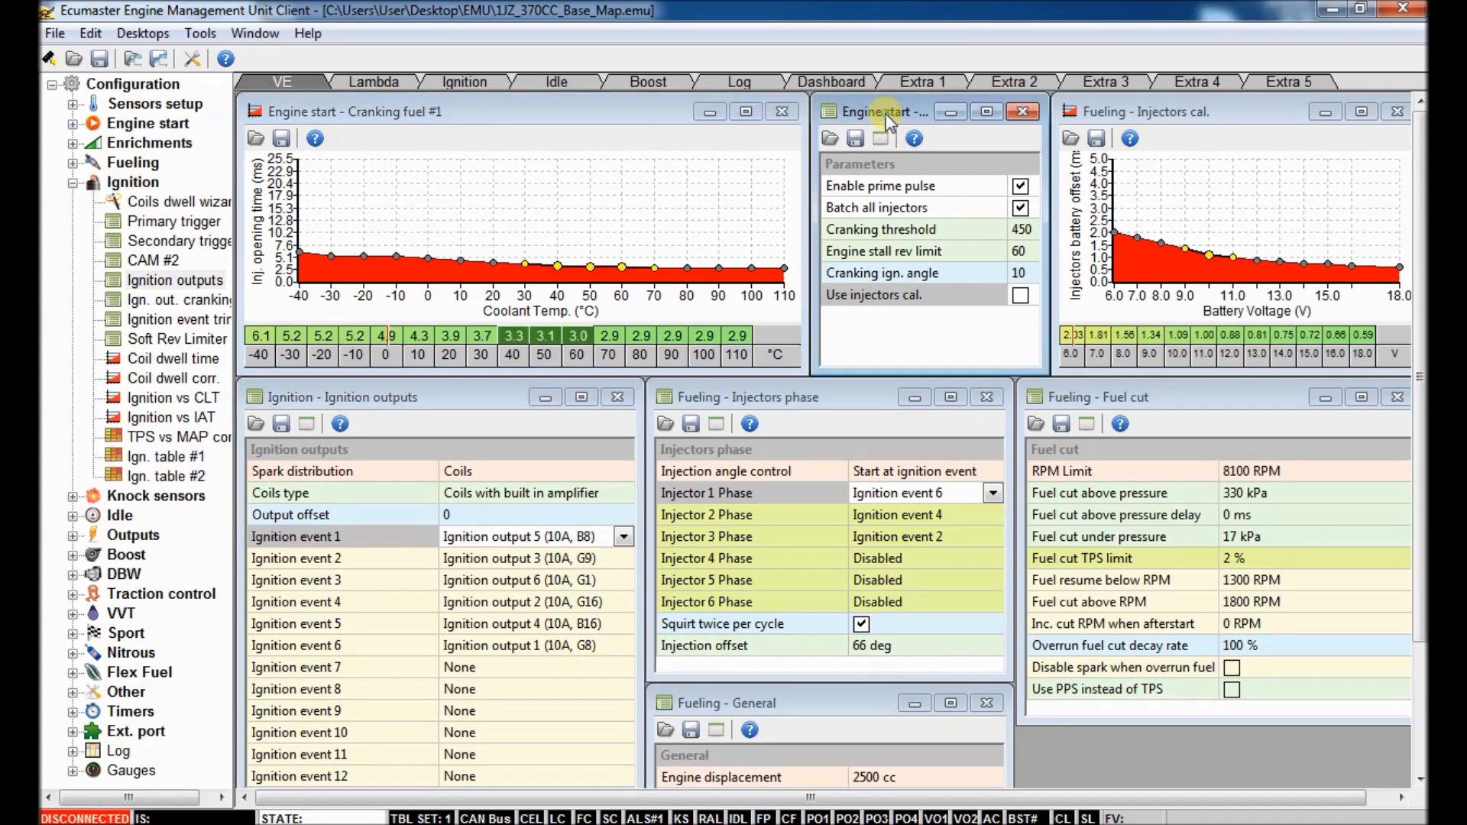
Step: Disable 'Batch all injectors' and enable 'Use injectors cal.' in the engine start parameters
left_click(874, 293)
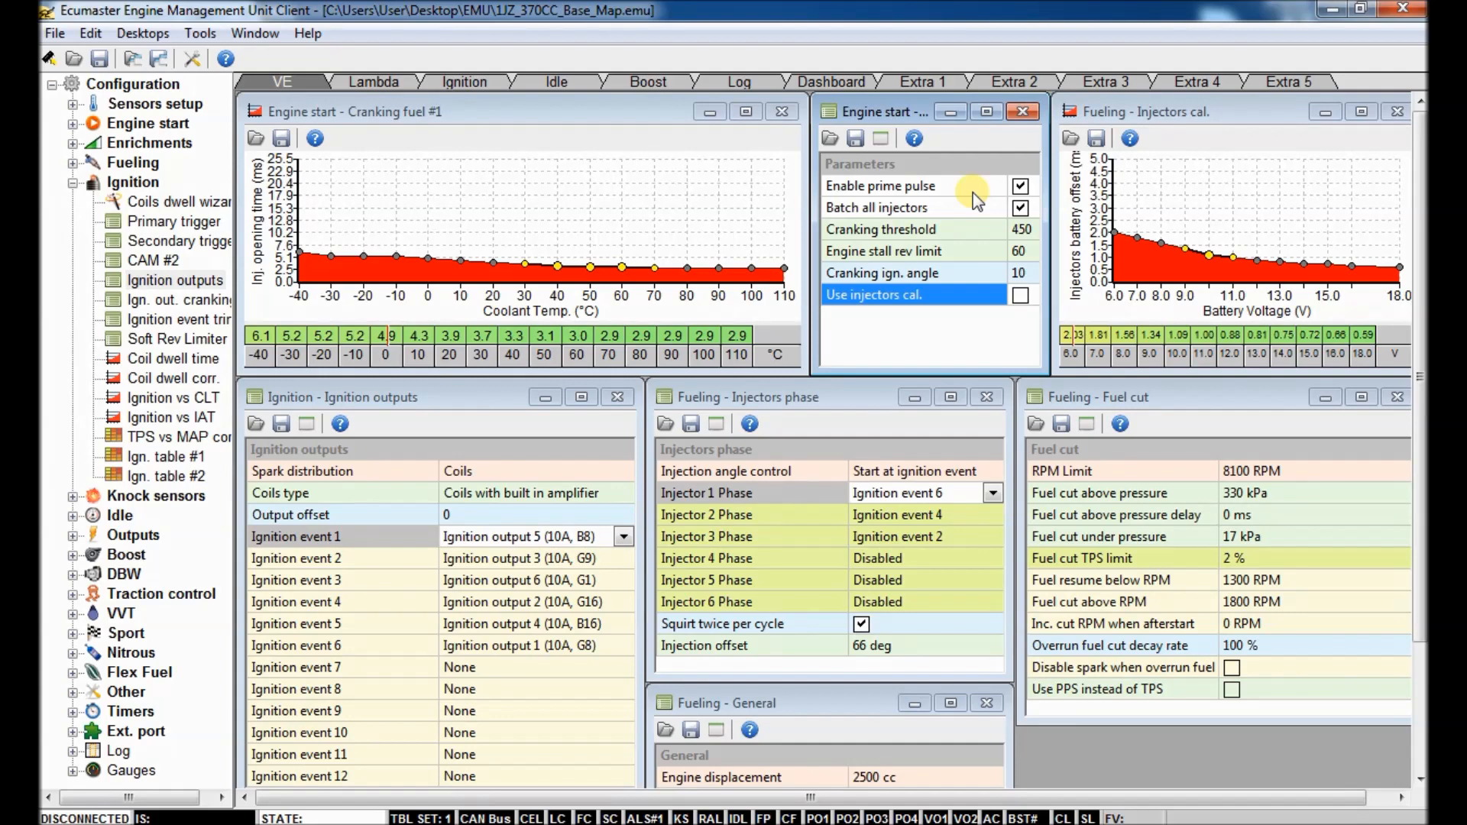
mouse_move(971, 199)
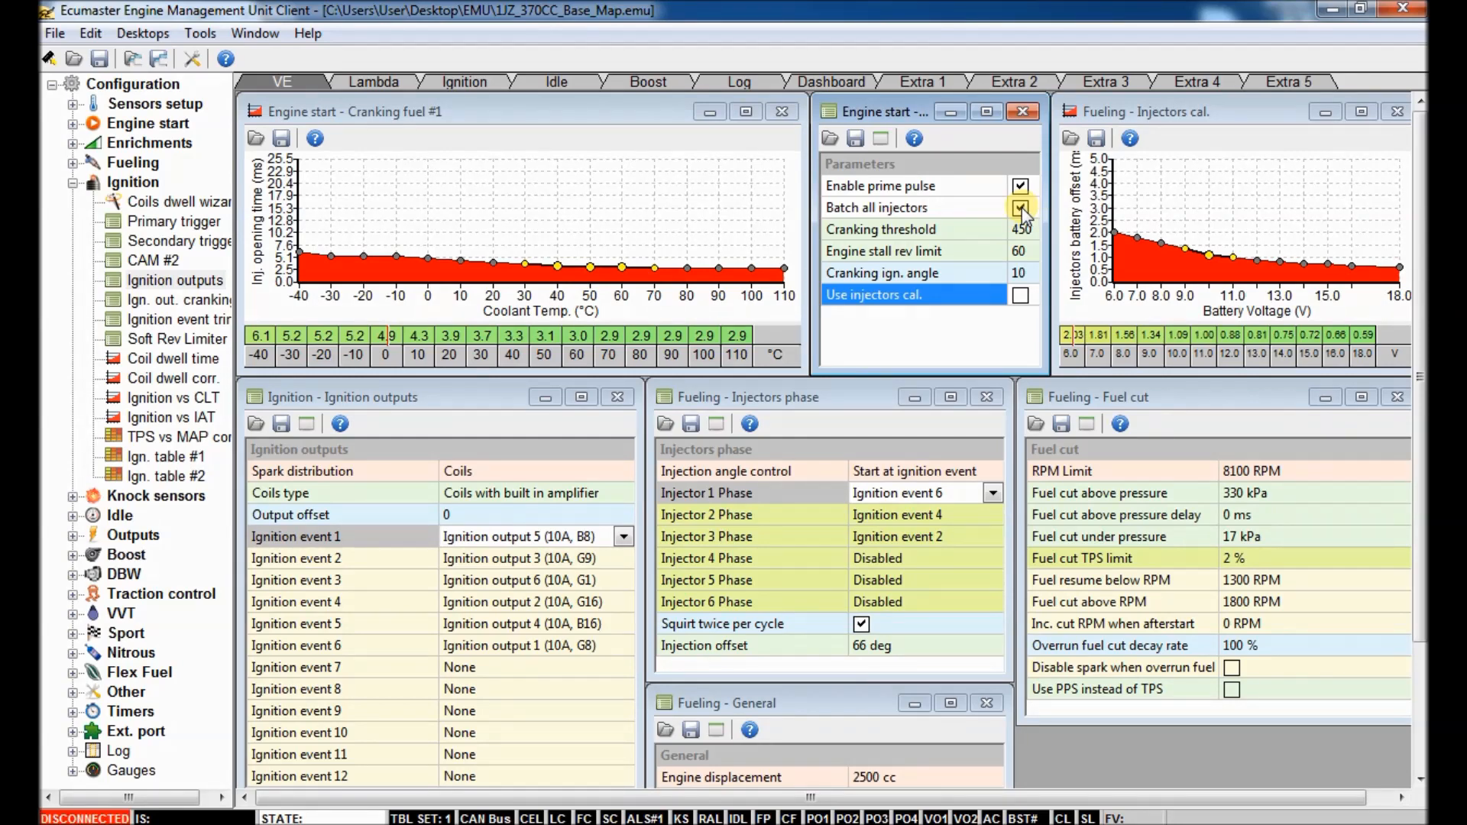
left_click(1020, 206)
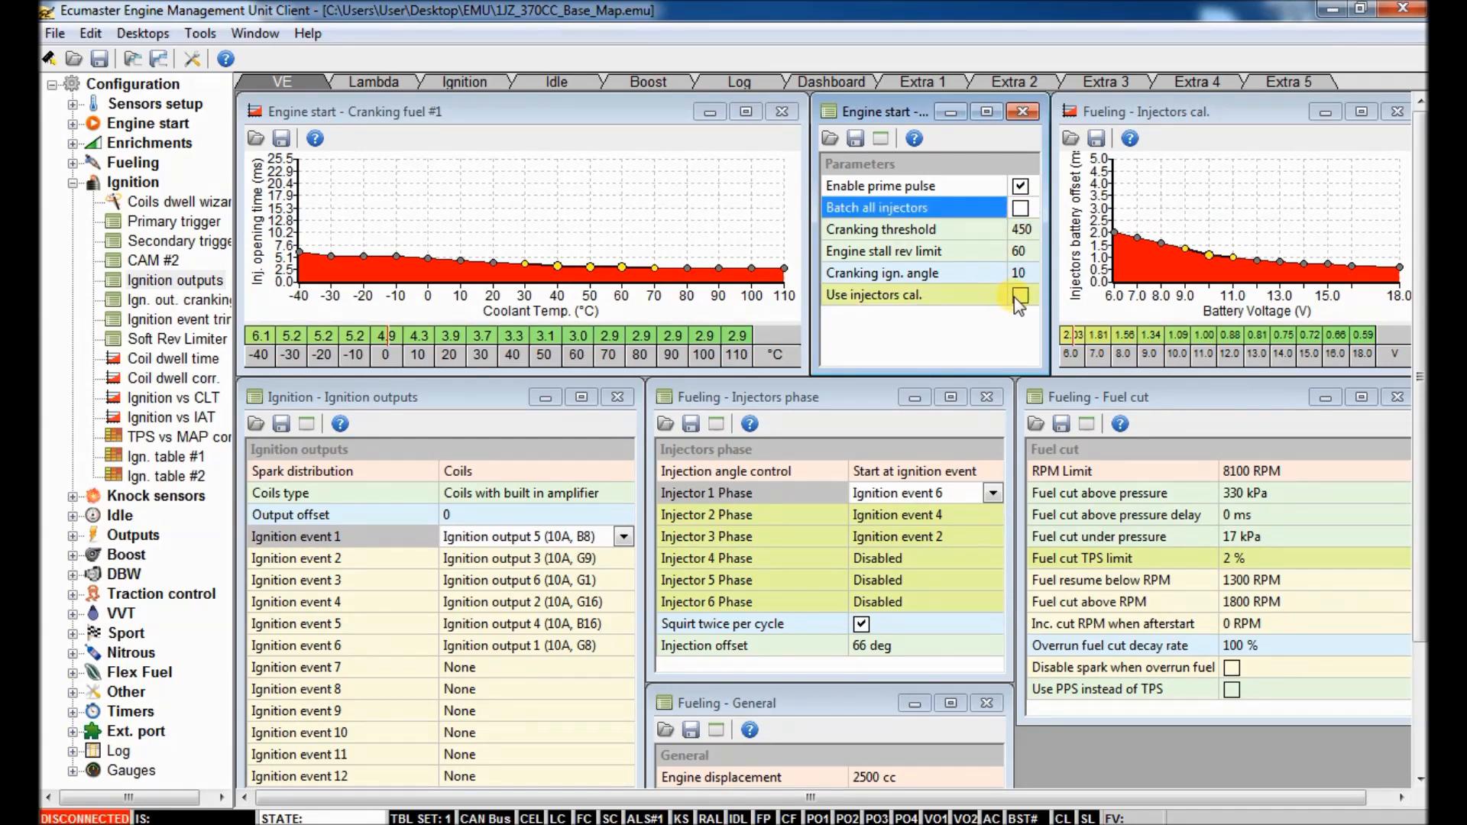
left_click(1020, 293)
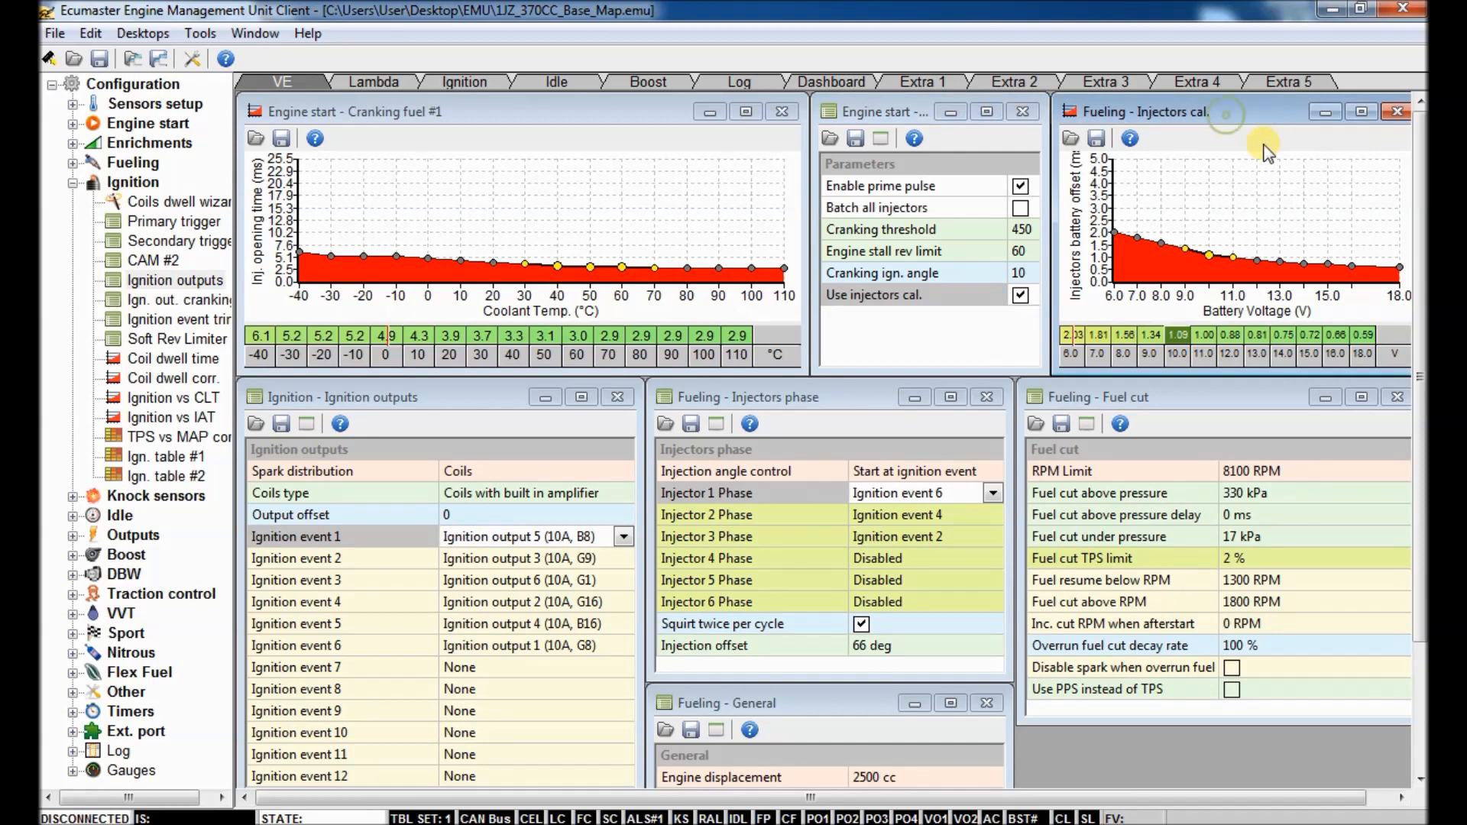
mouse_move(182, 203)
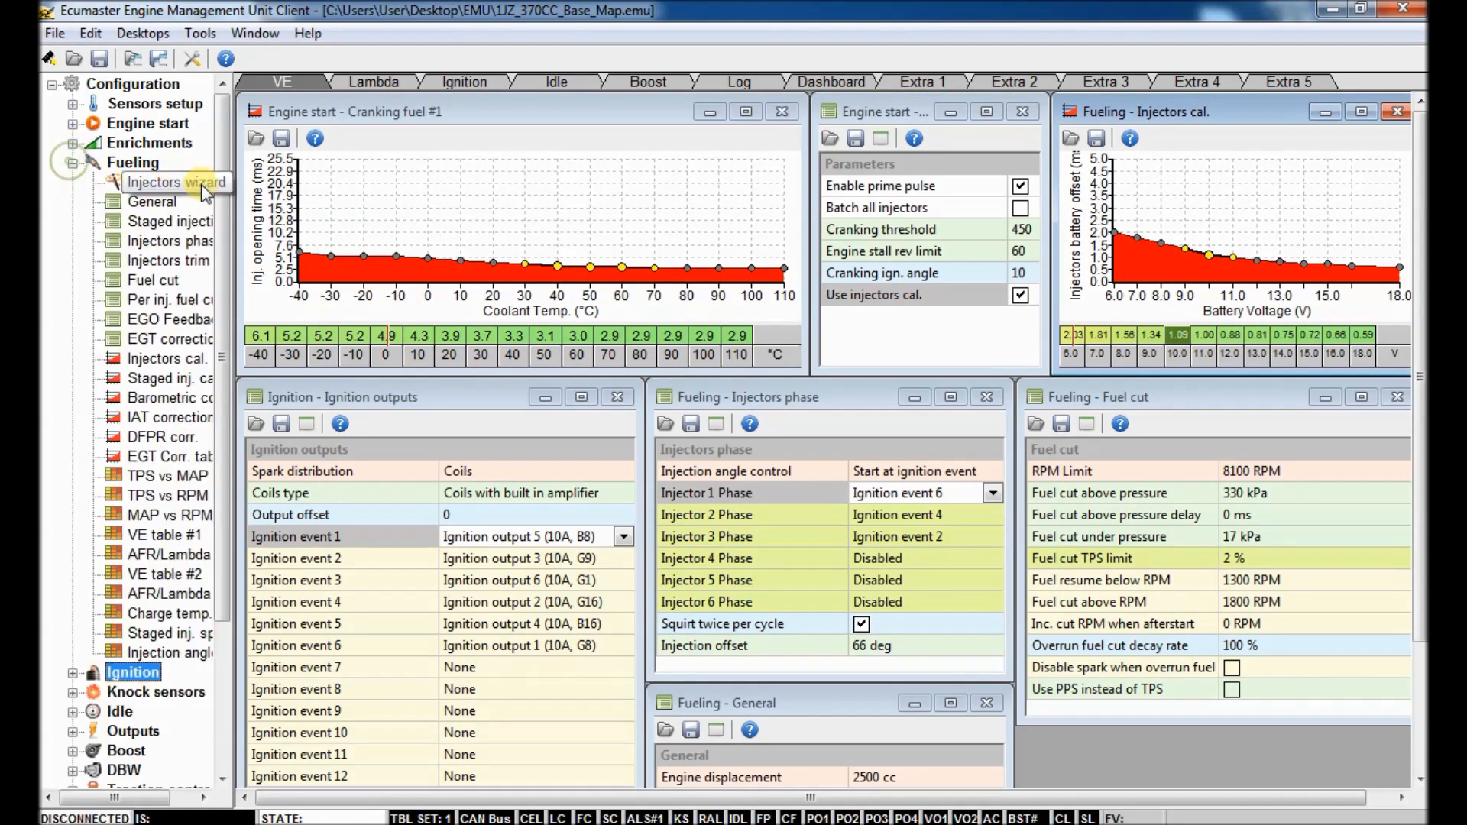
left_click(177, 182)
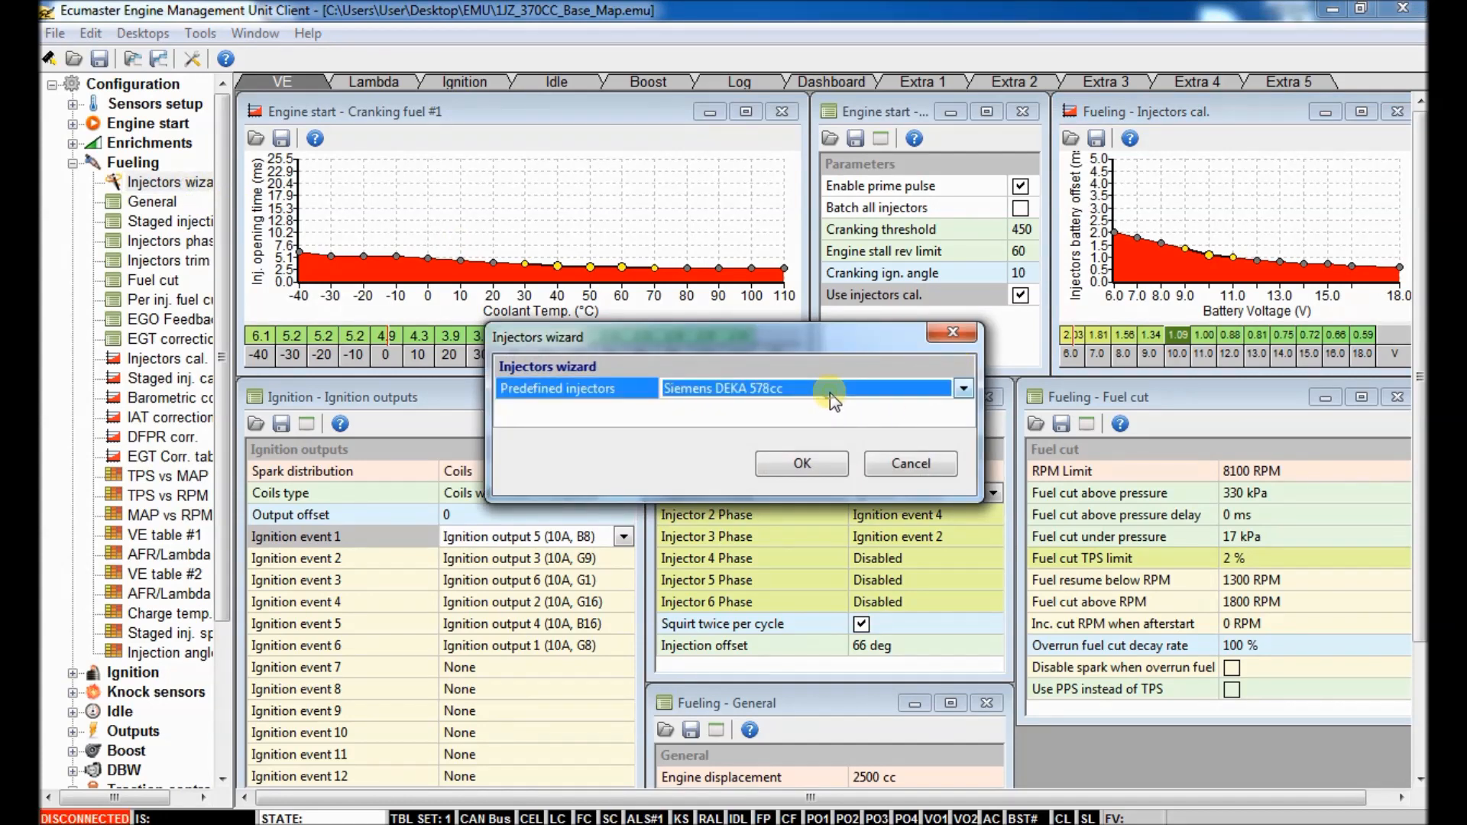
left_click(962, 389)
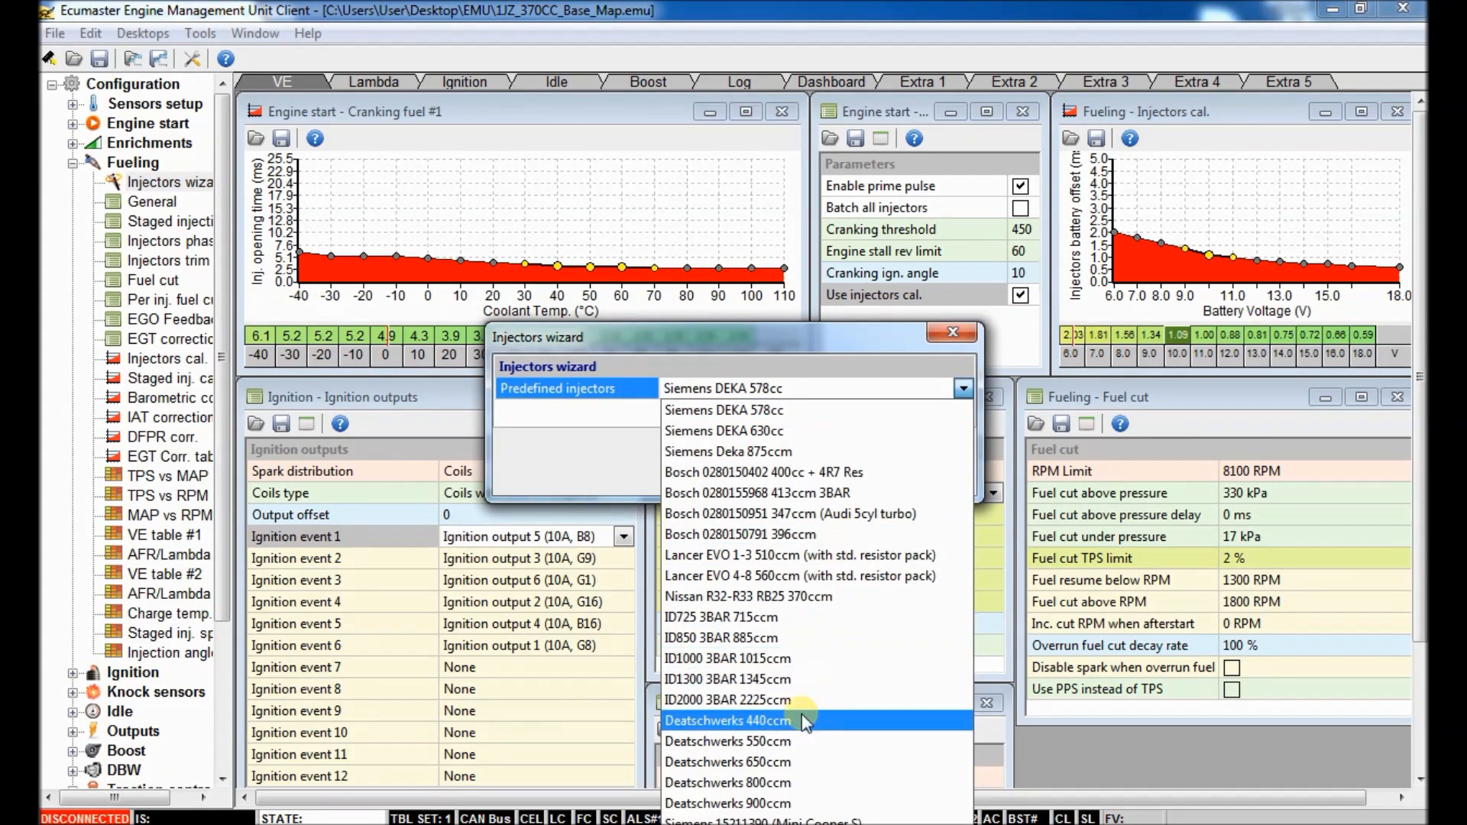
mouse_move(805, 657)
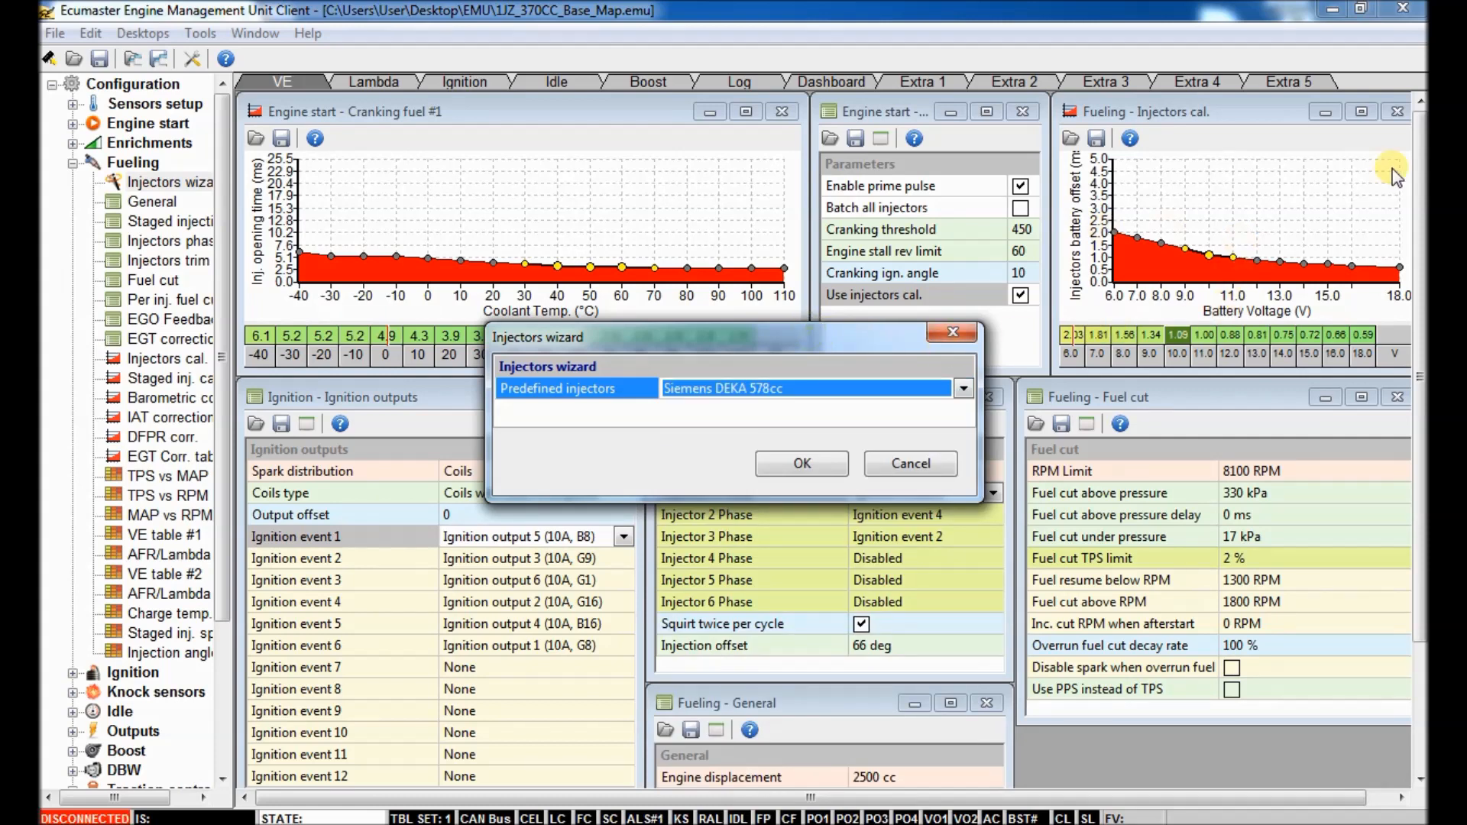
mouse_move(954, 334)
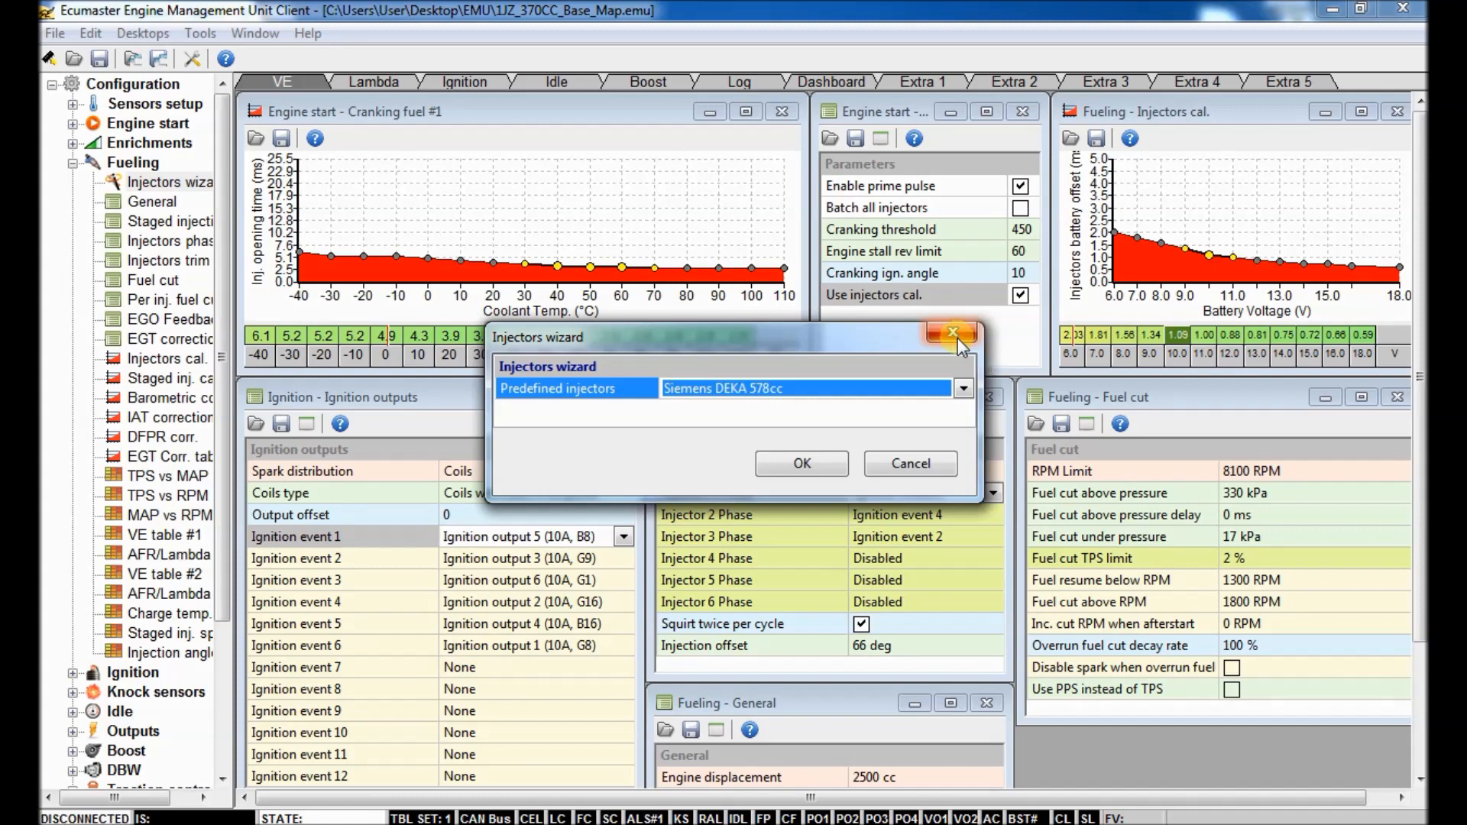
mouse_move(949, 358)
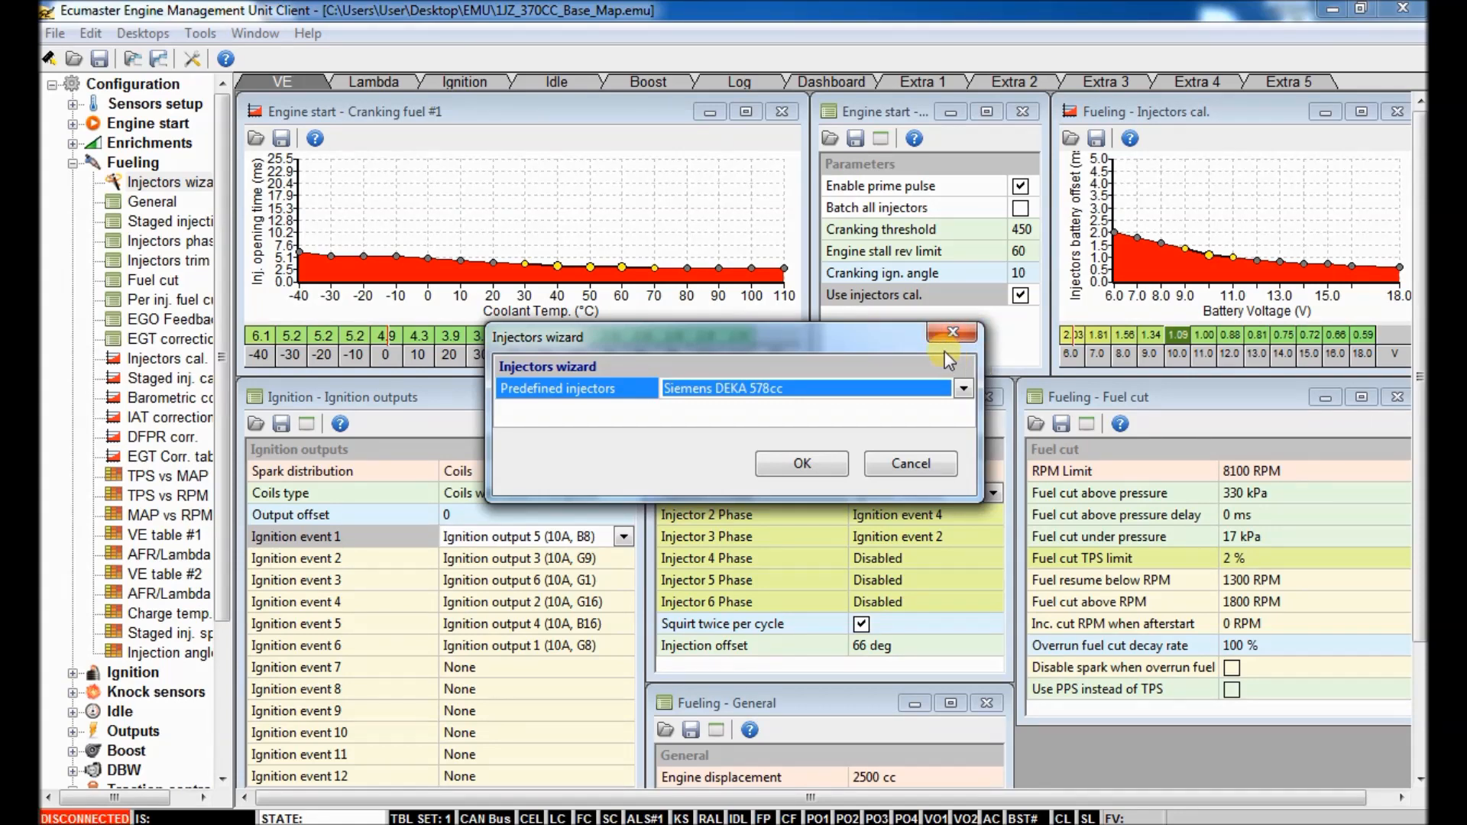
mouse_move(952, 333)
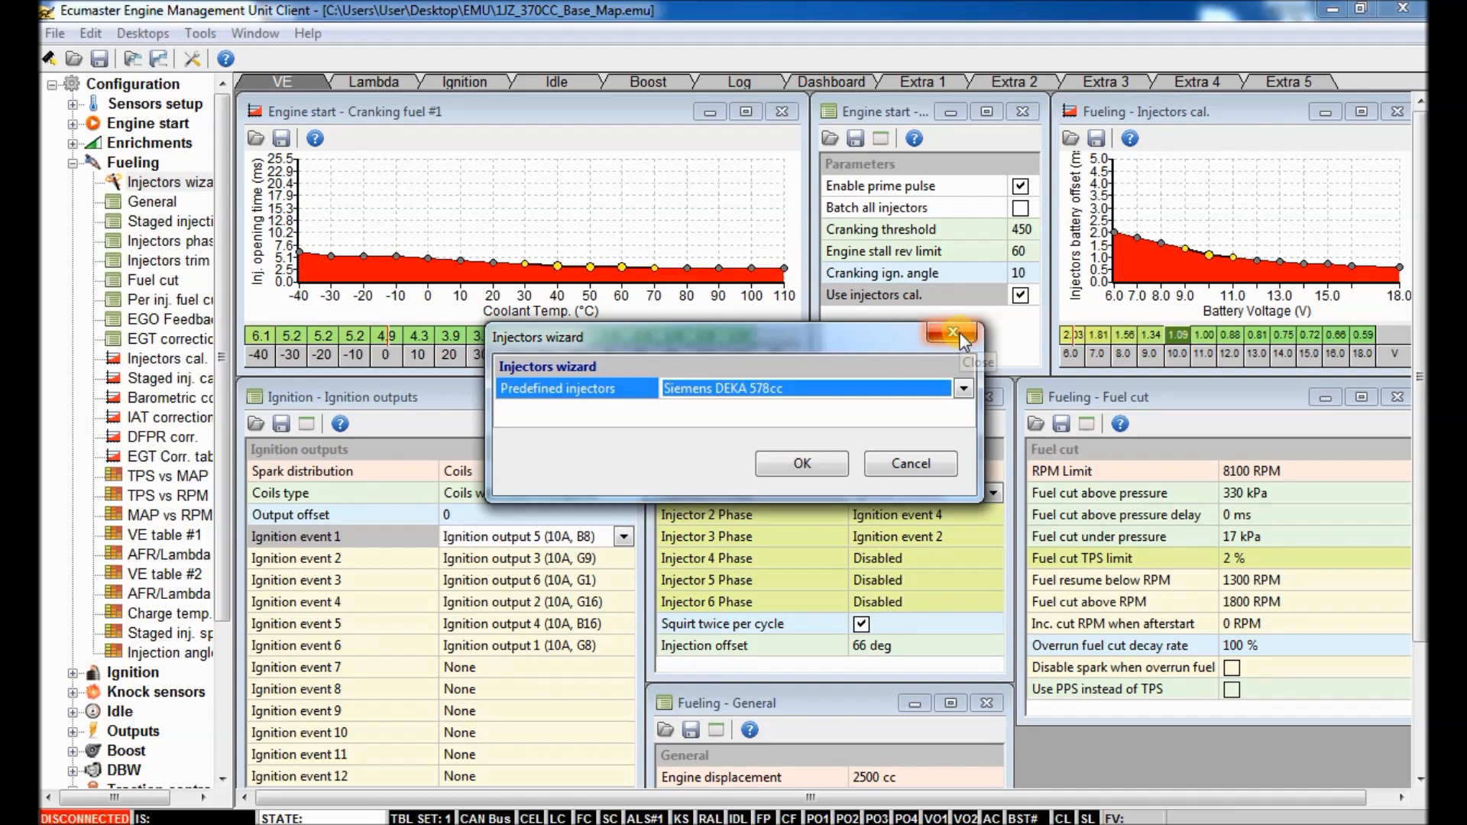
left_click(952, 333)
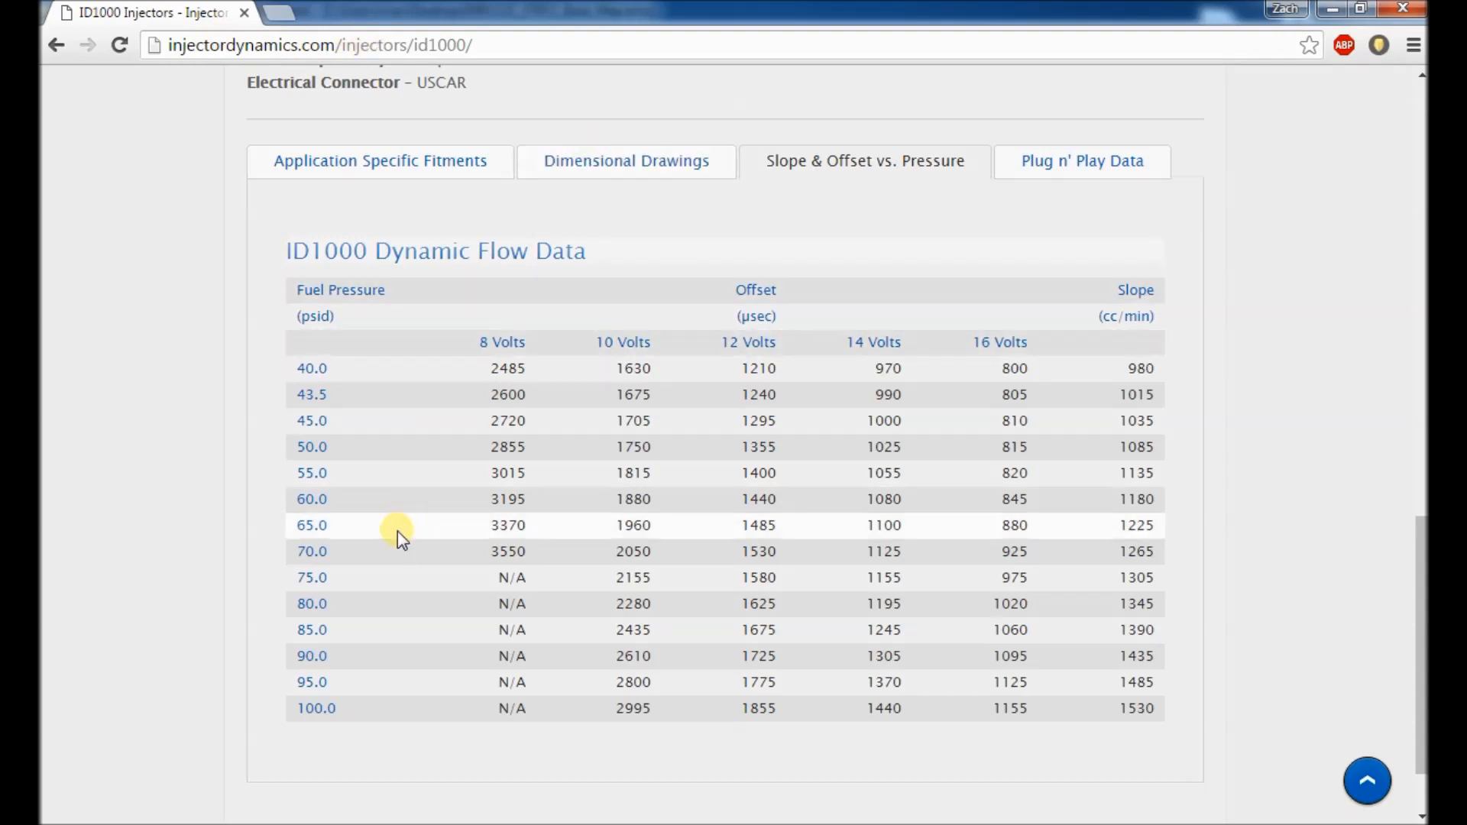
mouse_move(323, 445)
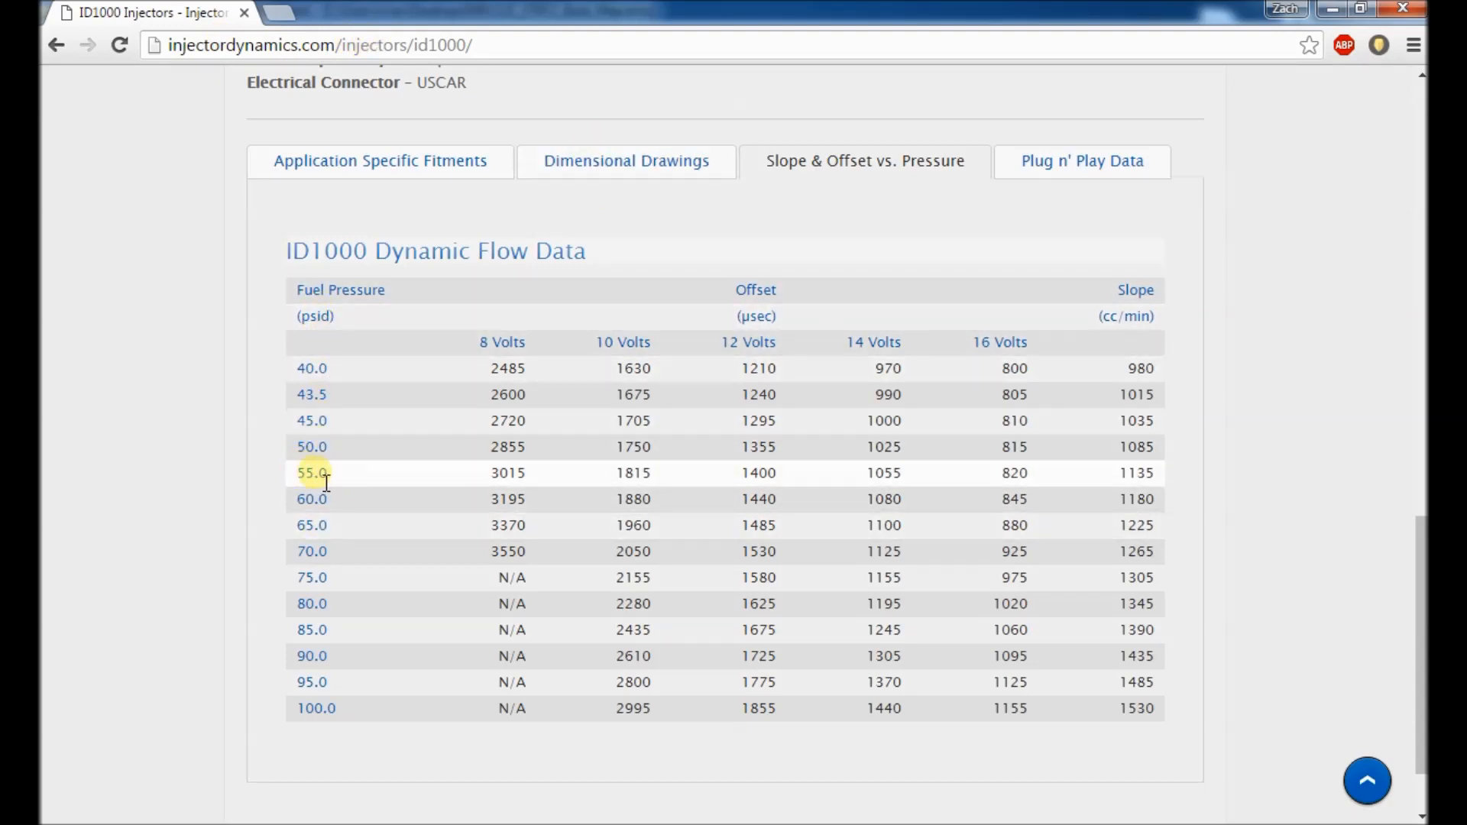
mouse_move(740, 481)
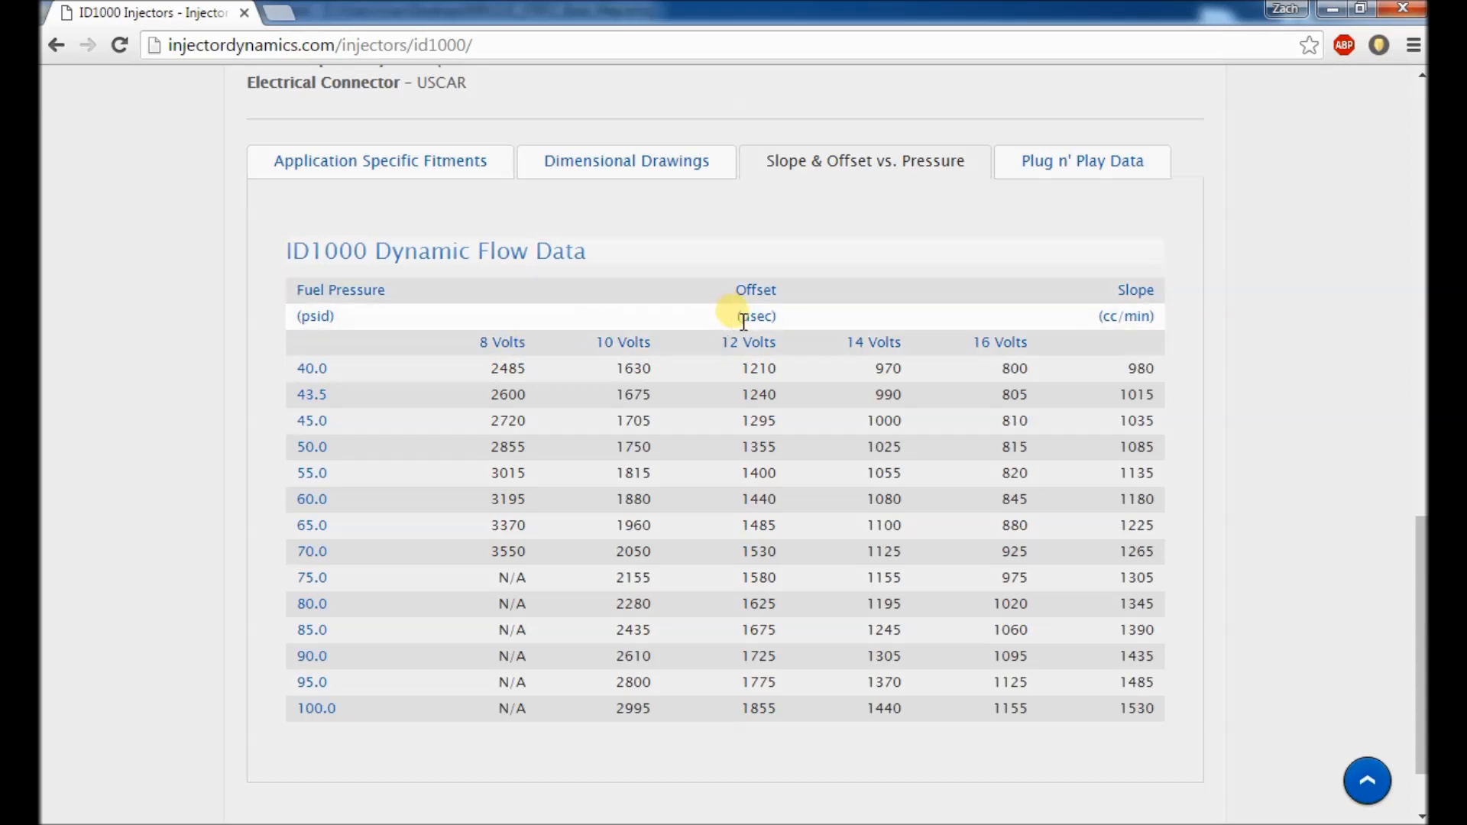
mouse_move(485, 472)
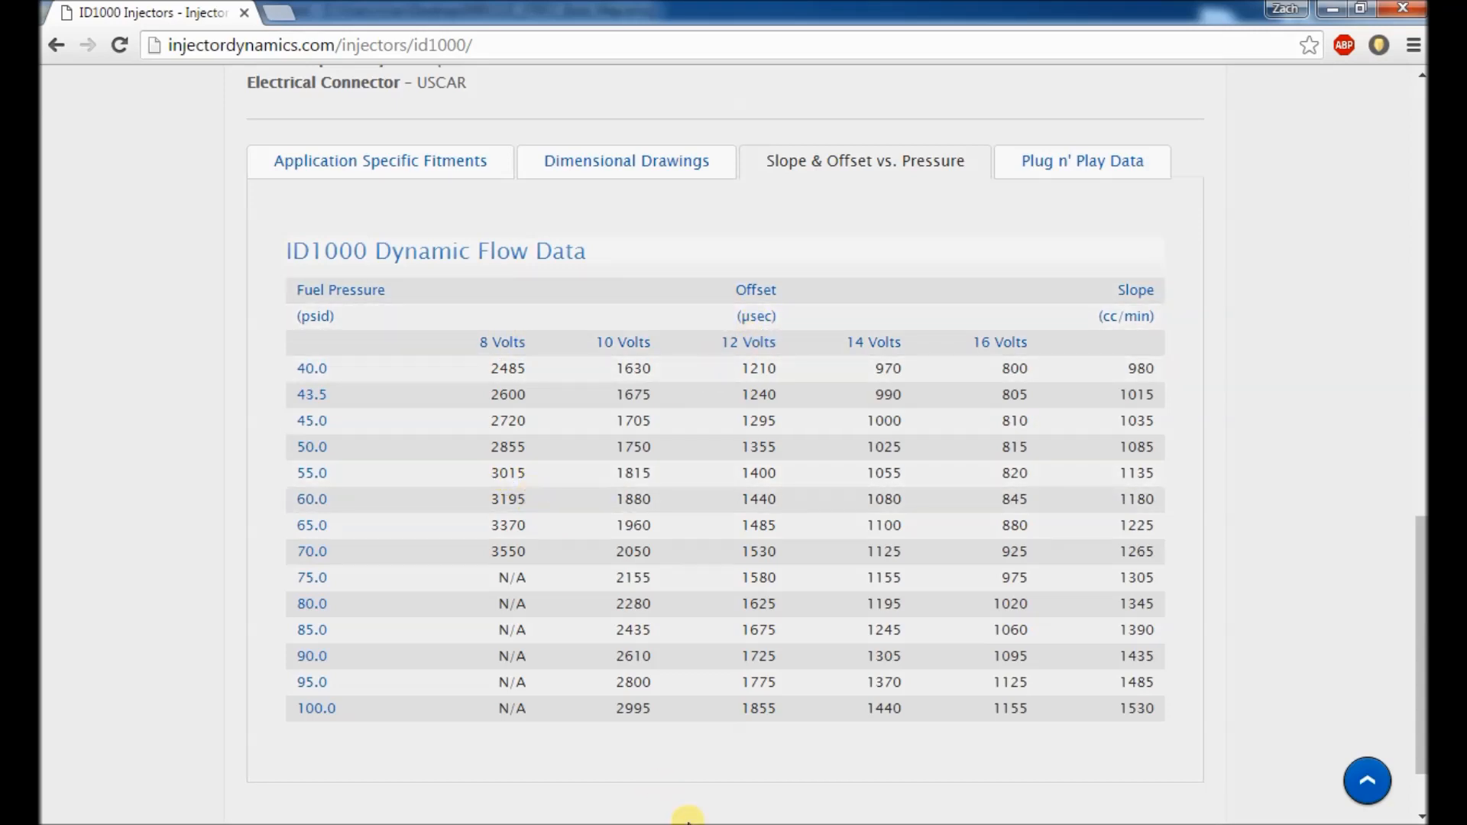
mouse_move(616, 816)
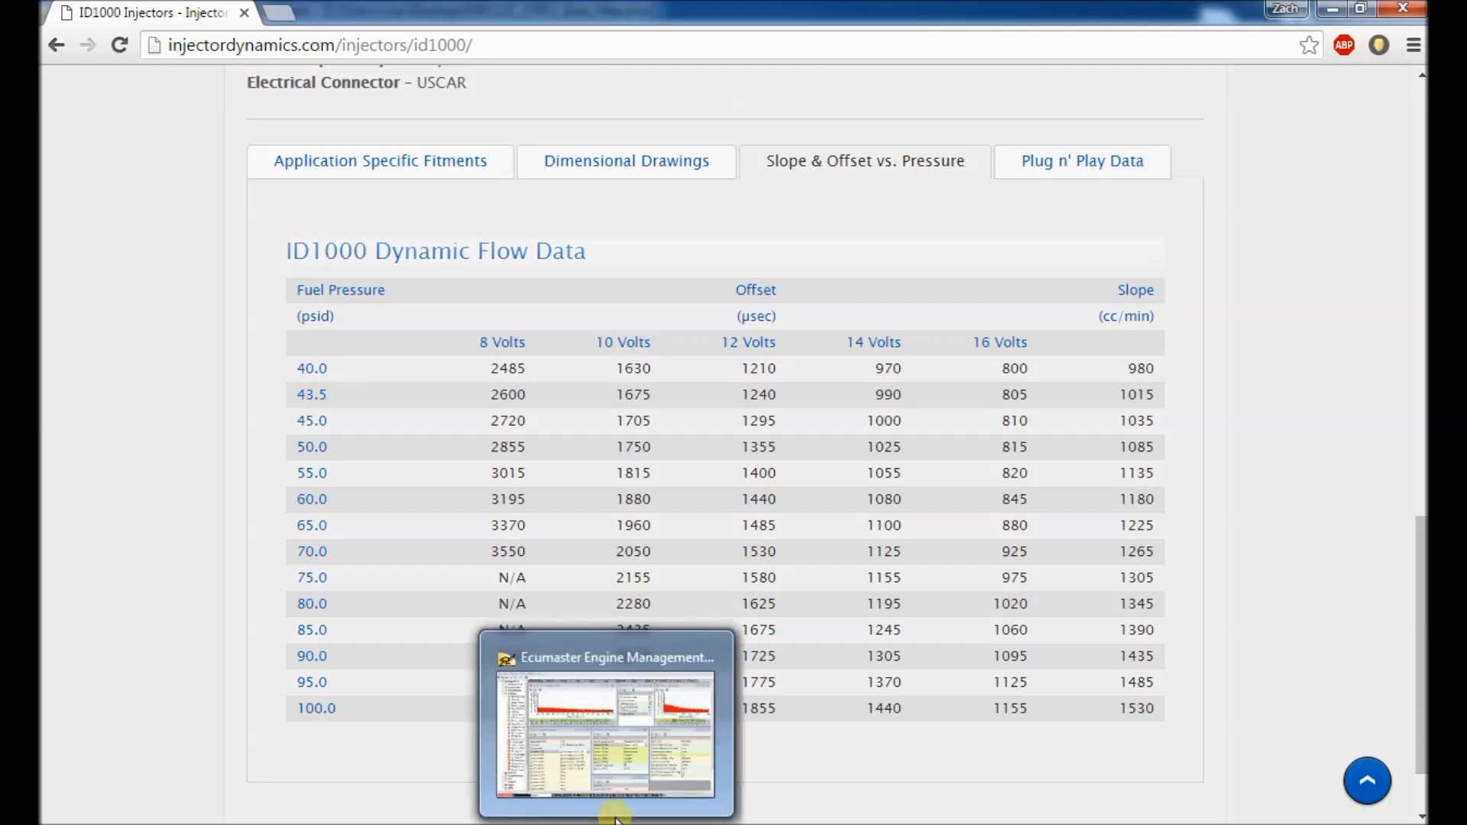
Step: Return from the ID1000 offset data in Chrome to the EMU Client
left_click(607, 720)
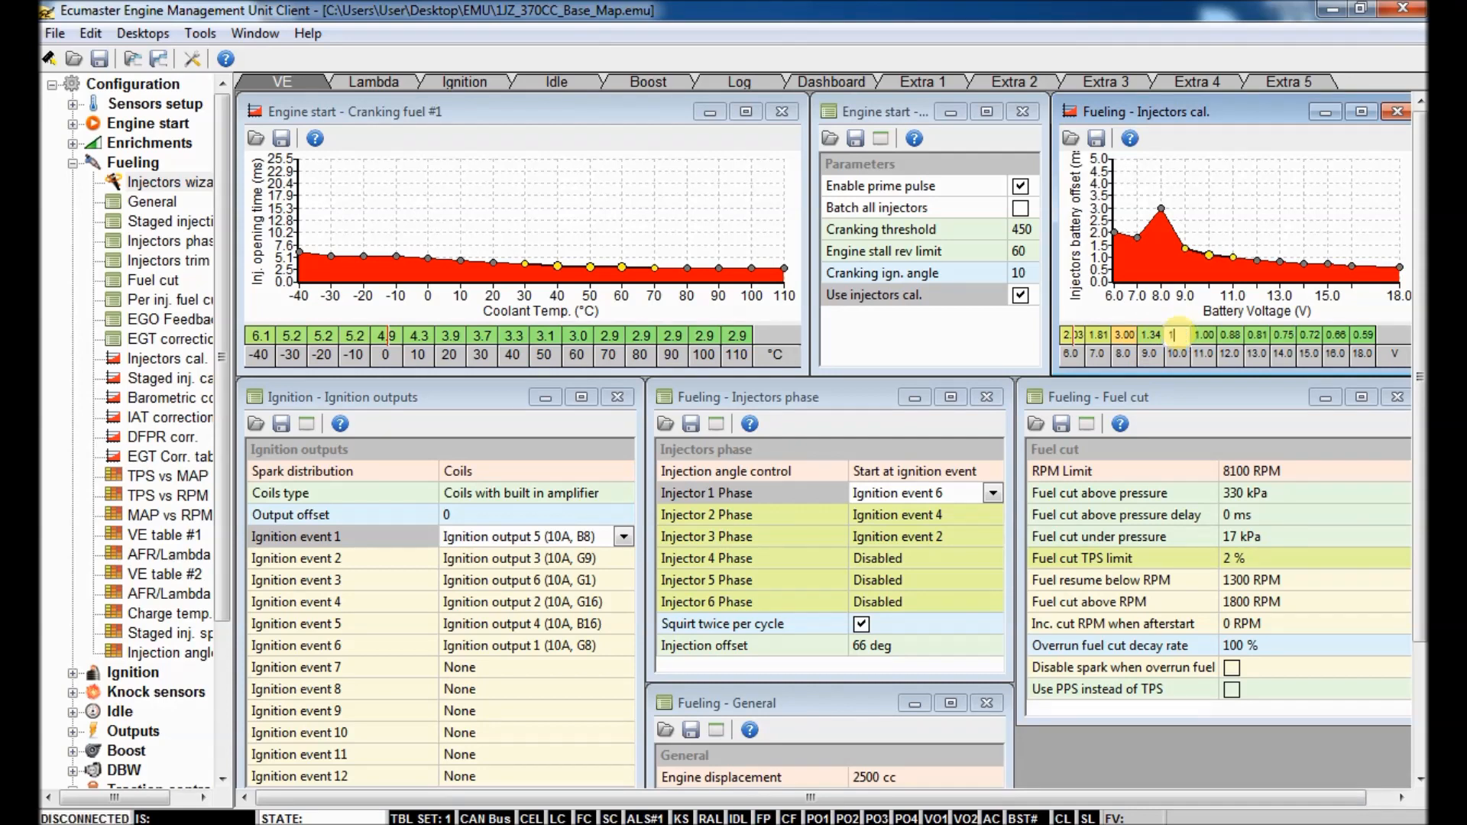
Step: Enter 8.15 in the injector battery-offset table and use the cell menu to fill neighbouring low-voltage cells
type("815")
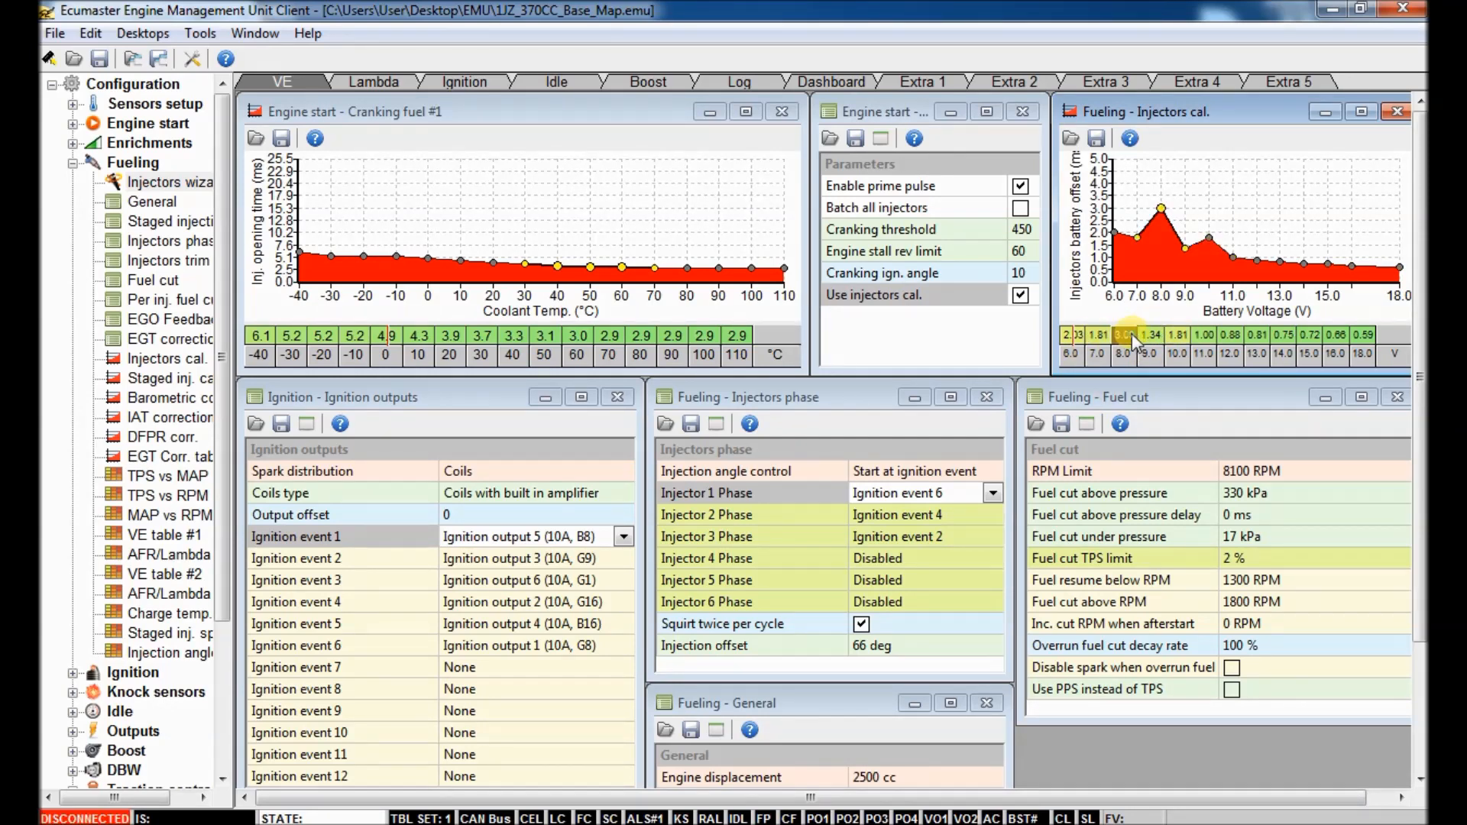
right_click(1128, 334)
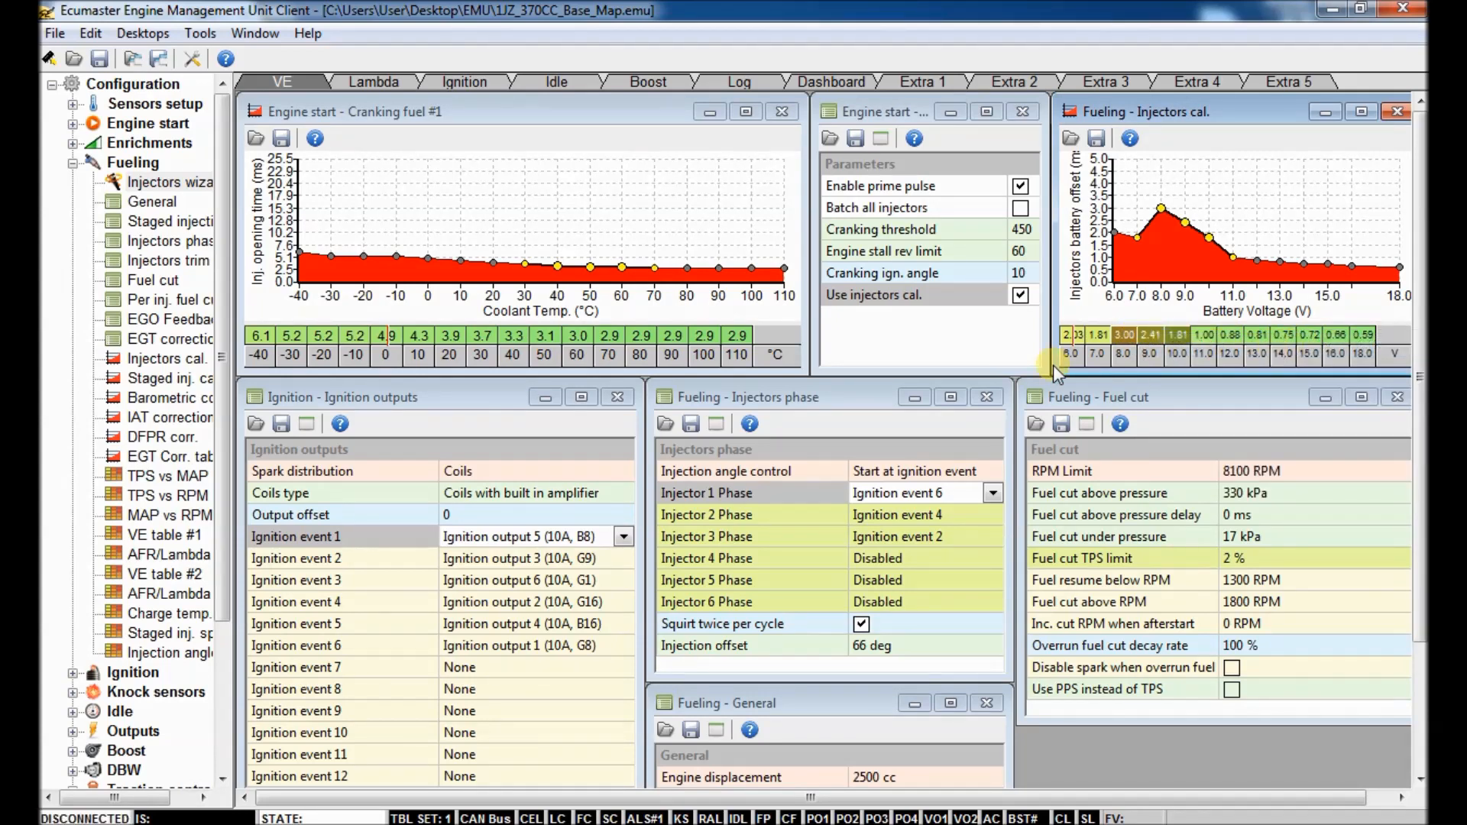
mouse_move(1274, 332)
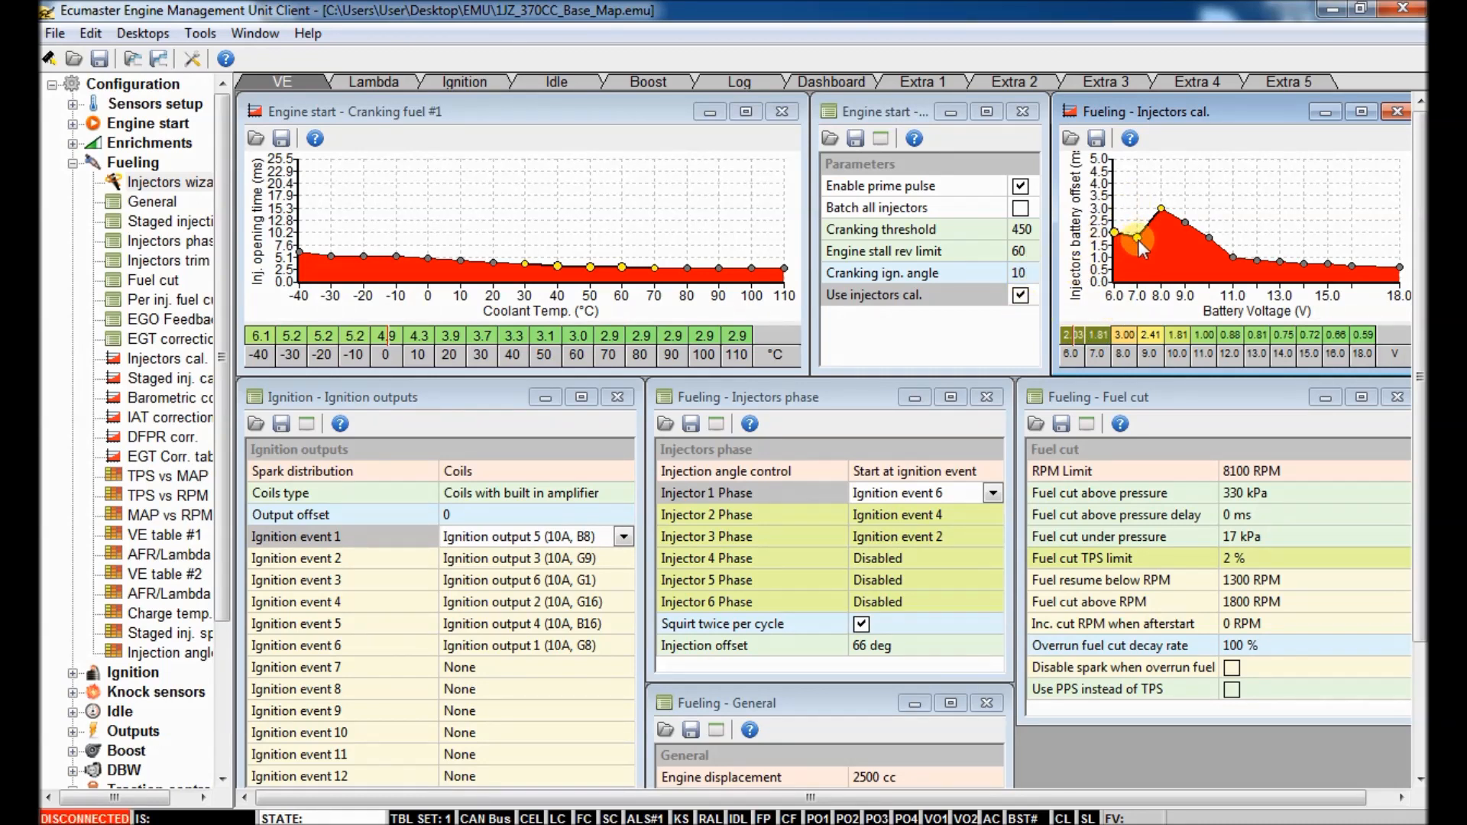
mouse_move(1137, 194)
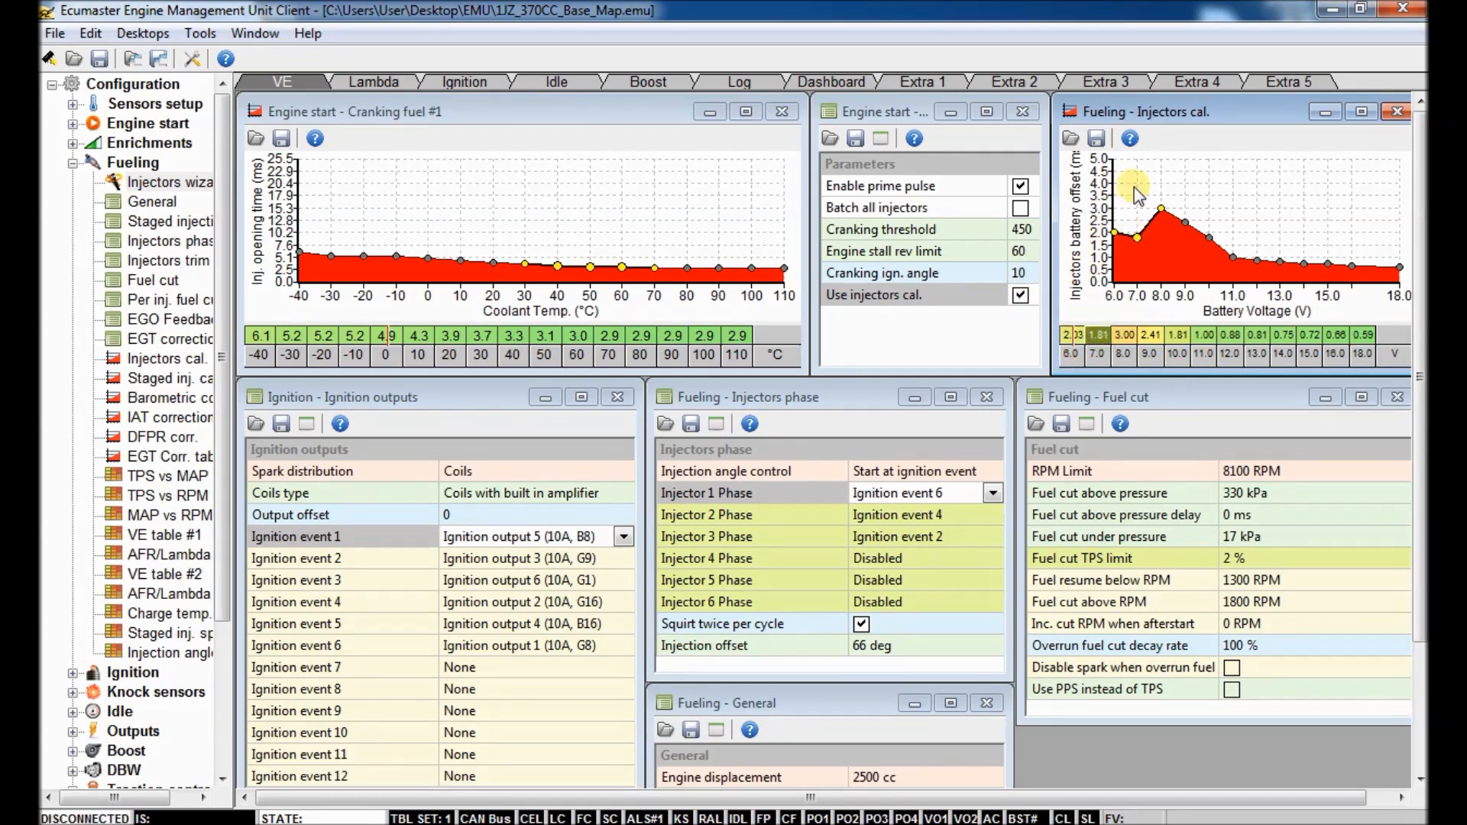
mouse_move(763, 245)
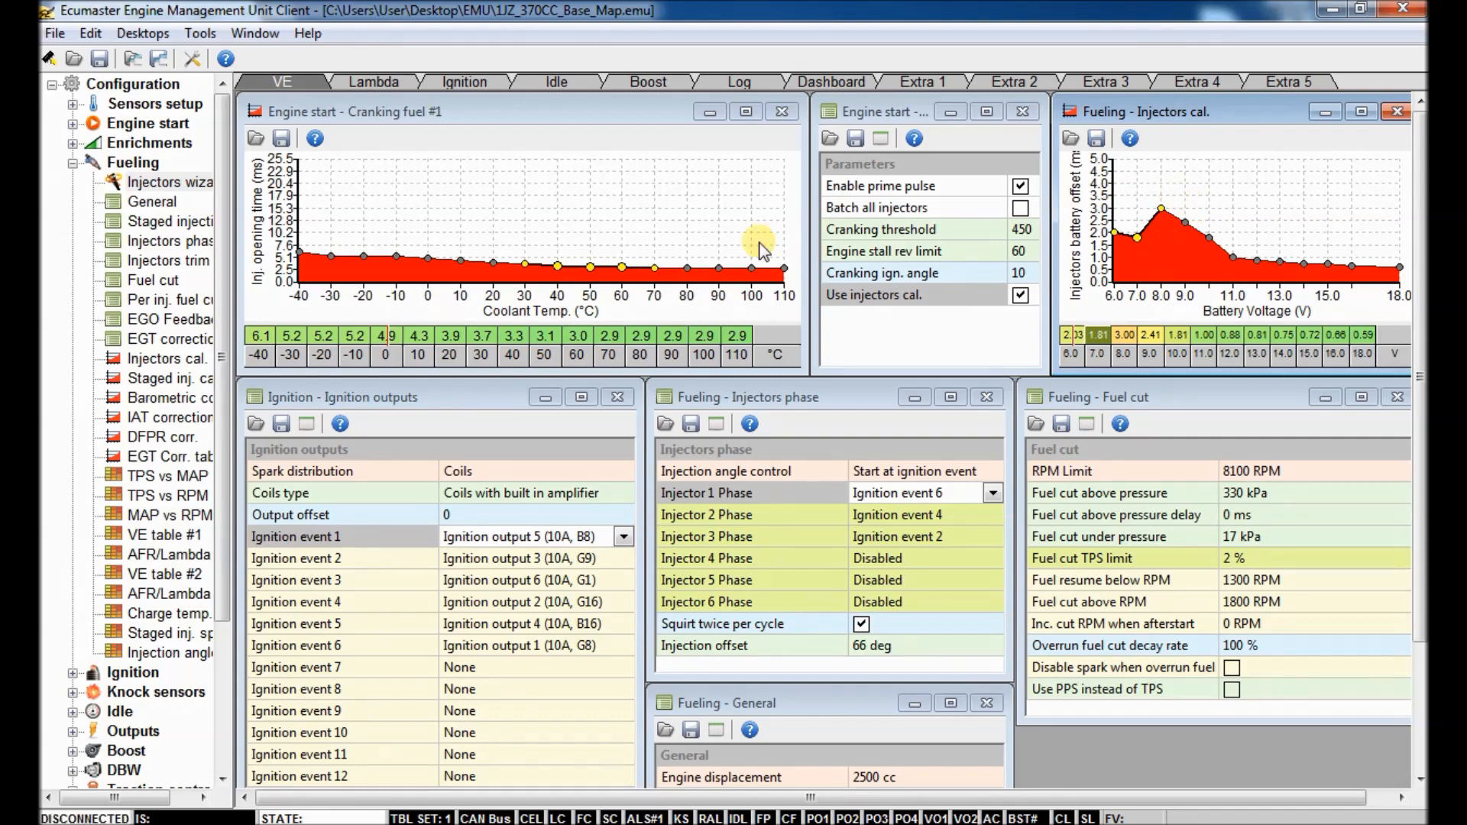
mouse_move(1357, 135)
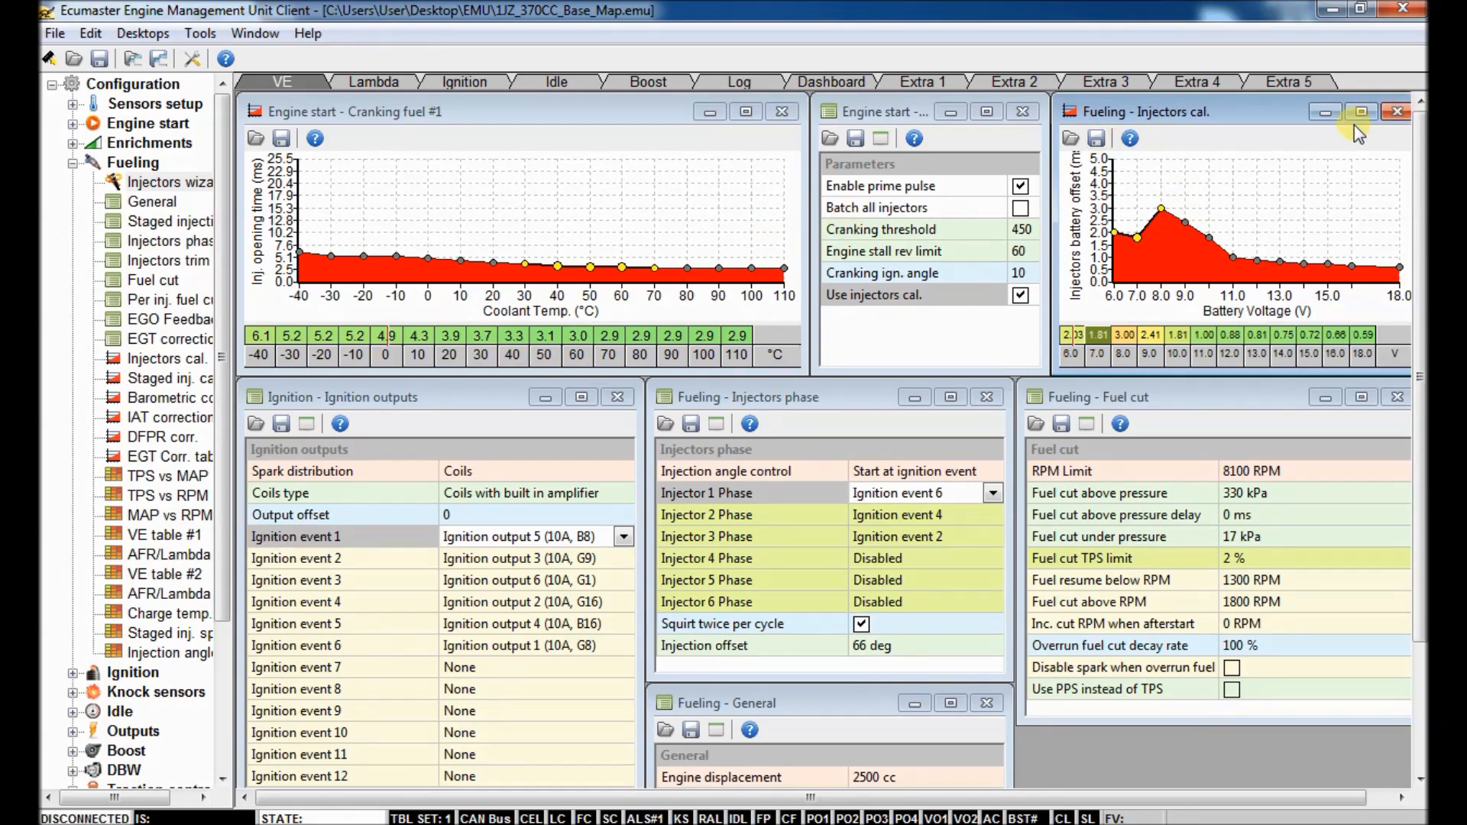
mouse_move(827, 419)
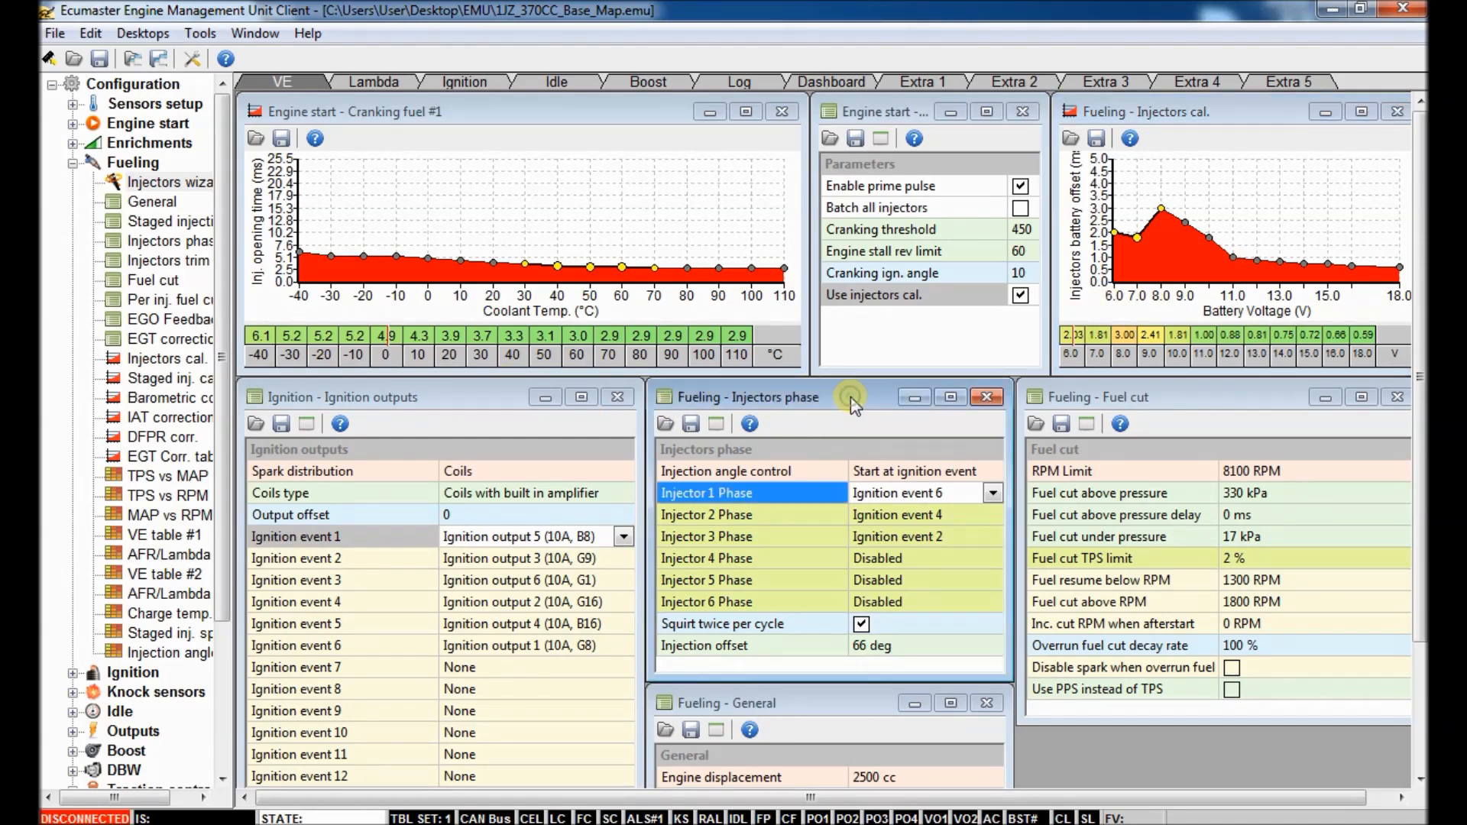
mouse_move(917, 472)
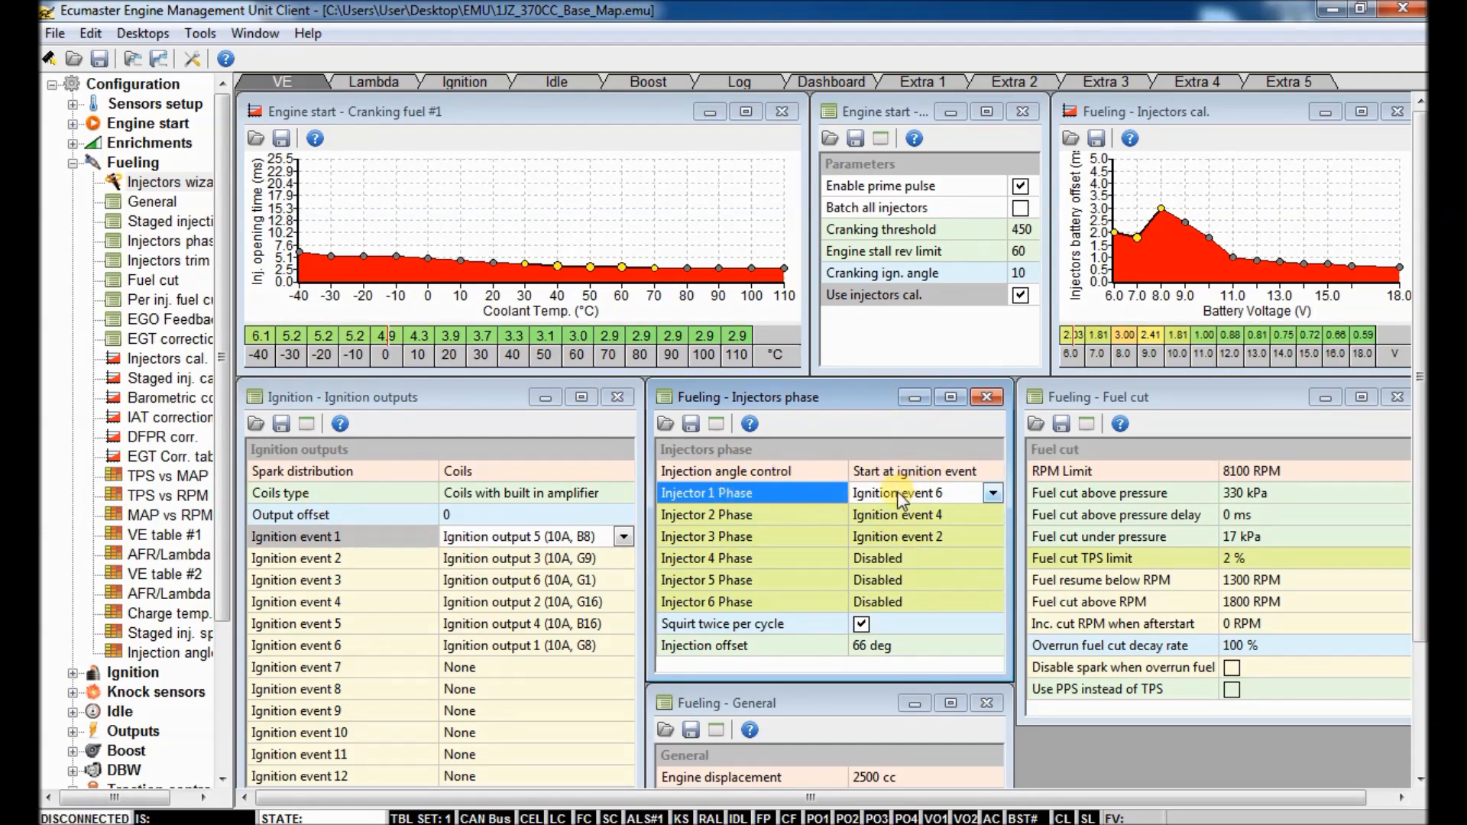
mouse_move(944, 498)
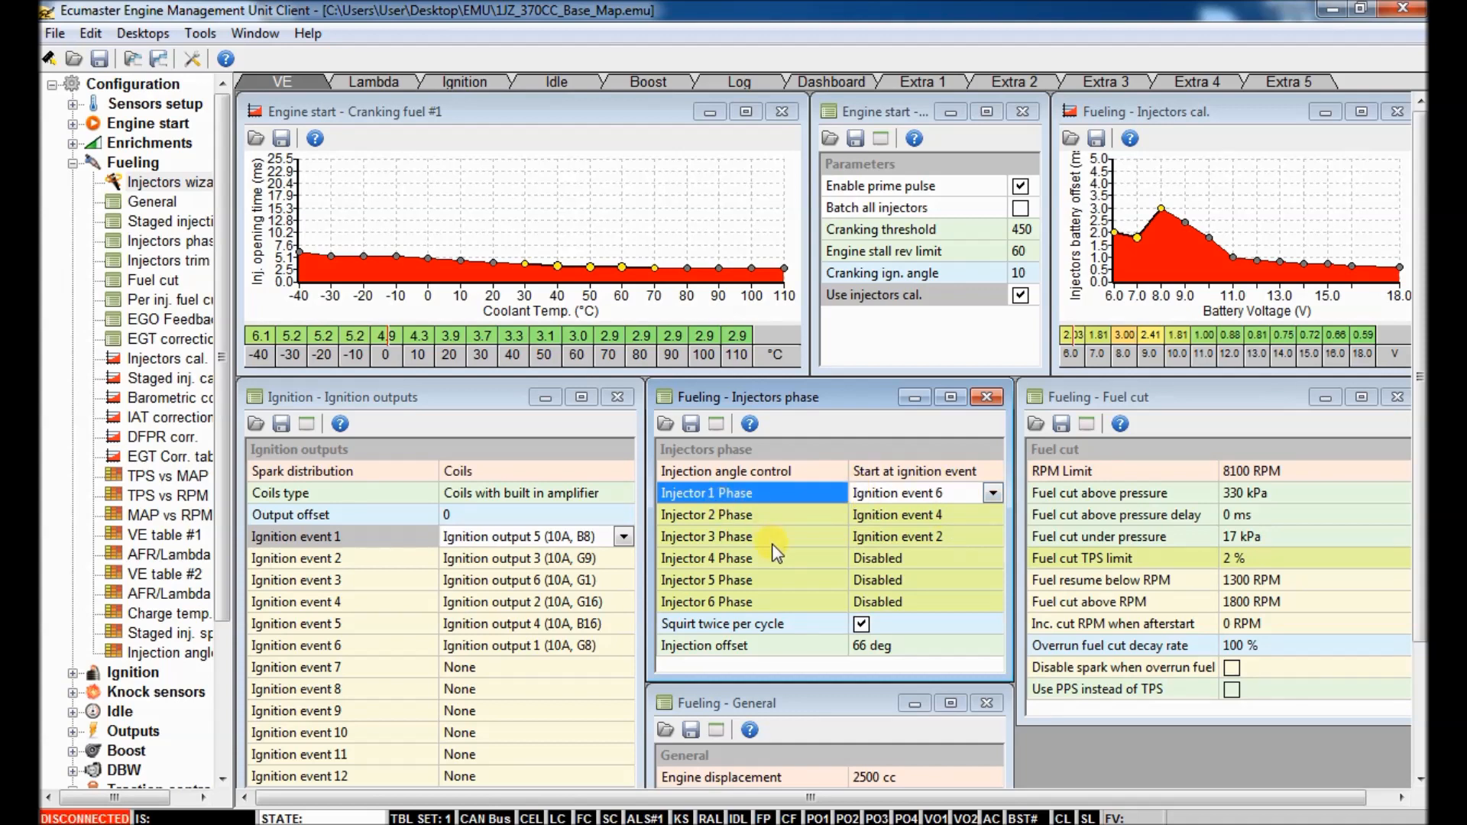
mouse_move(781, 609)
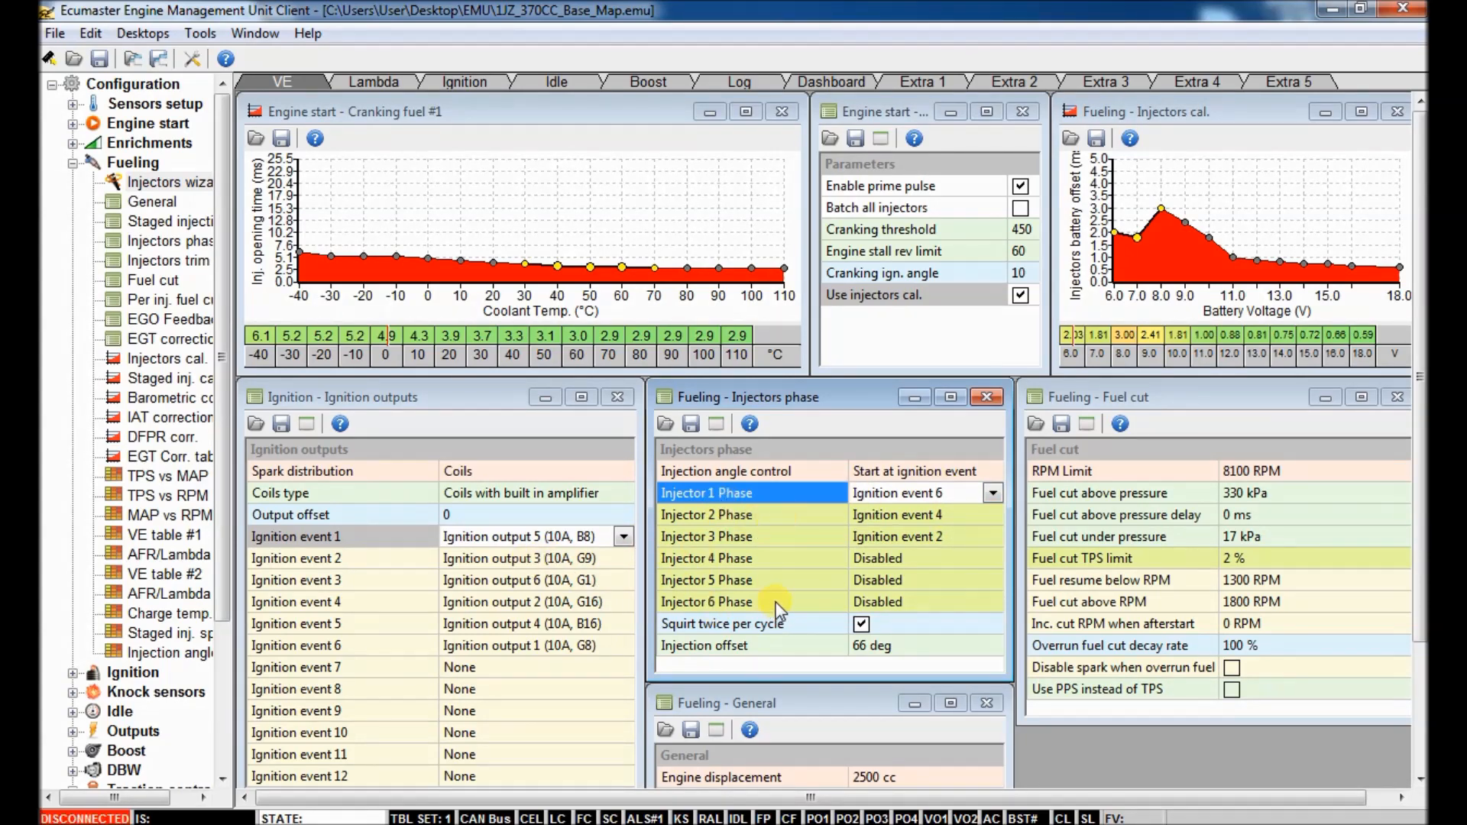
mouse_move(454, 544)
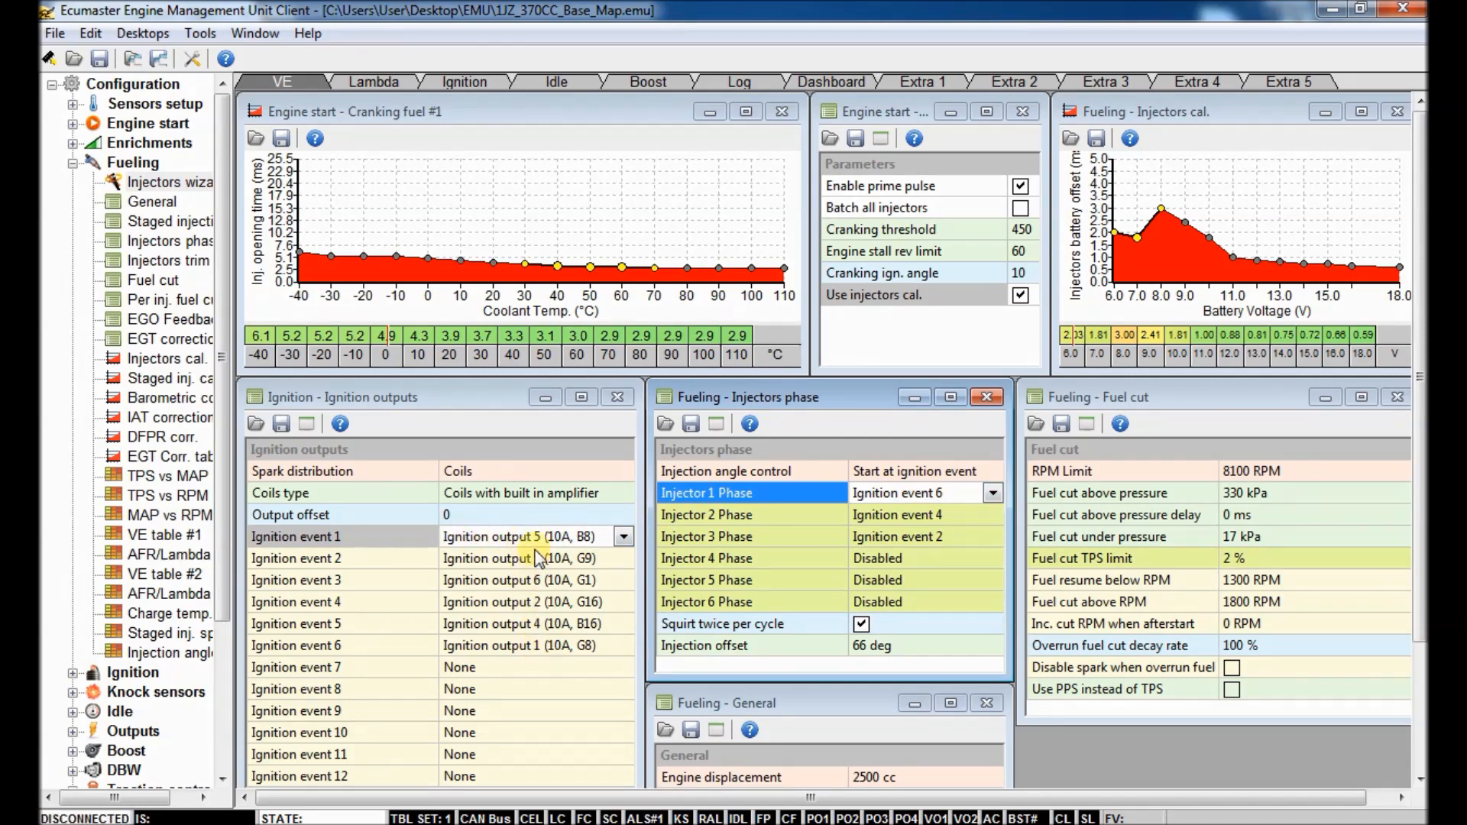
Step: Assign injectors 1, 2 and 3 to ignition events 5, 3 and 6 in the Injectors phase window
left_click(525, 560)
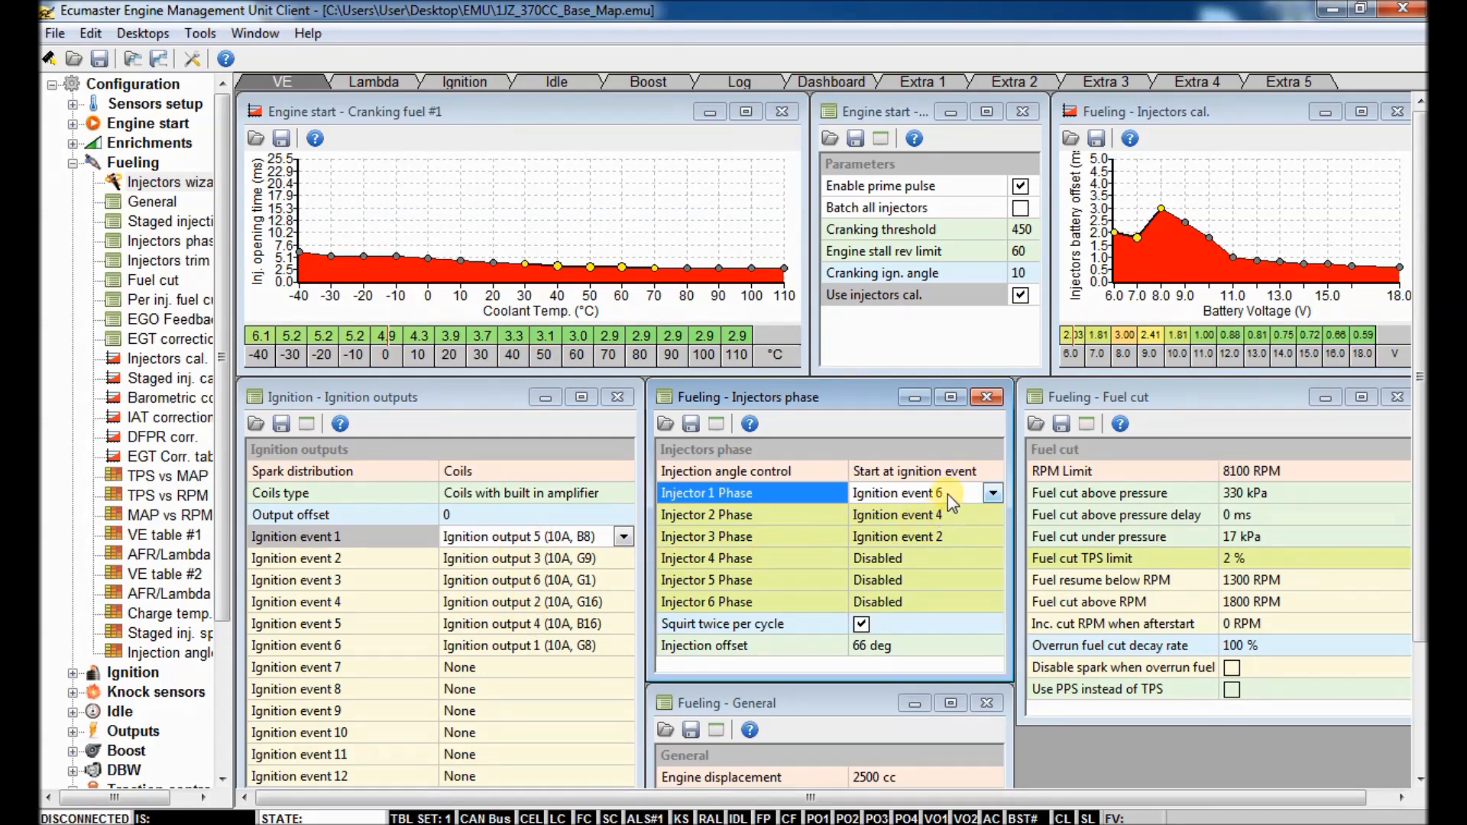
left_click(991, 493)
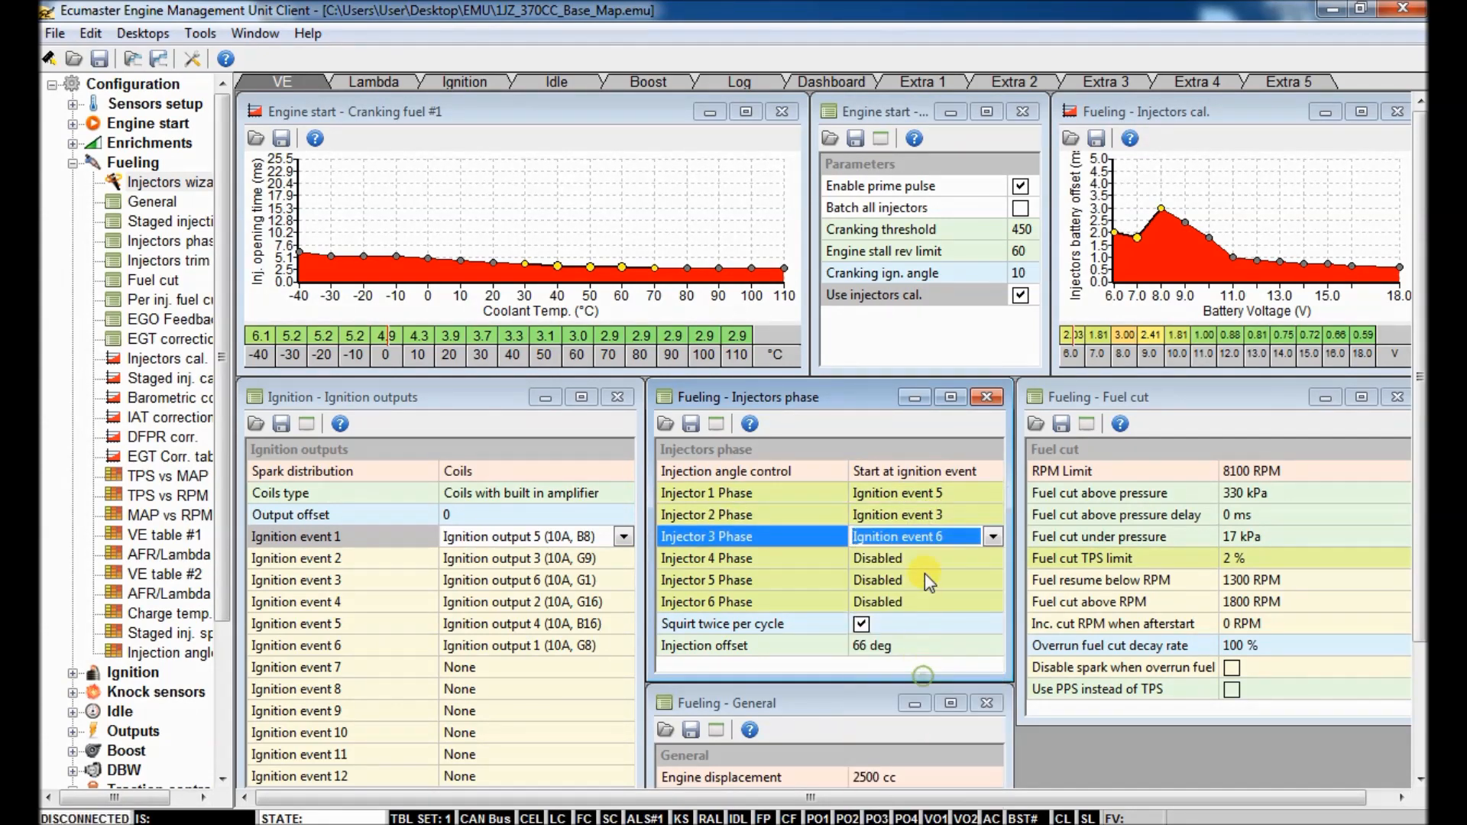
left_click(921, 557)
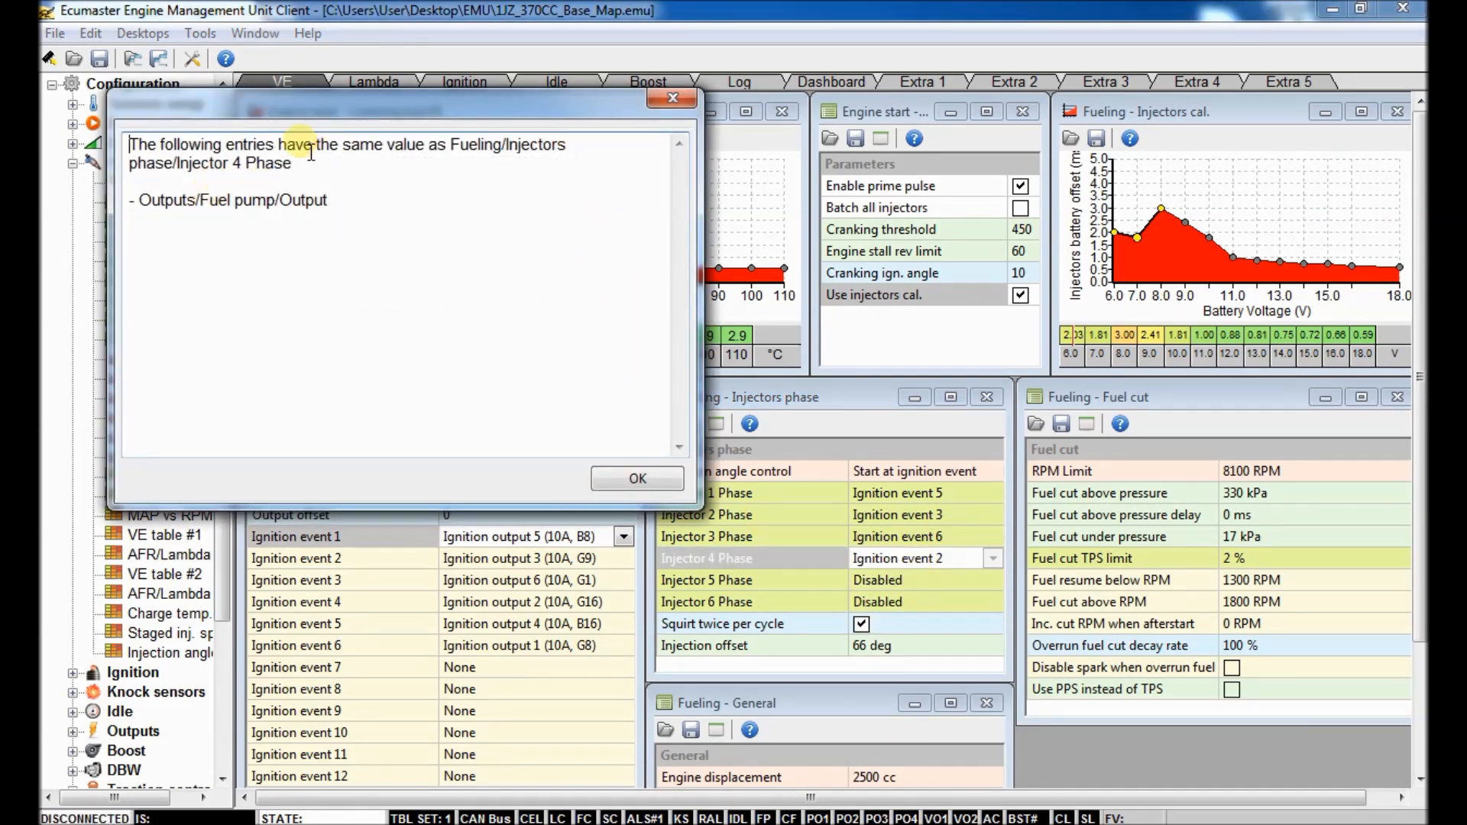
mouse_move(379, 123)
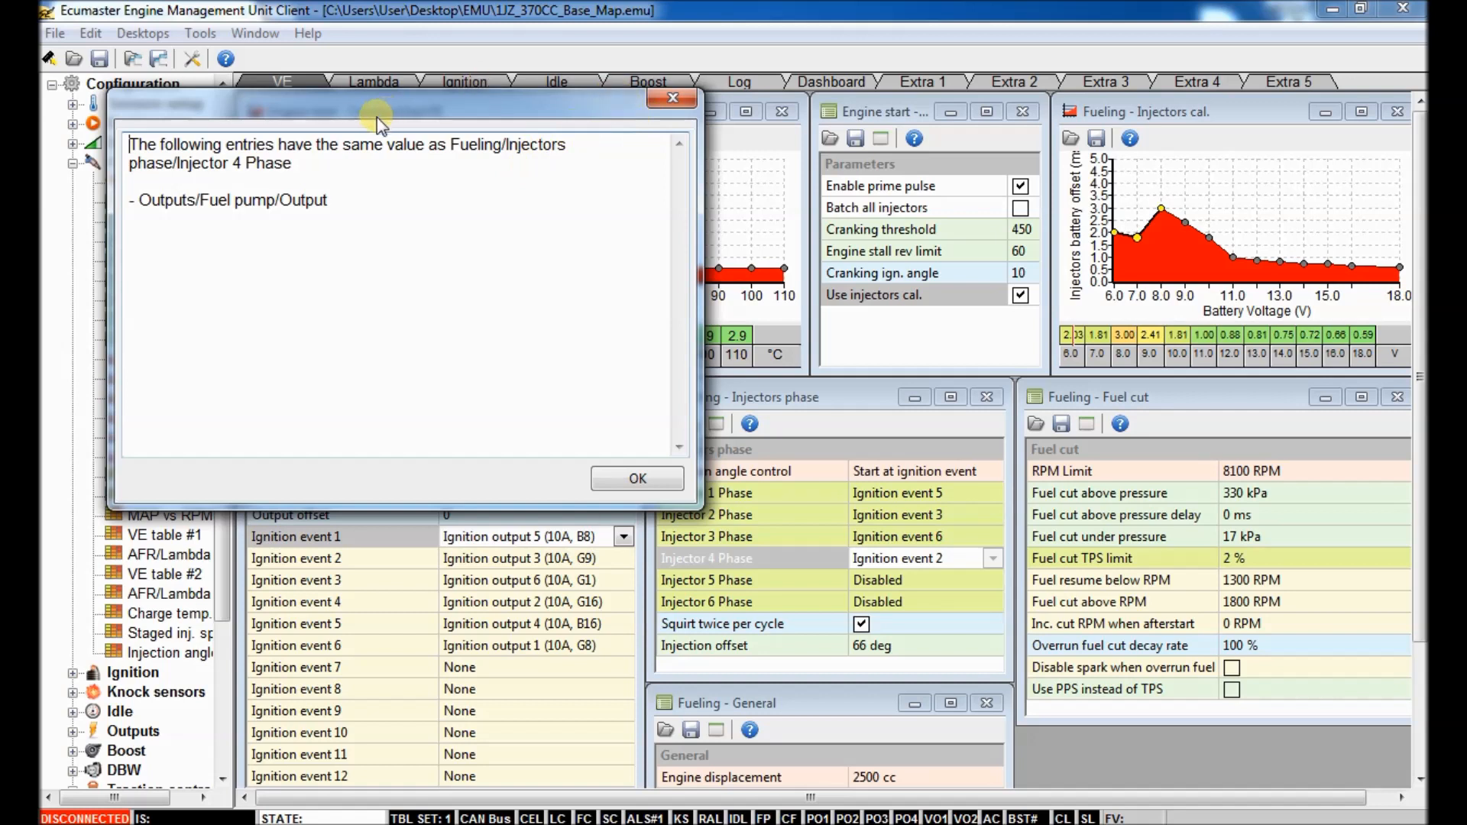
mouse_move(403, 247)
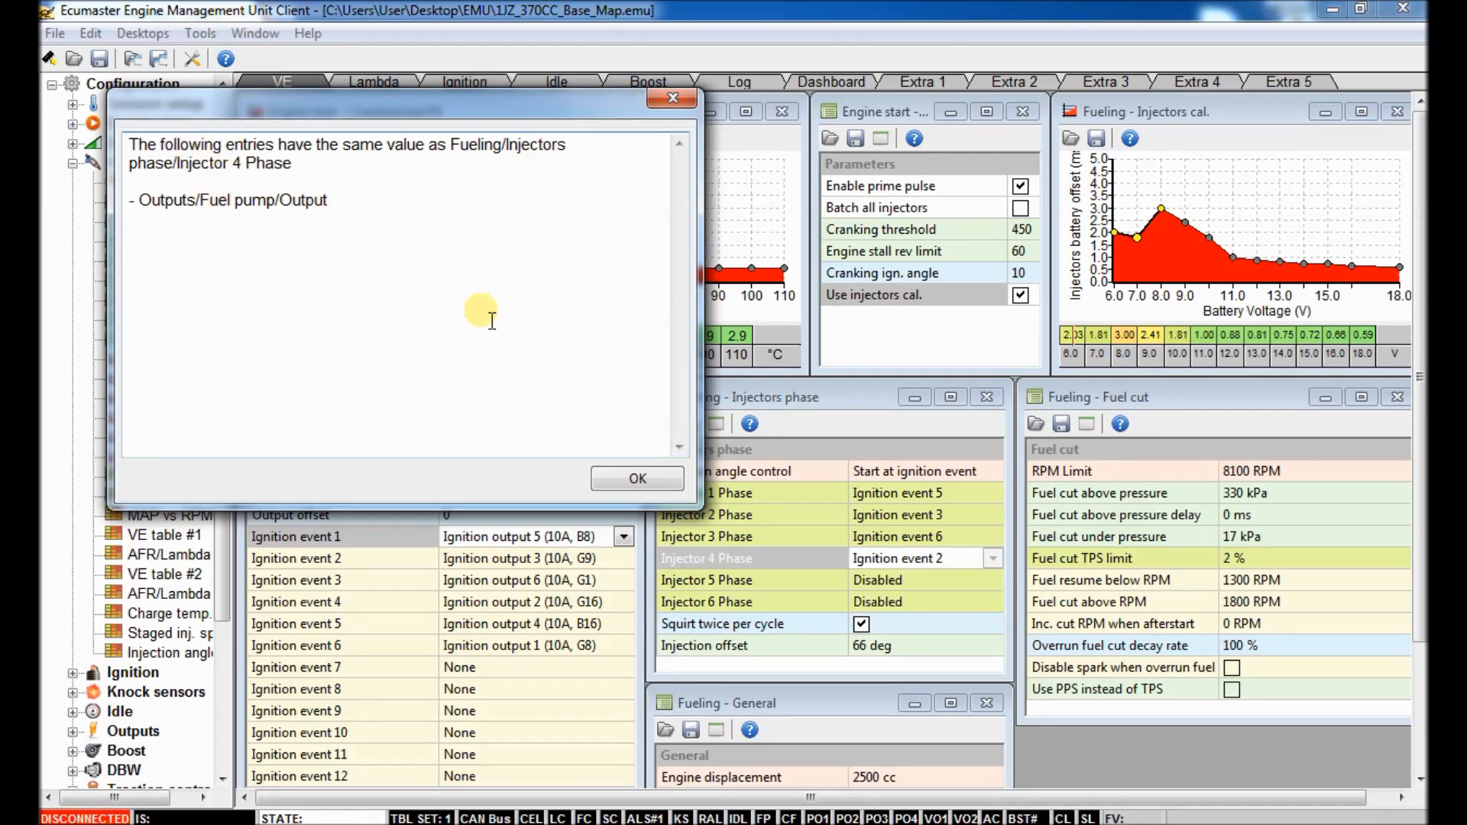
mouse_move(477, 311)
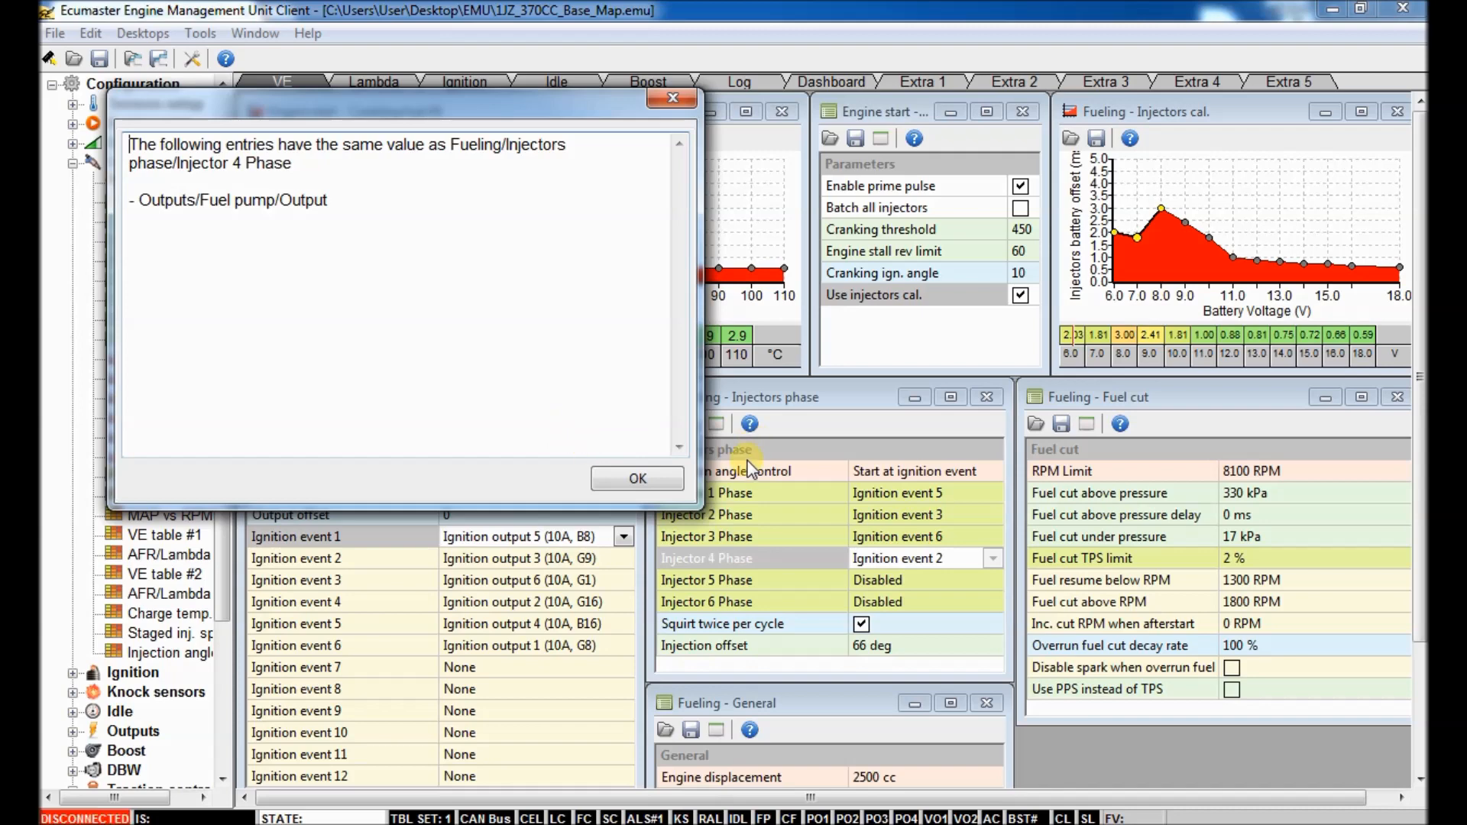
Step: Clear the duplicate warning and move the Fuel pump output to Aux 2 (5A, G13)
left_click(636, 479)
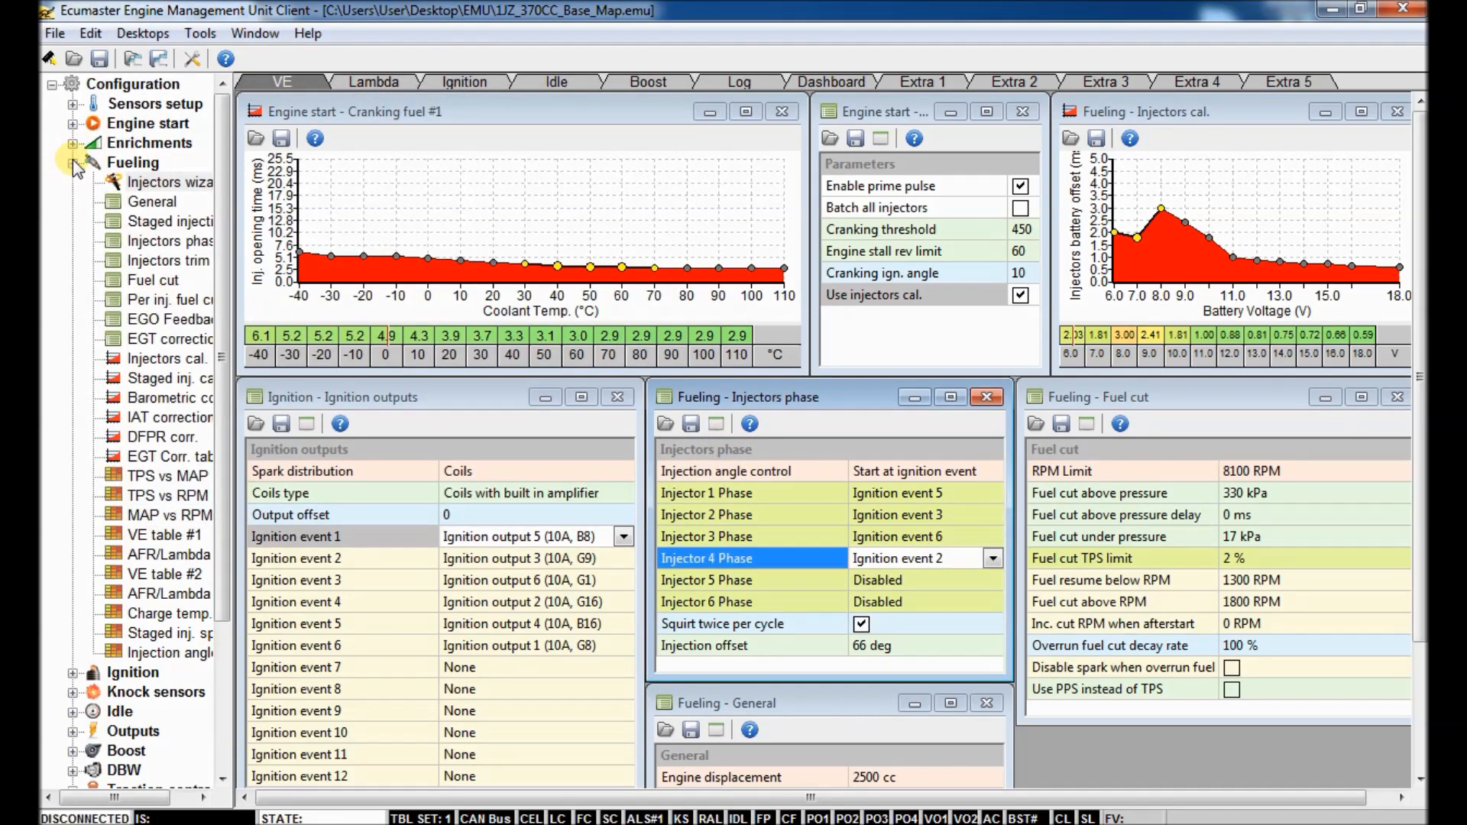
left_click(73, 162)
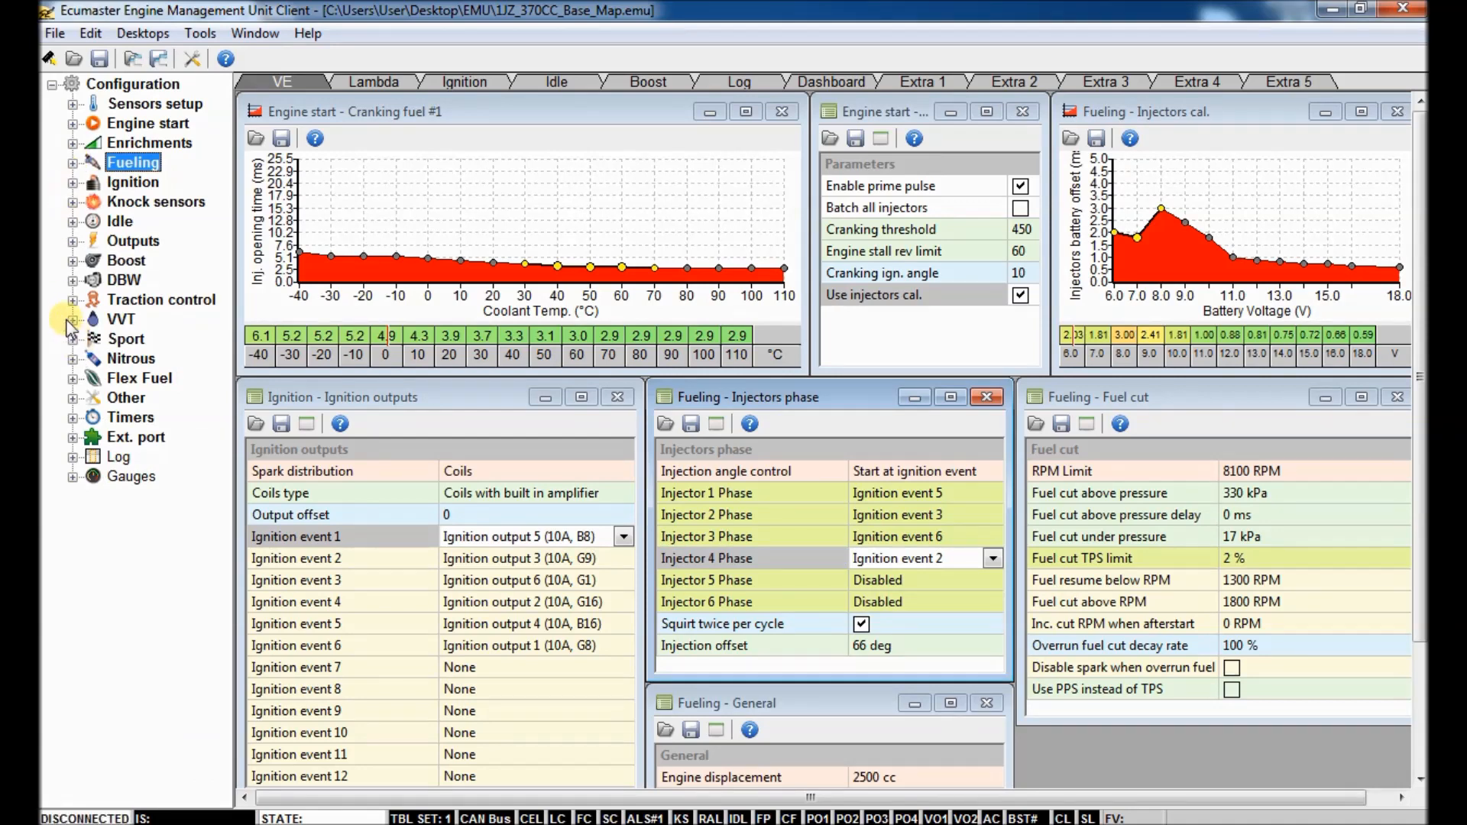
left_click(74, 240)
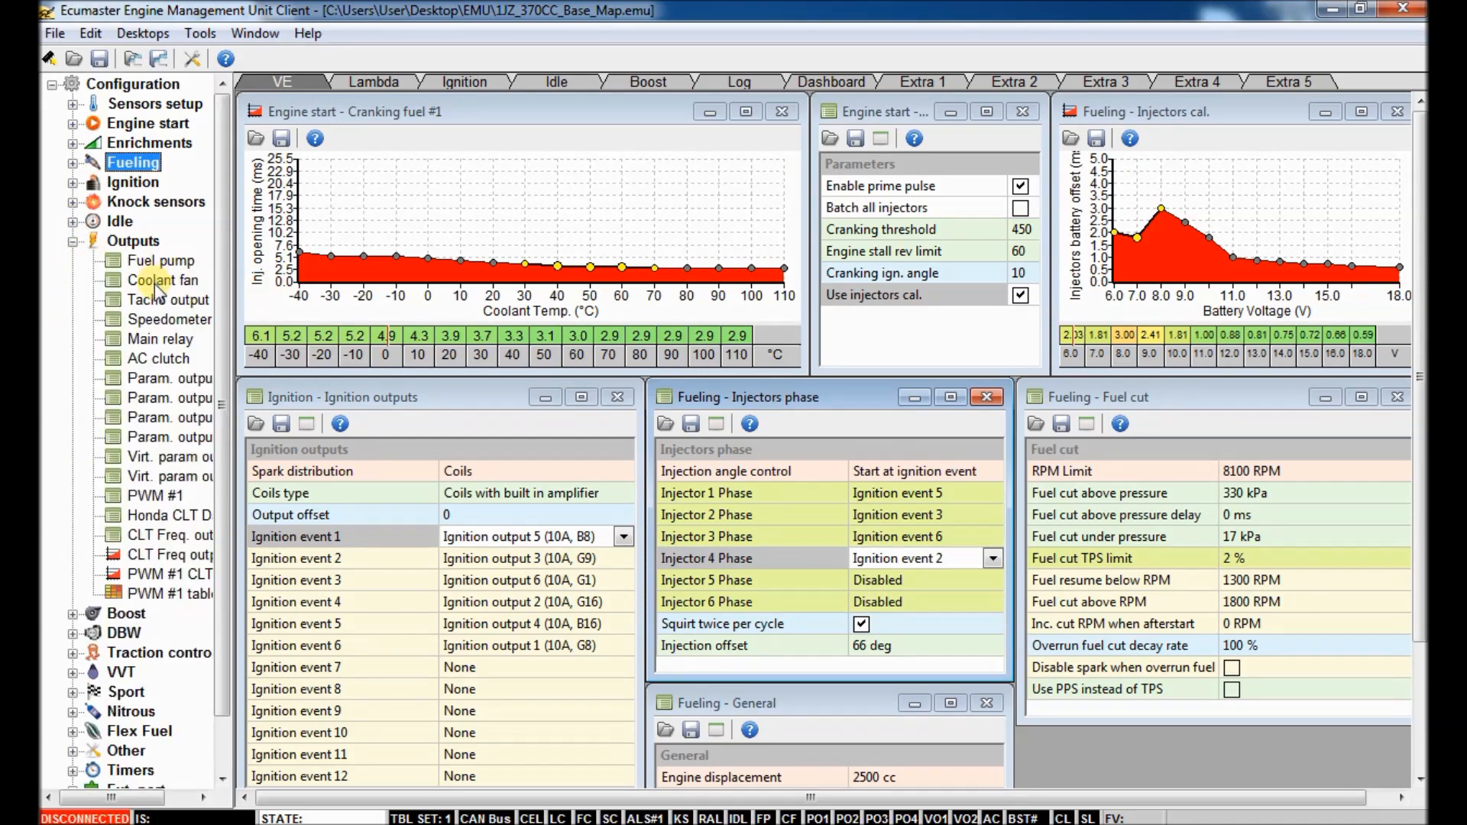
left_click(160, 260)
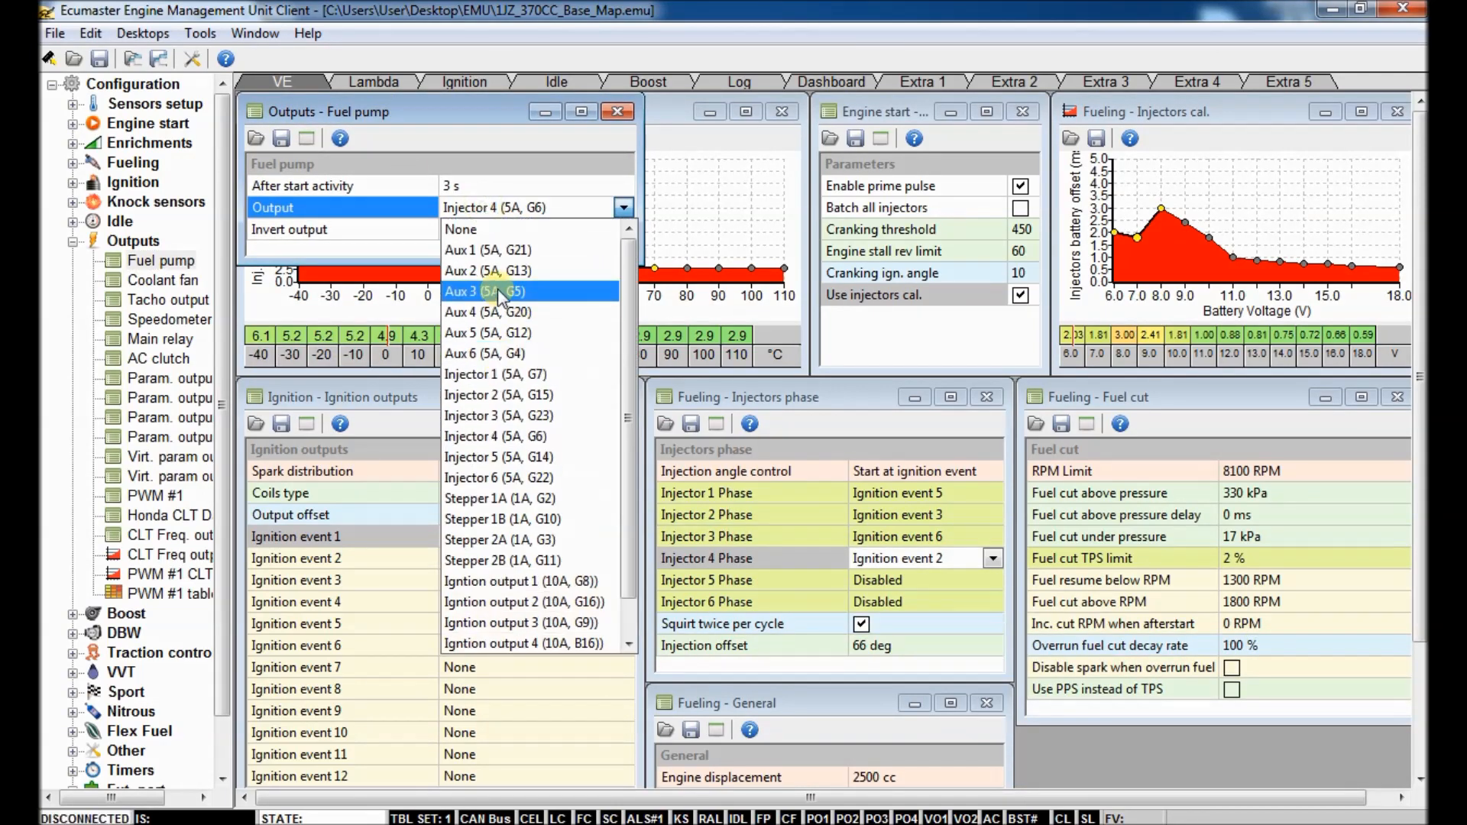
left_click(486, 270)
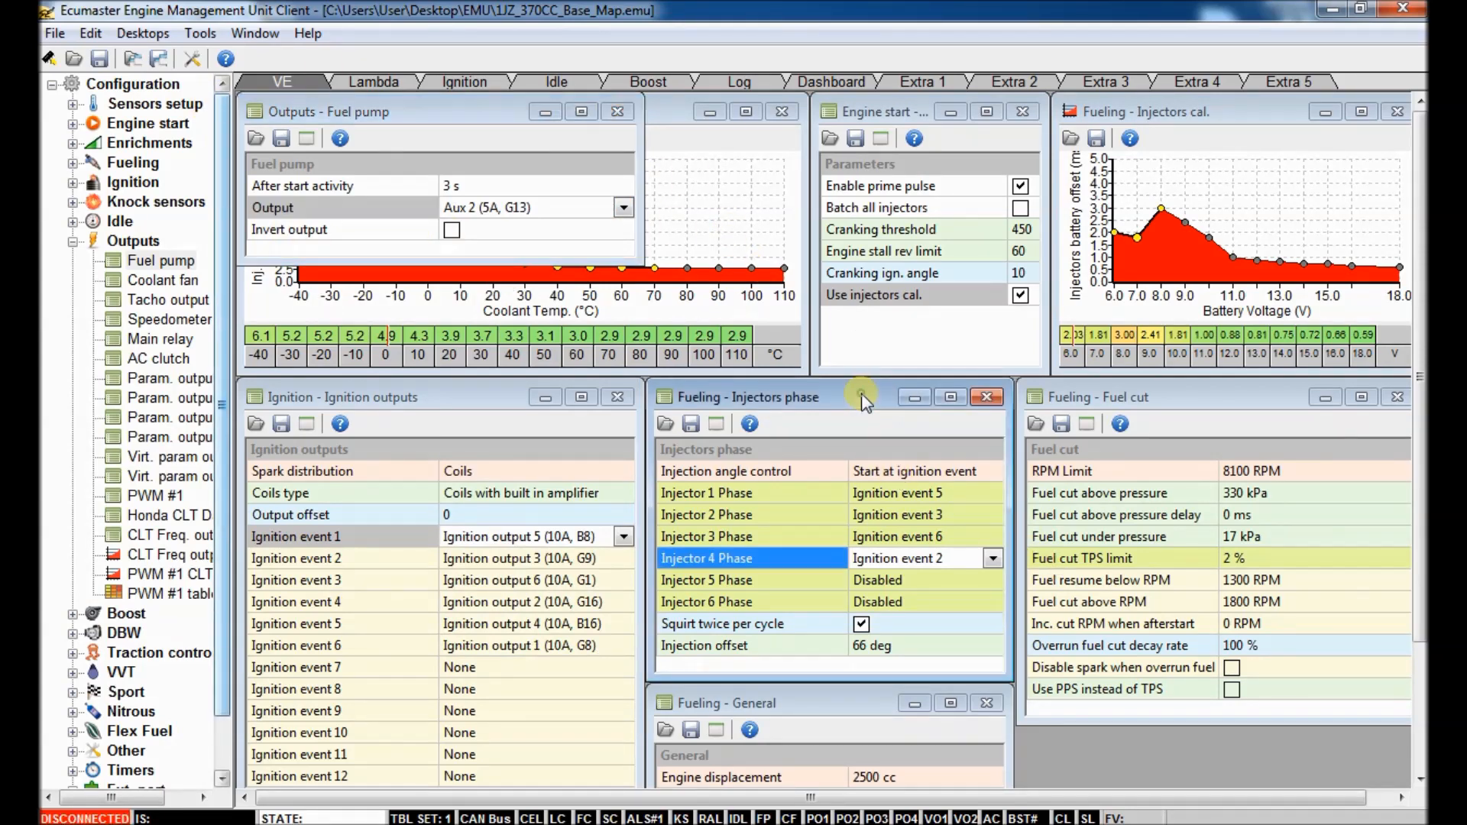
mouse_move(944, 587)
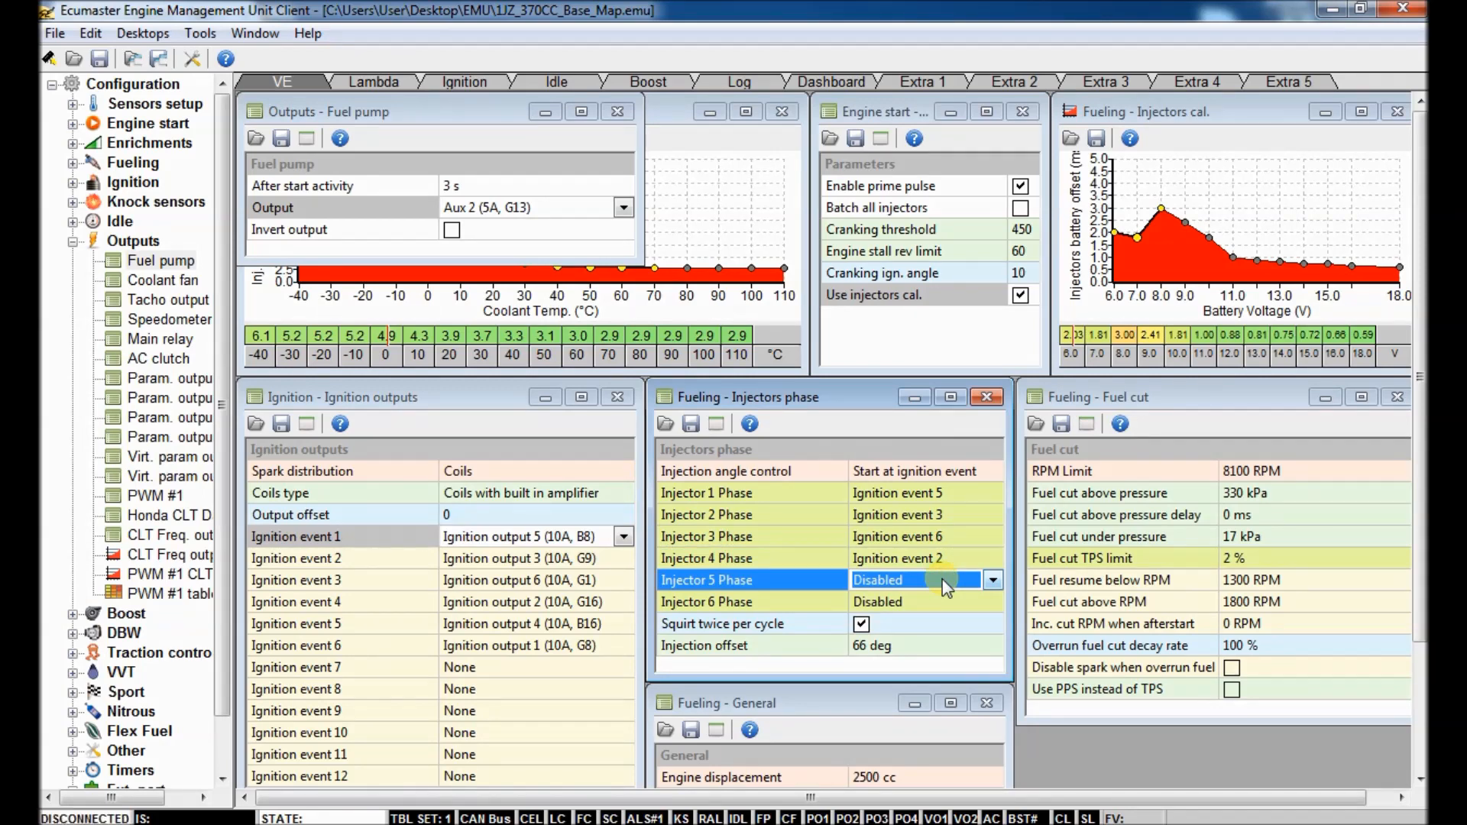
Step: Phase injector 5 on ignition event 4 and injector 6 on event 1, acknowledging the main relay conflict
left_click(993, 580)
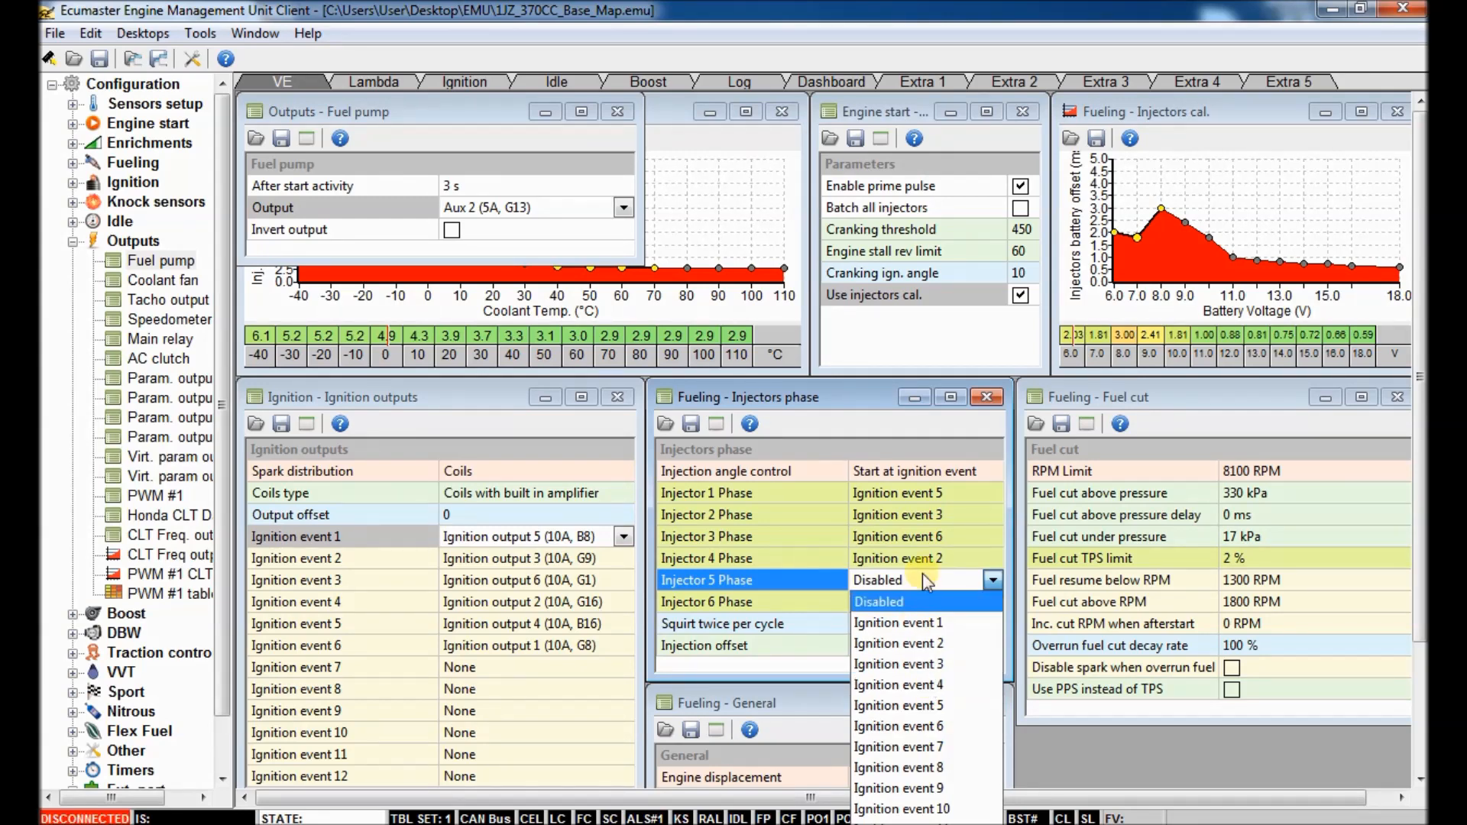
mouse_move(926, 685)
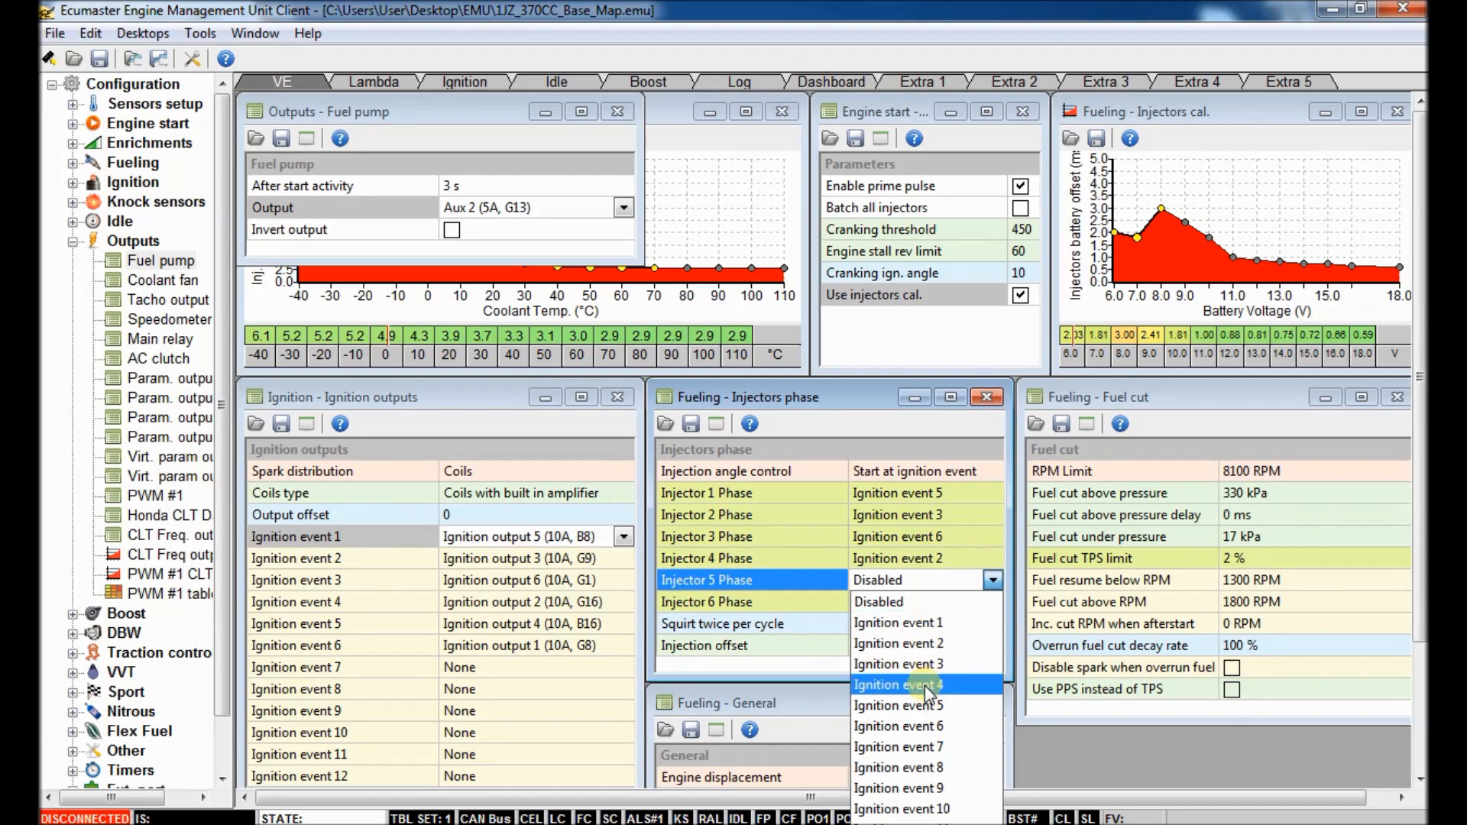
left_click(897, 684)
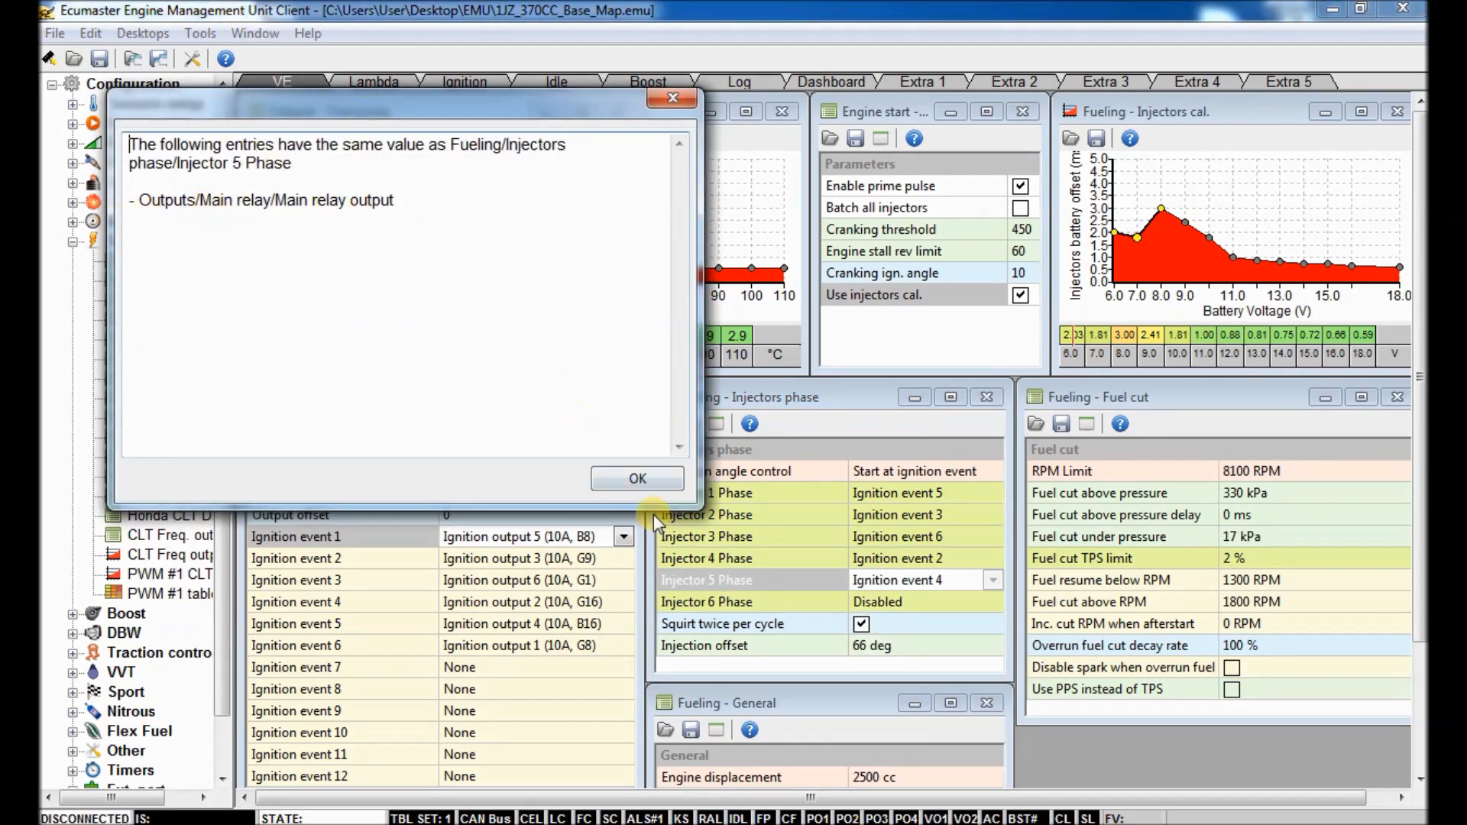
left_click(637, 479)
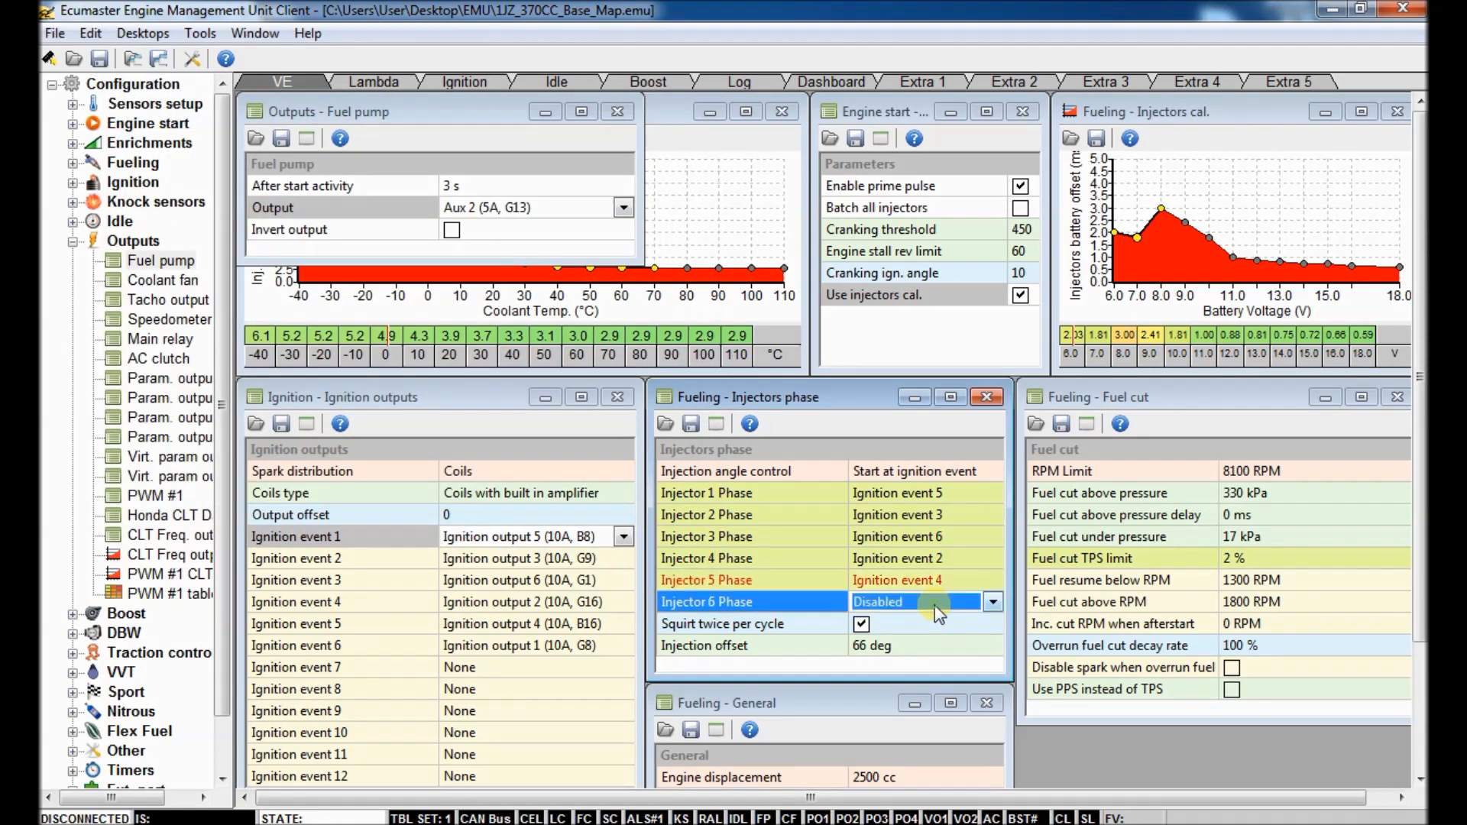
left_click(922, 602)
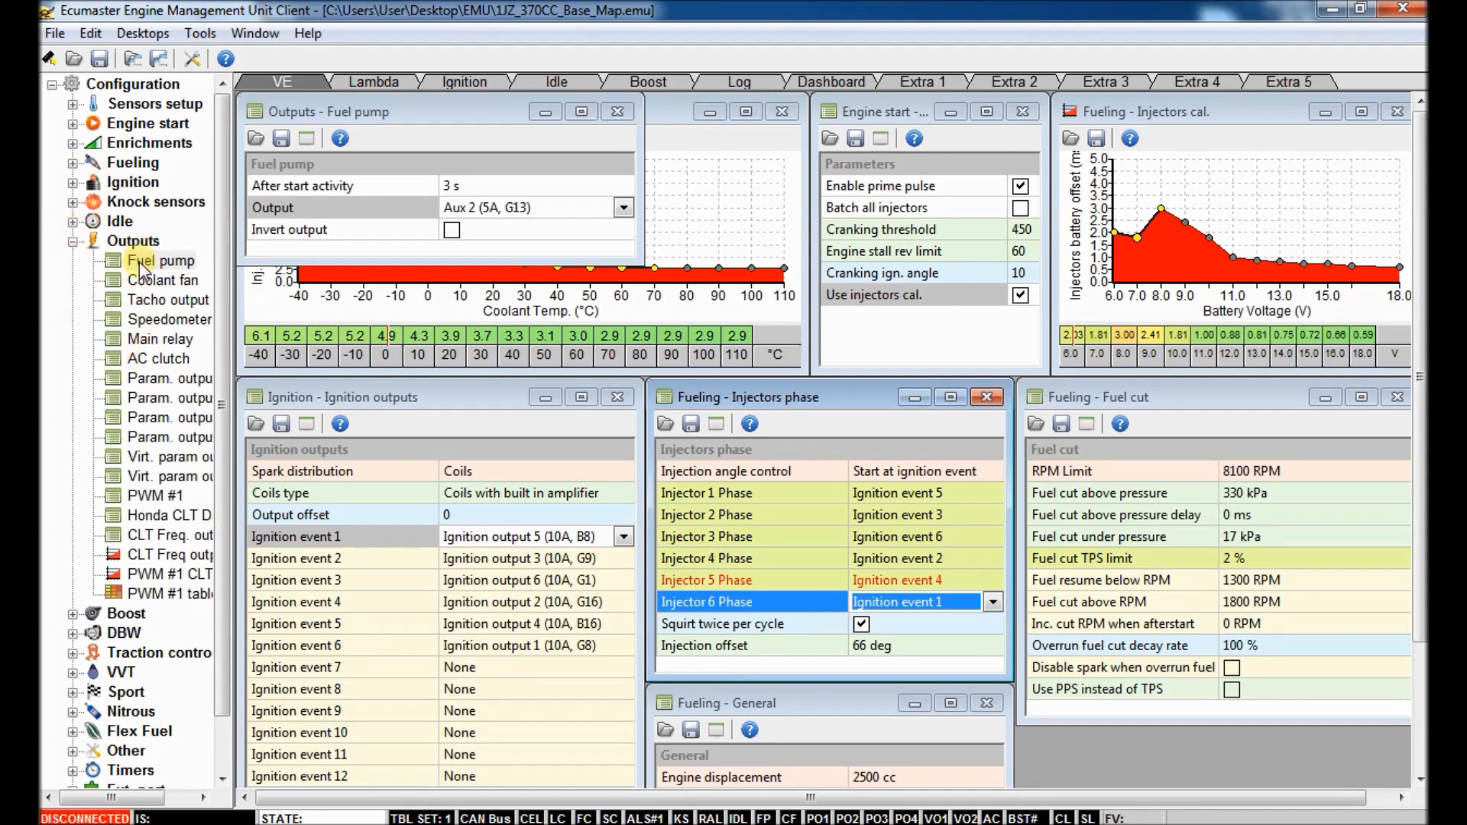
left_click(161, 339)
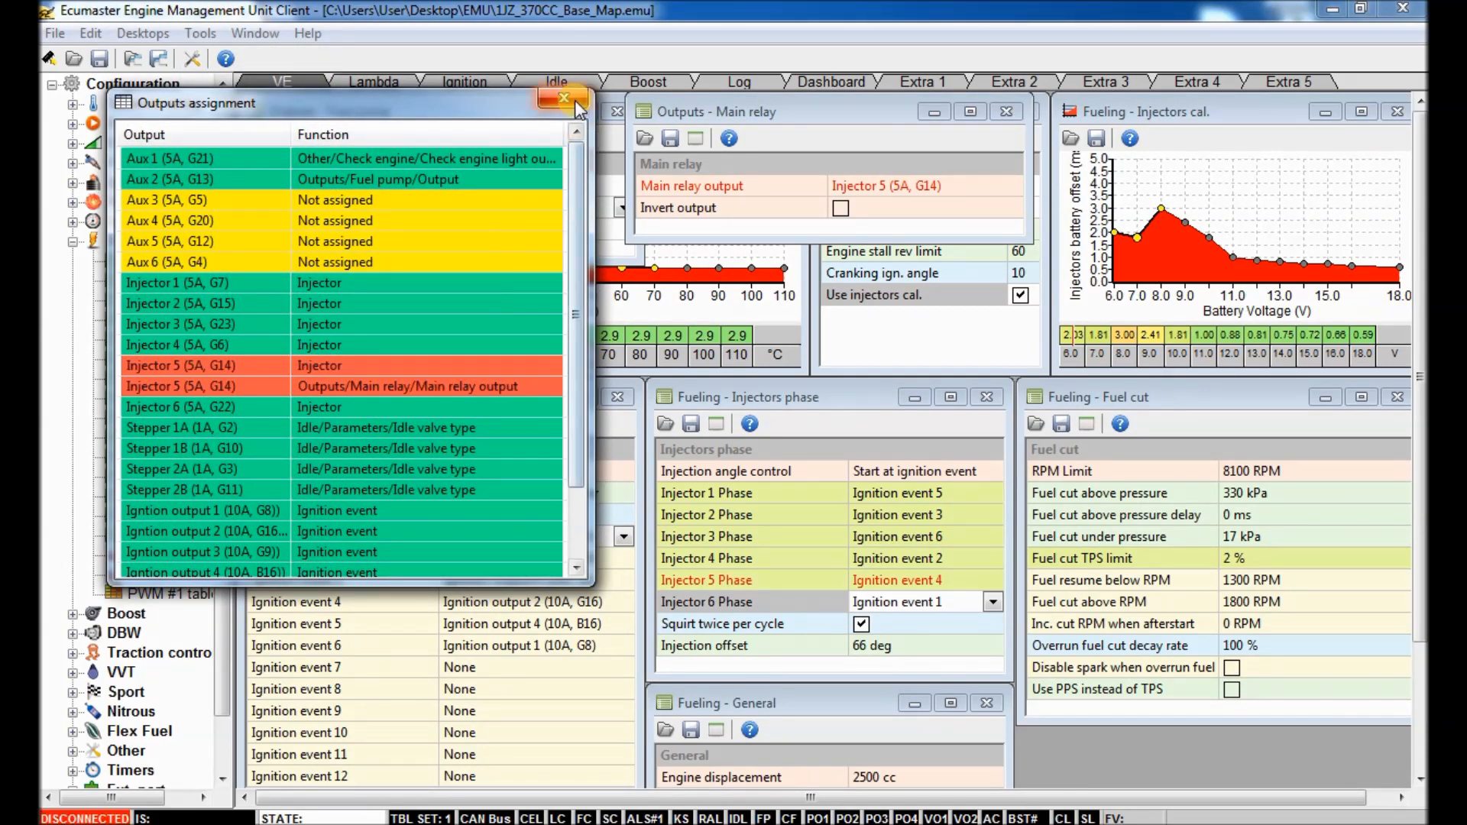
Step: Review assigned outputs and set the Main relay output to Aux 5 (5A, G12)
left_click(564, 98)
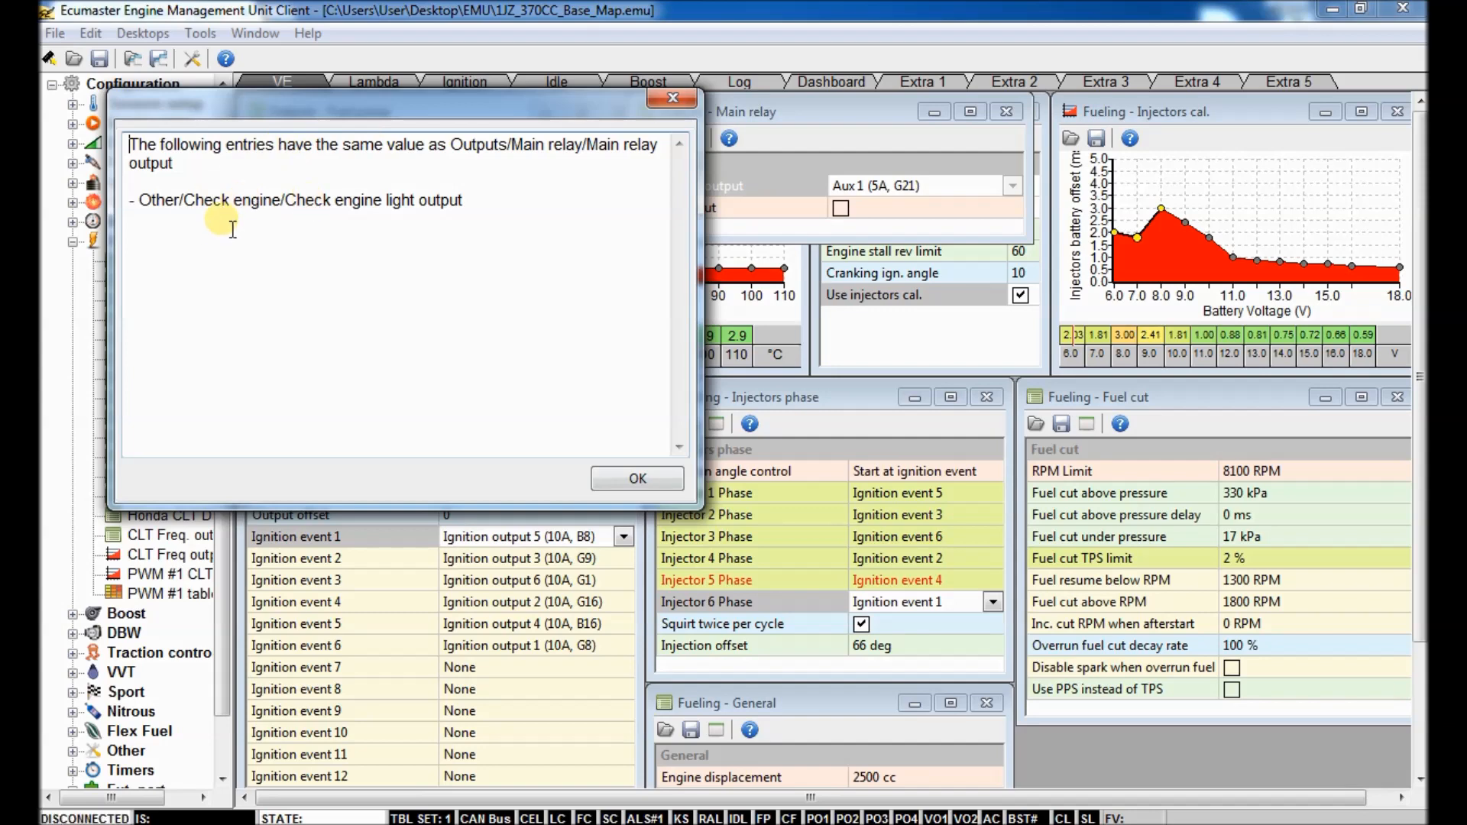
left_click(637, 479)
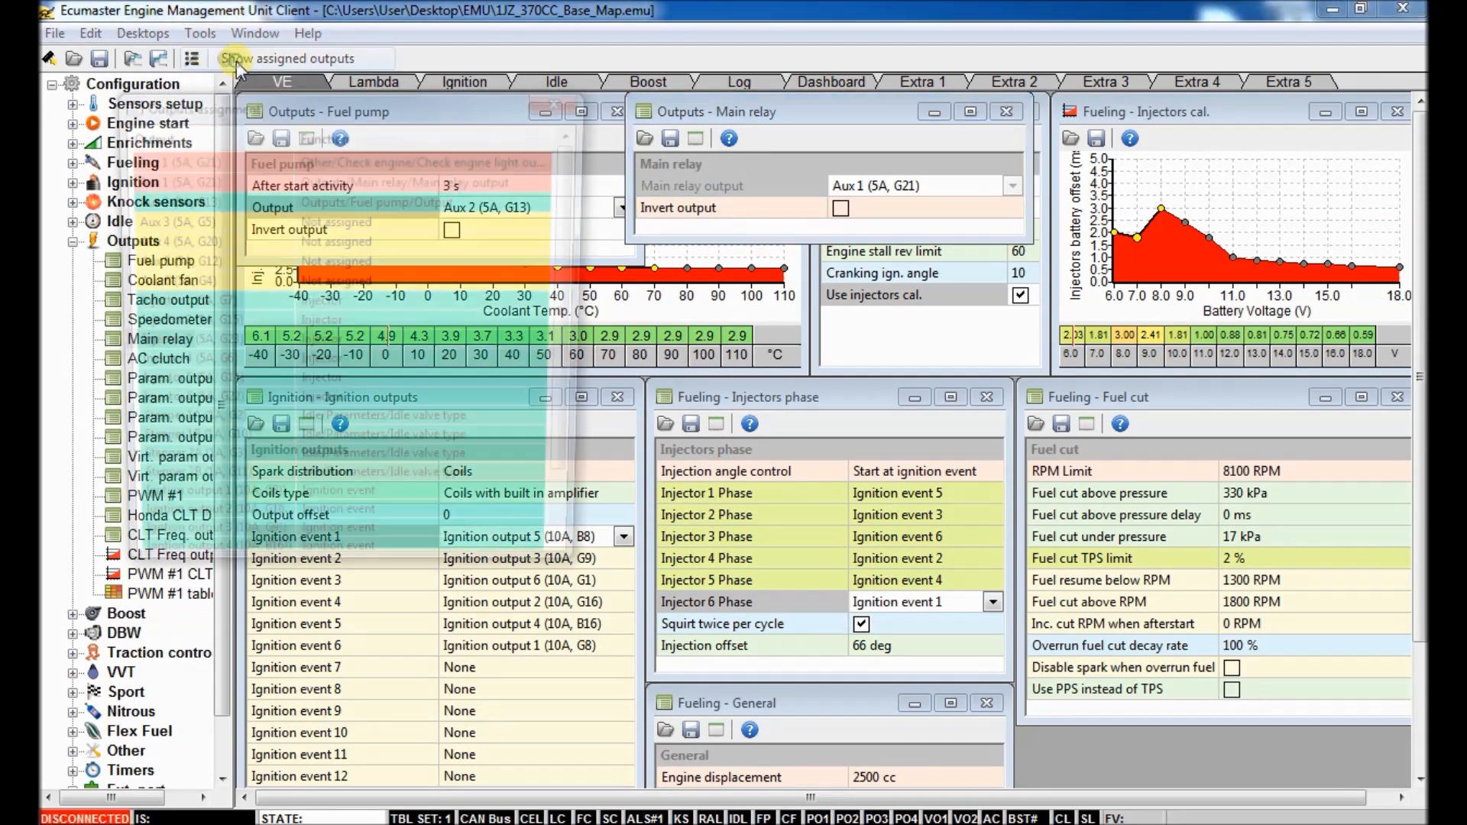
left_click(193, 58)
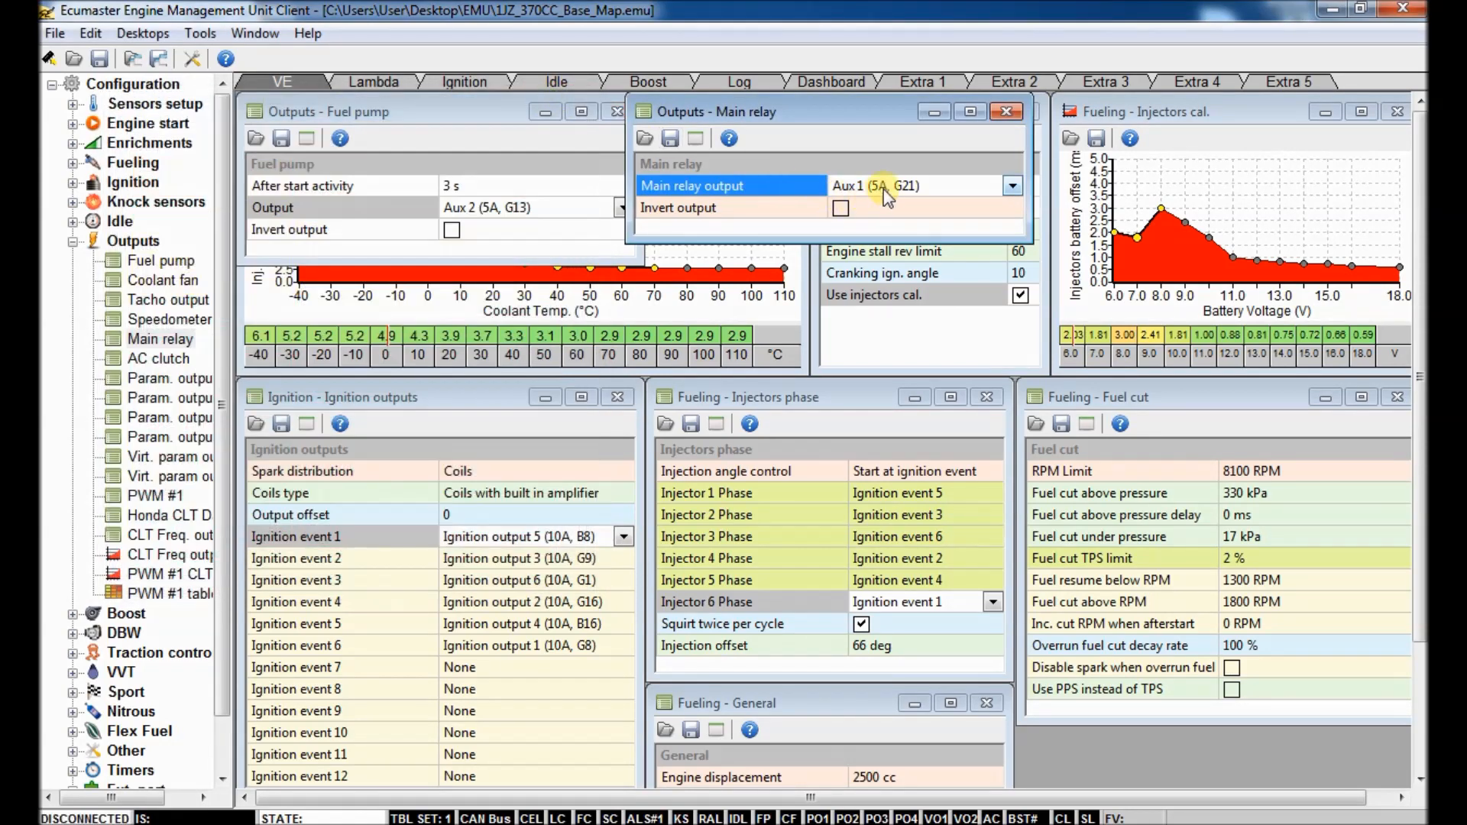
left_click(1012, 185)
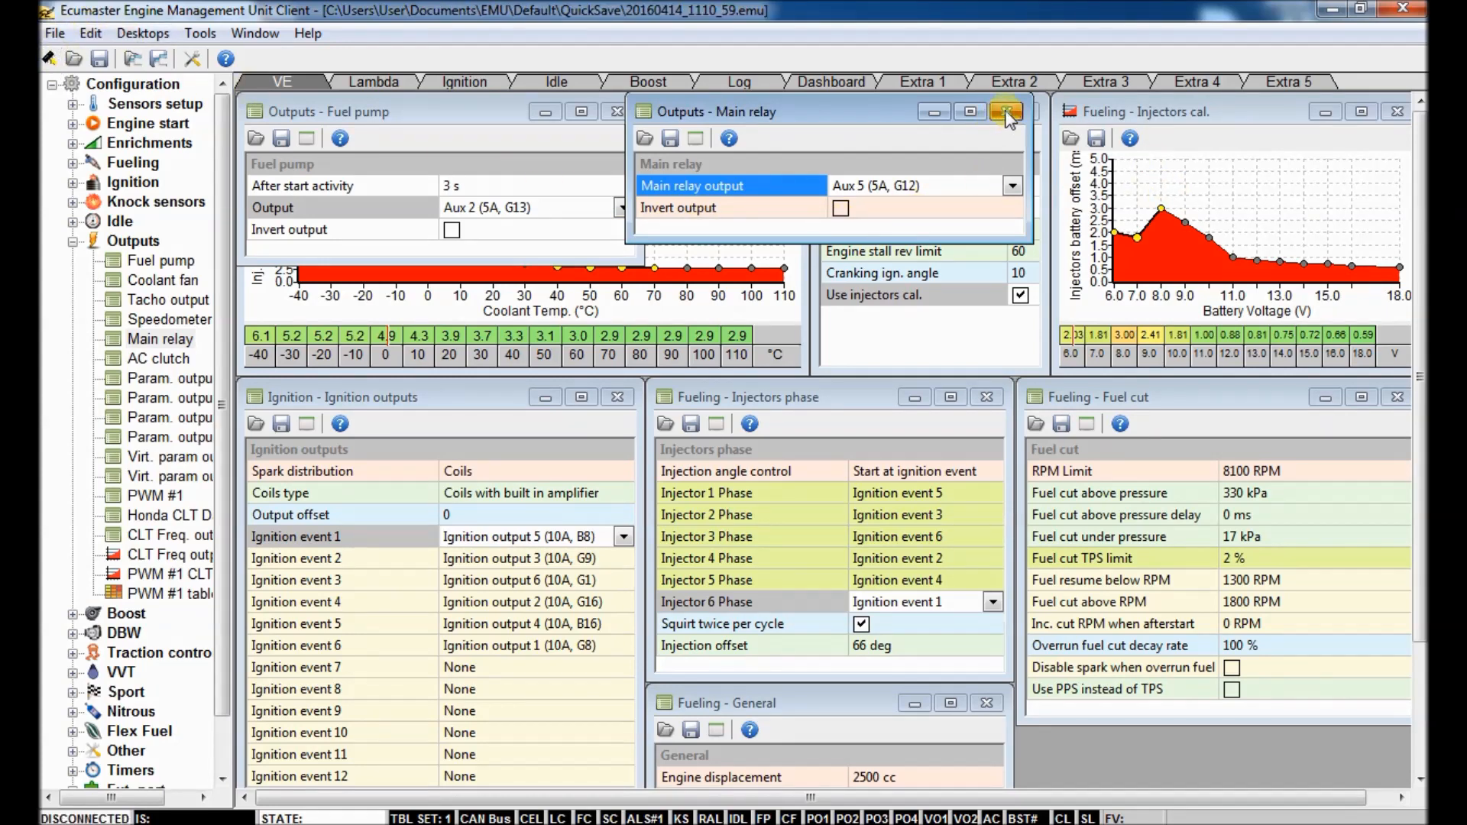
left_click(1006, 112)
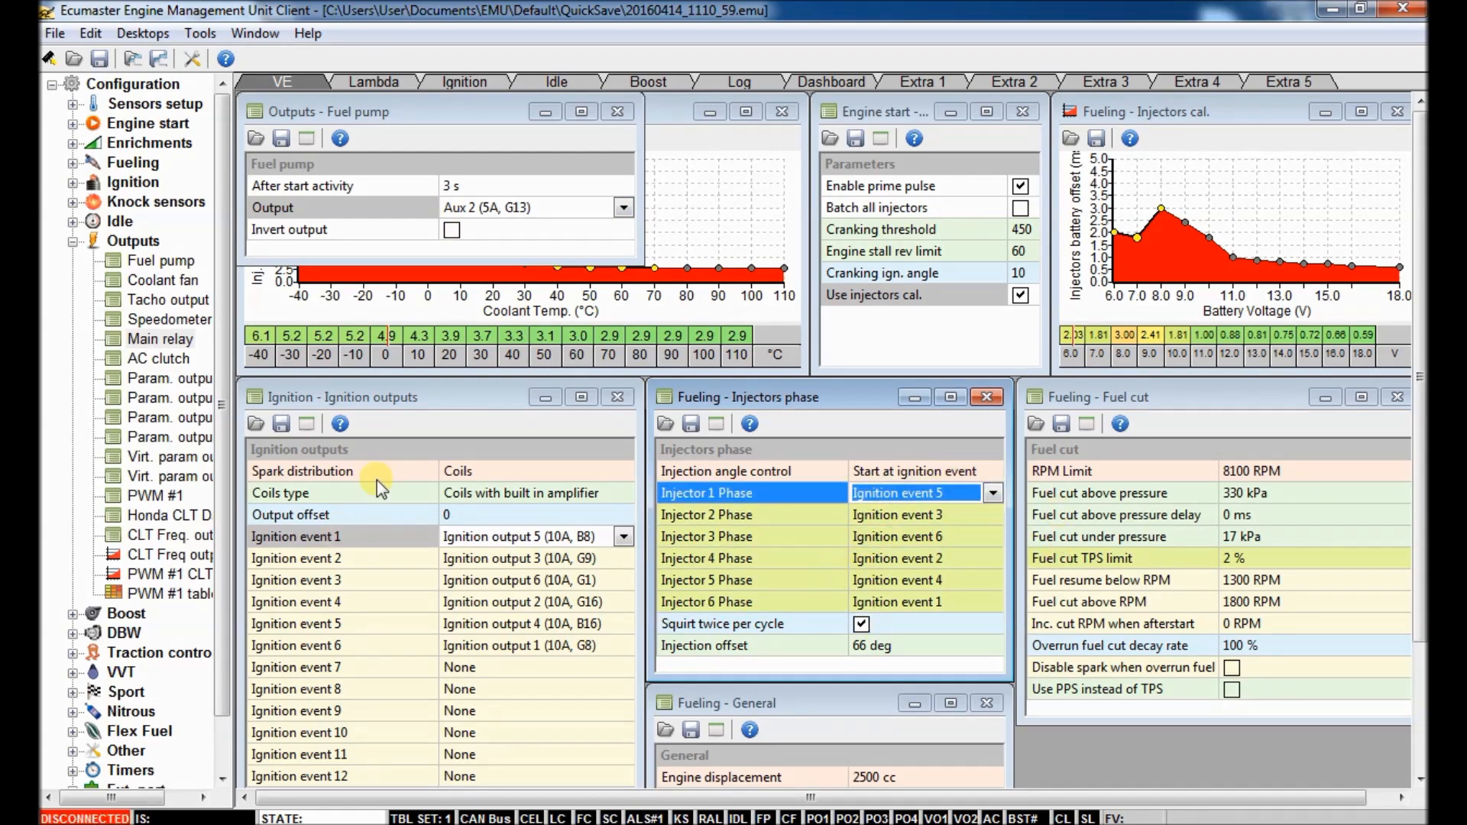
mouse_move(1387, 479)
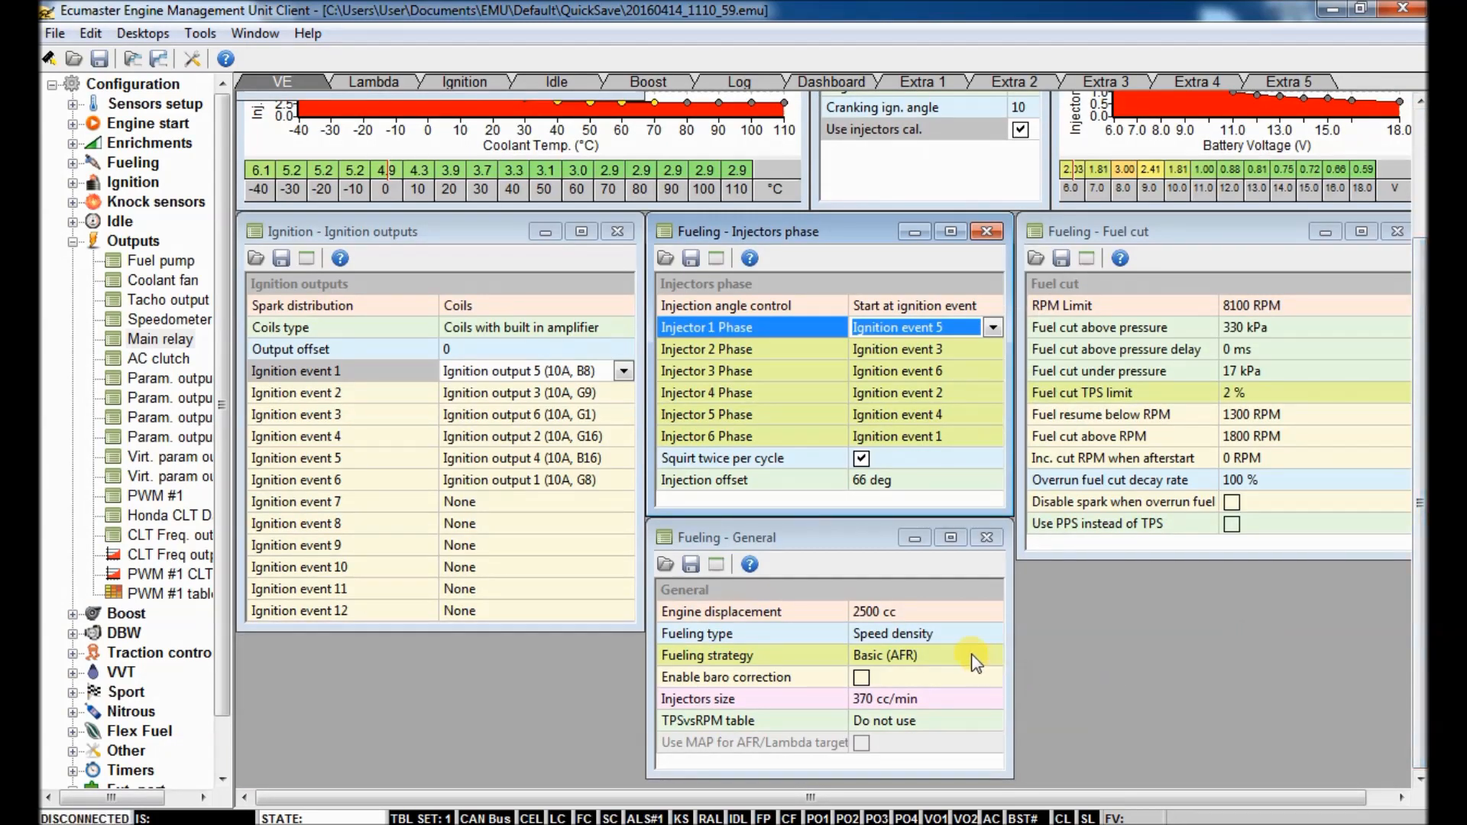
mouse_move(953, 598)
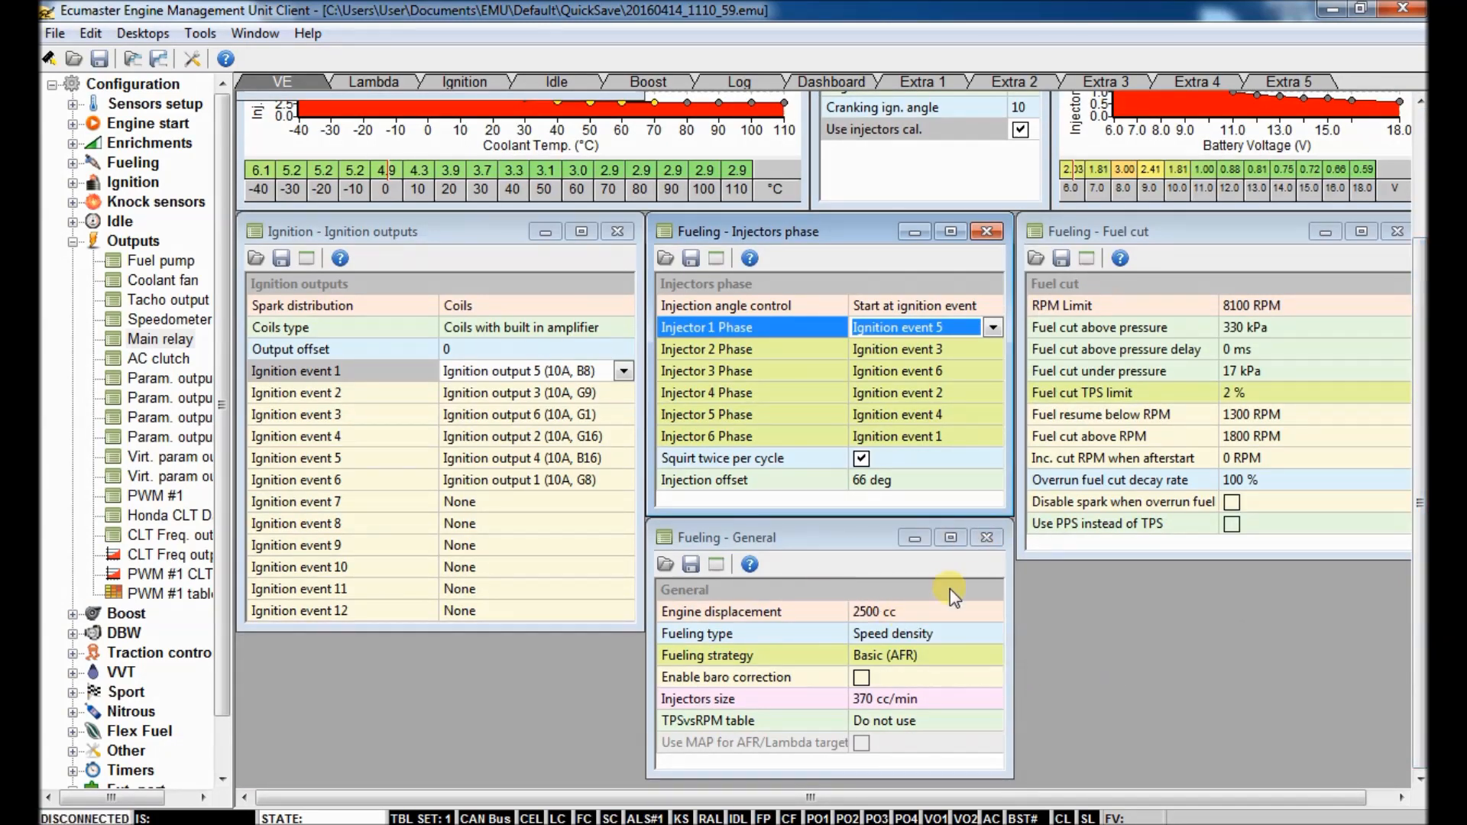
Step: Set Engine displacement to 3000 cc in Fueling - General
left_click(899, 612)
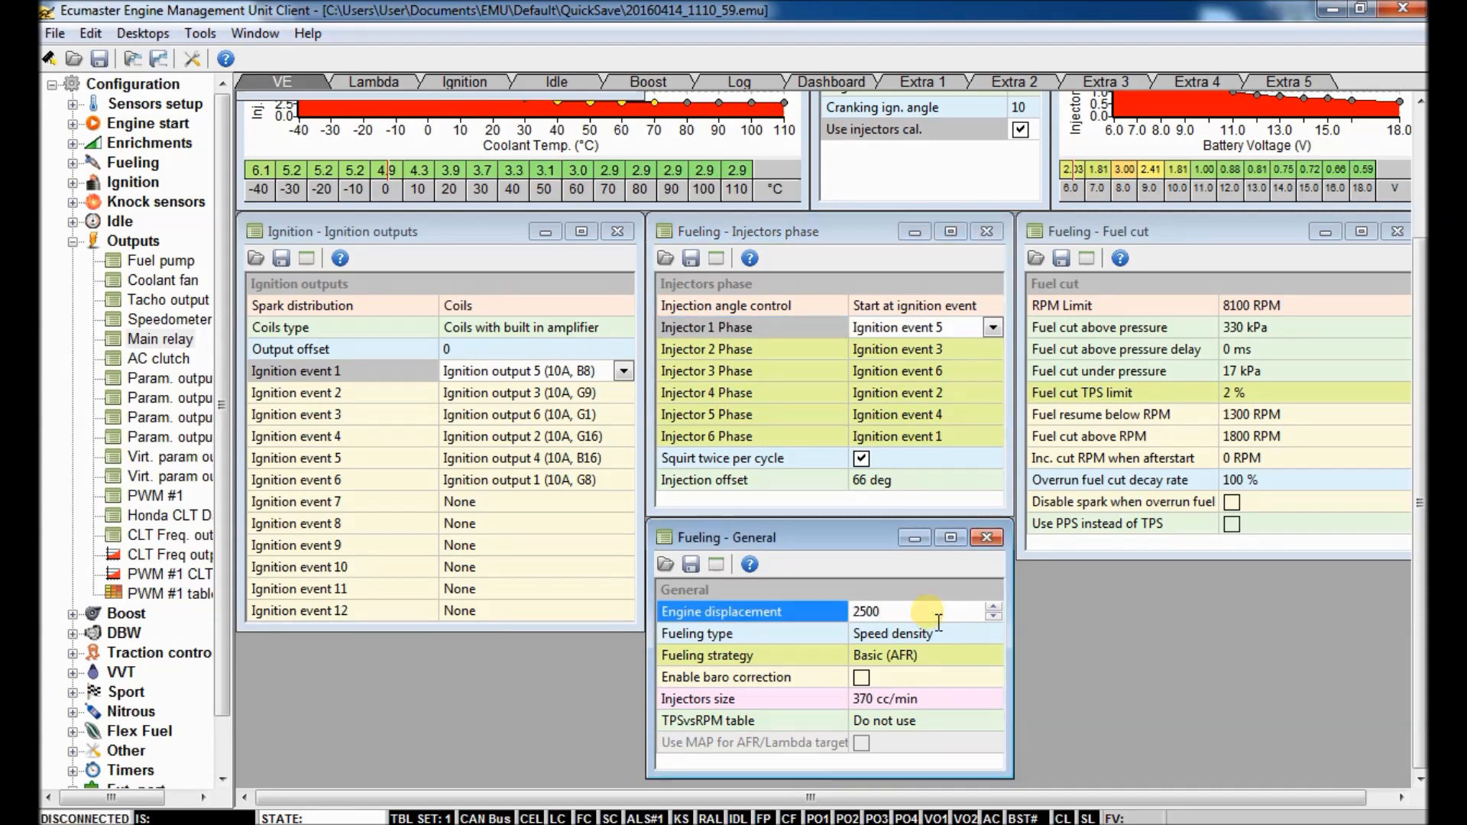
type("3")
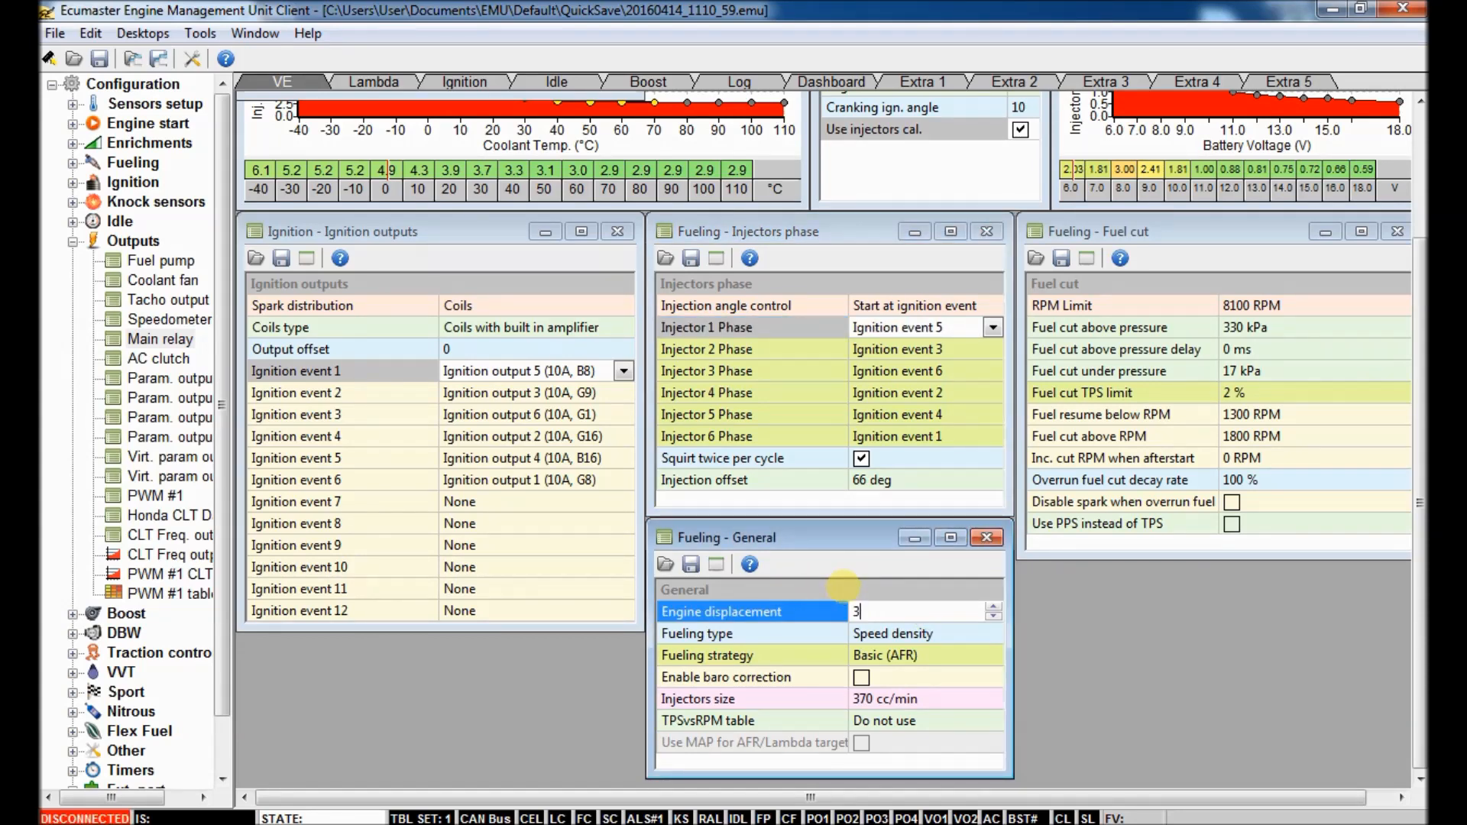
type("000")
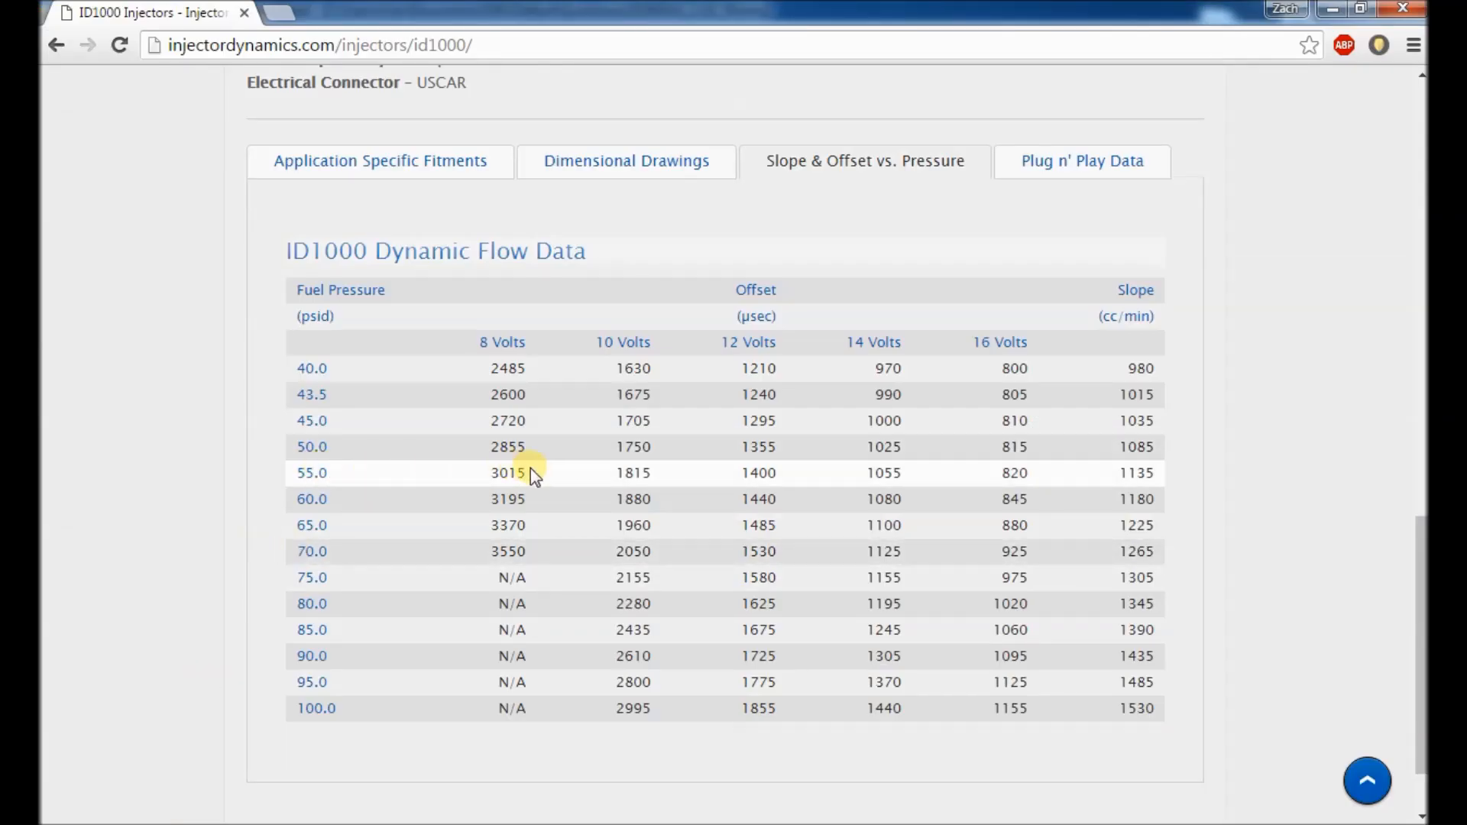
mouse_move(1110, 476)
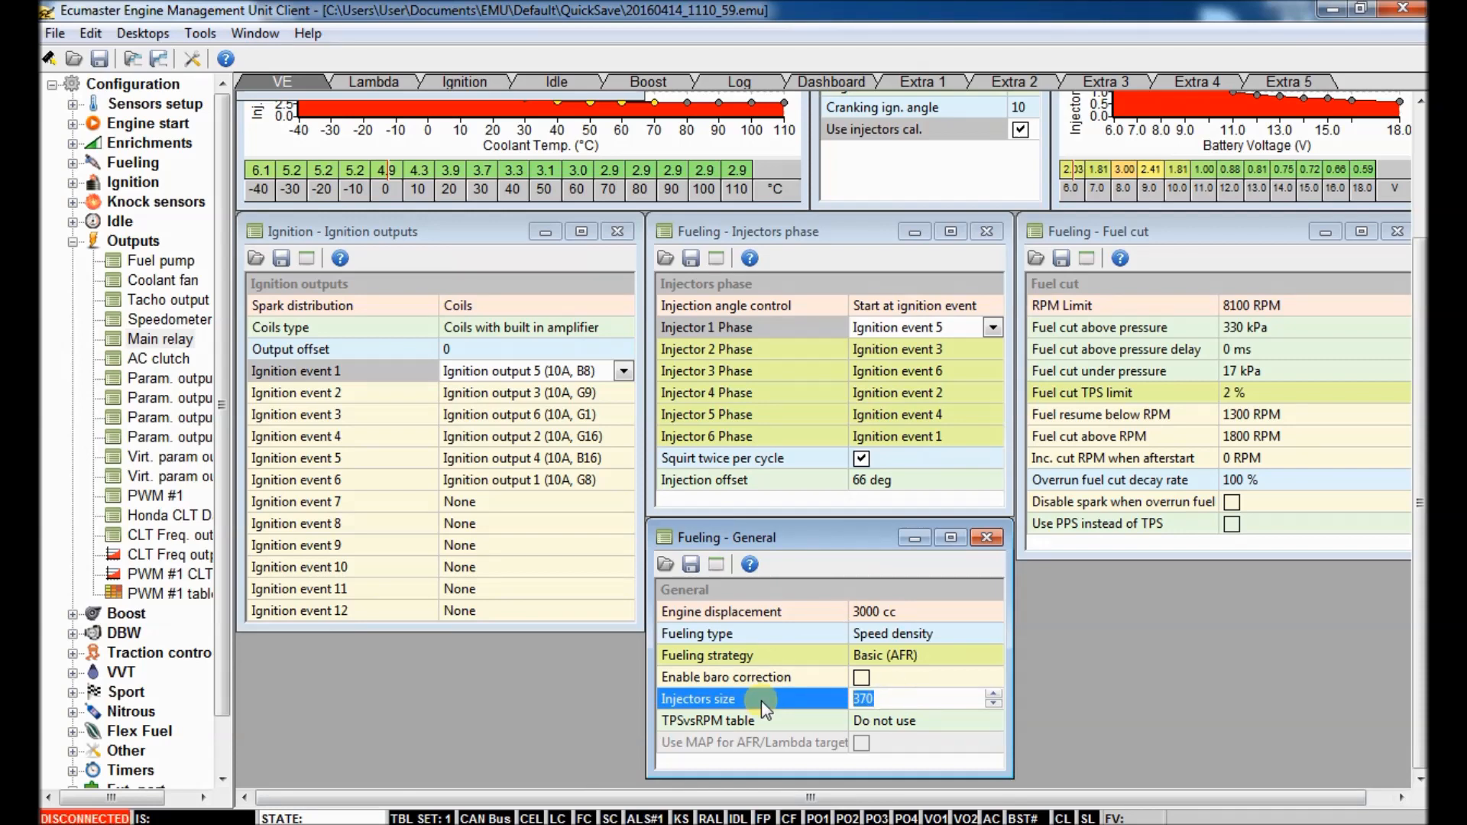
Step: Set Injectors size to 1135 cc/min
type("1135")
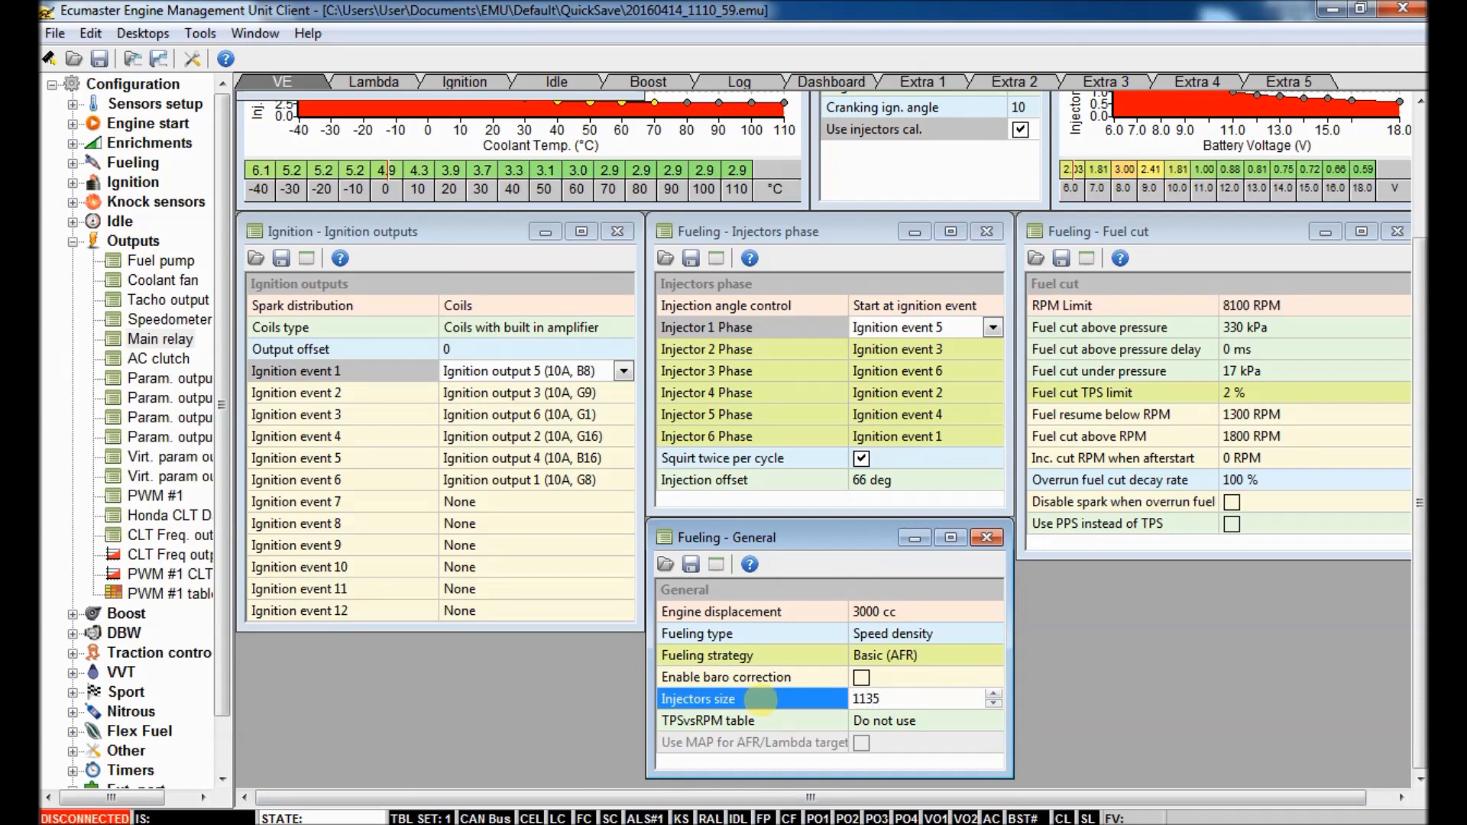
left_click(720, 612)
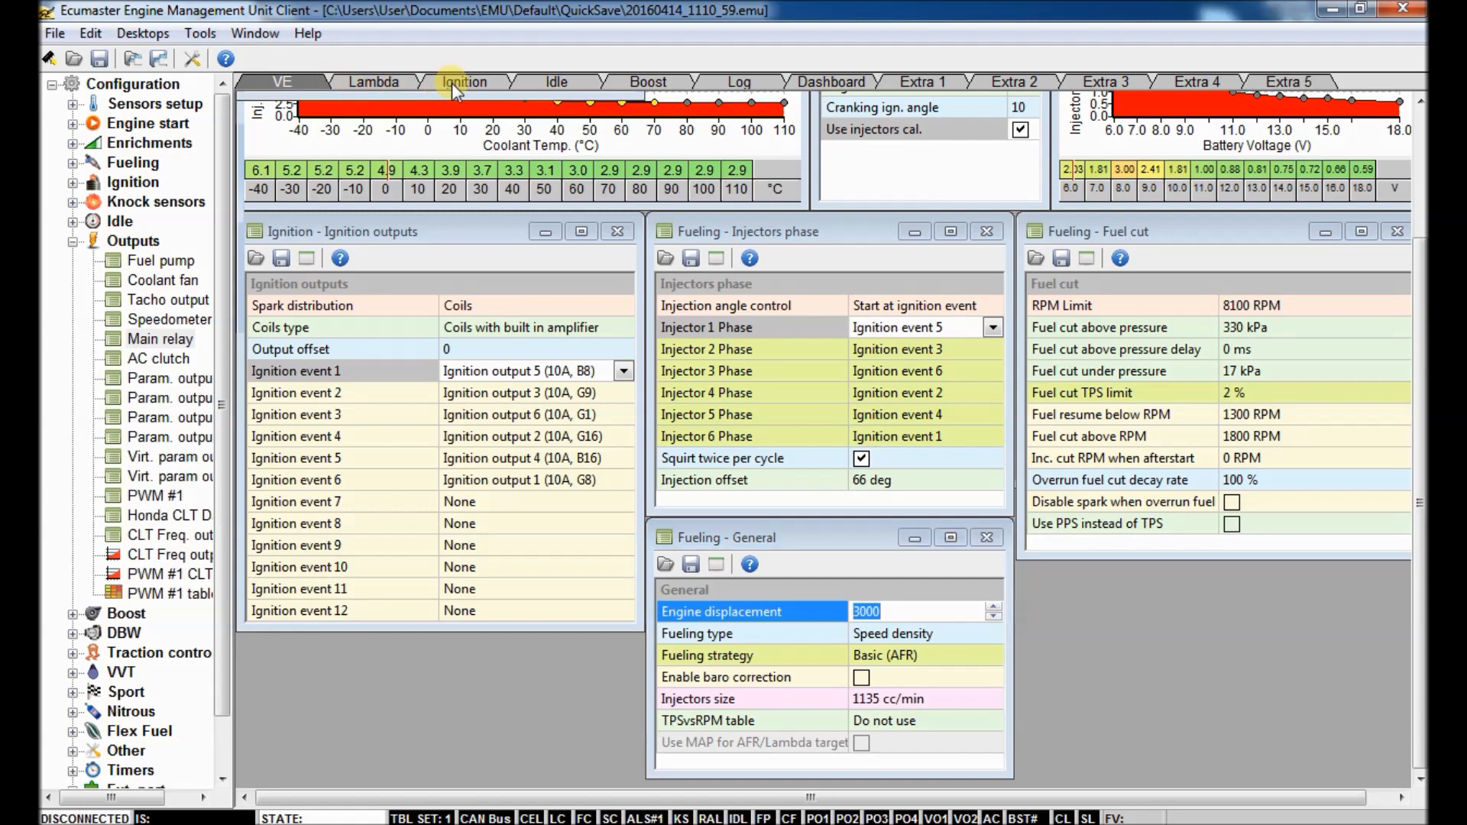
Step: Raise the coil dwell curve (about 9.90 ms at 6 V to 2.05 ms at 18 V), keeping coils with built-in amplifier
left_click(465, 82)
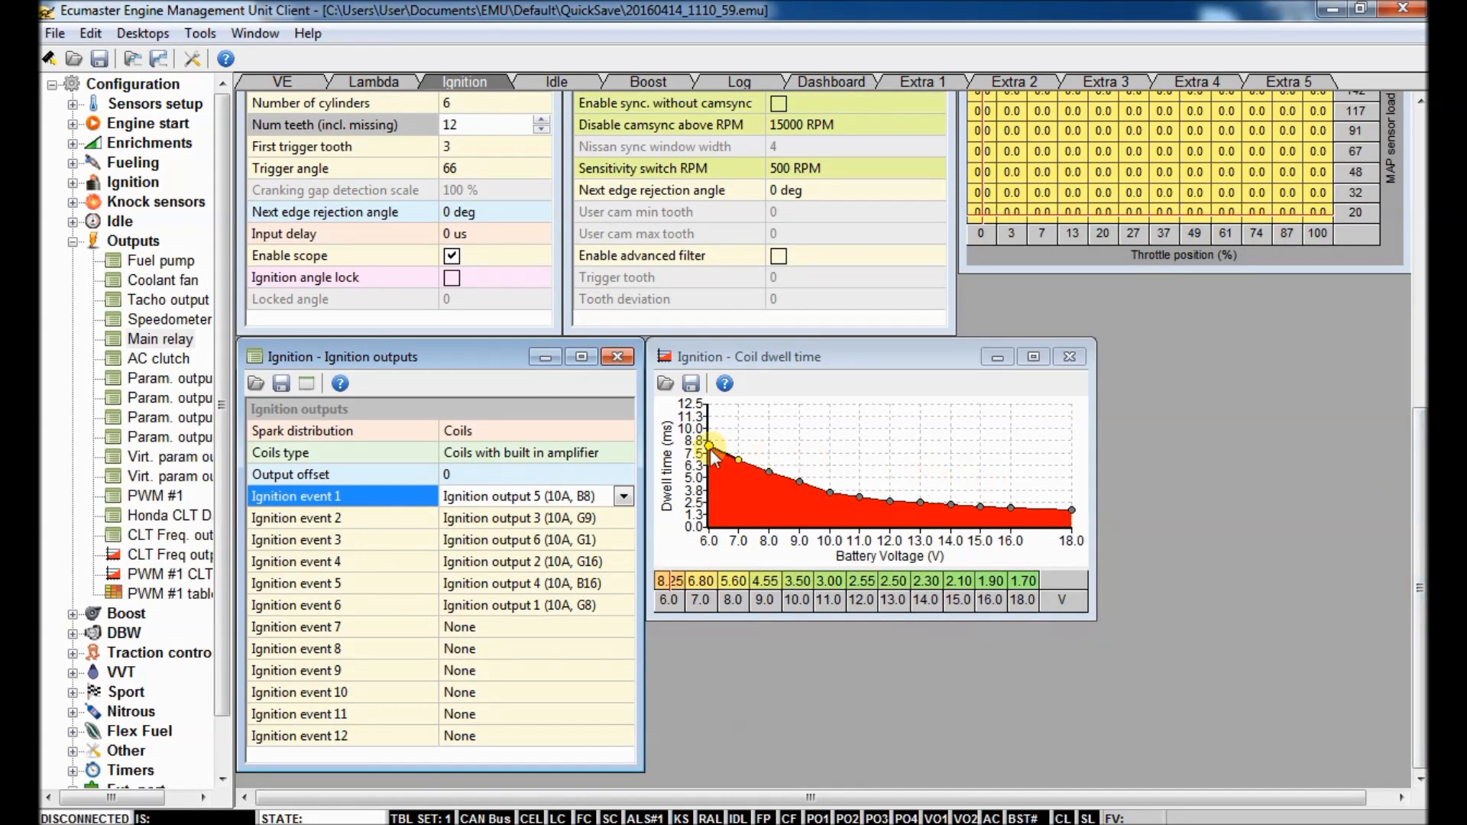
mouse_move(511, 506)
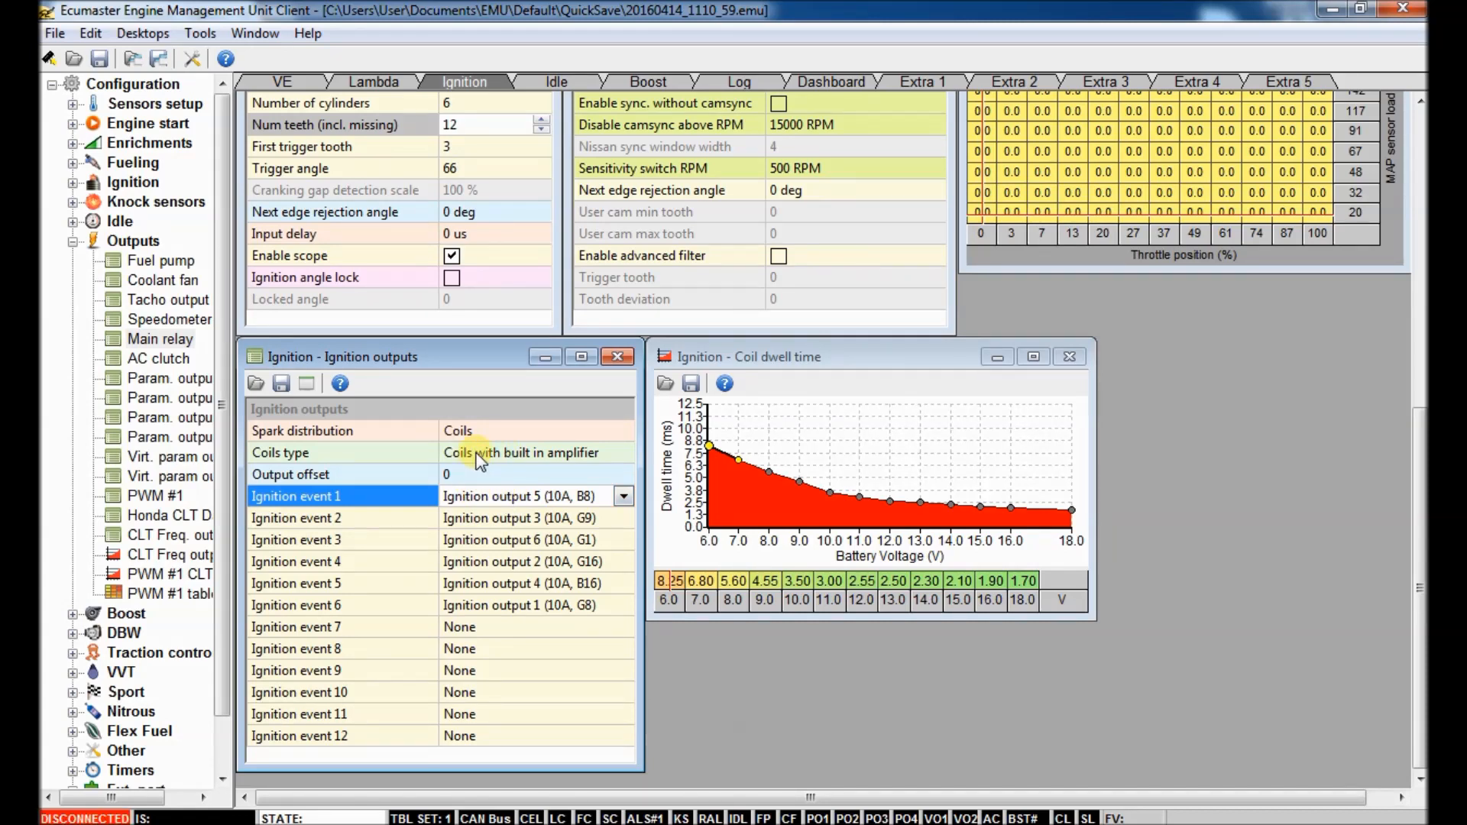
left_click(622, 452)
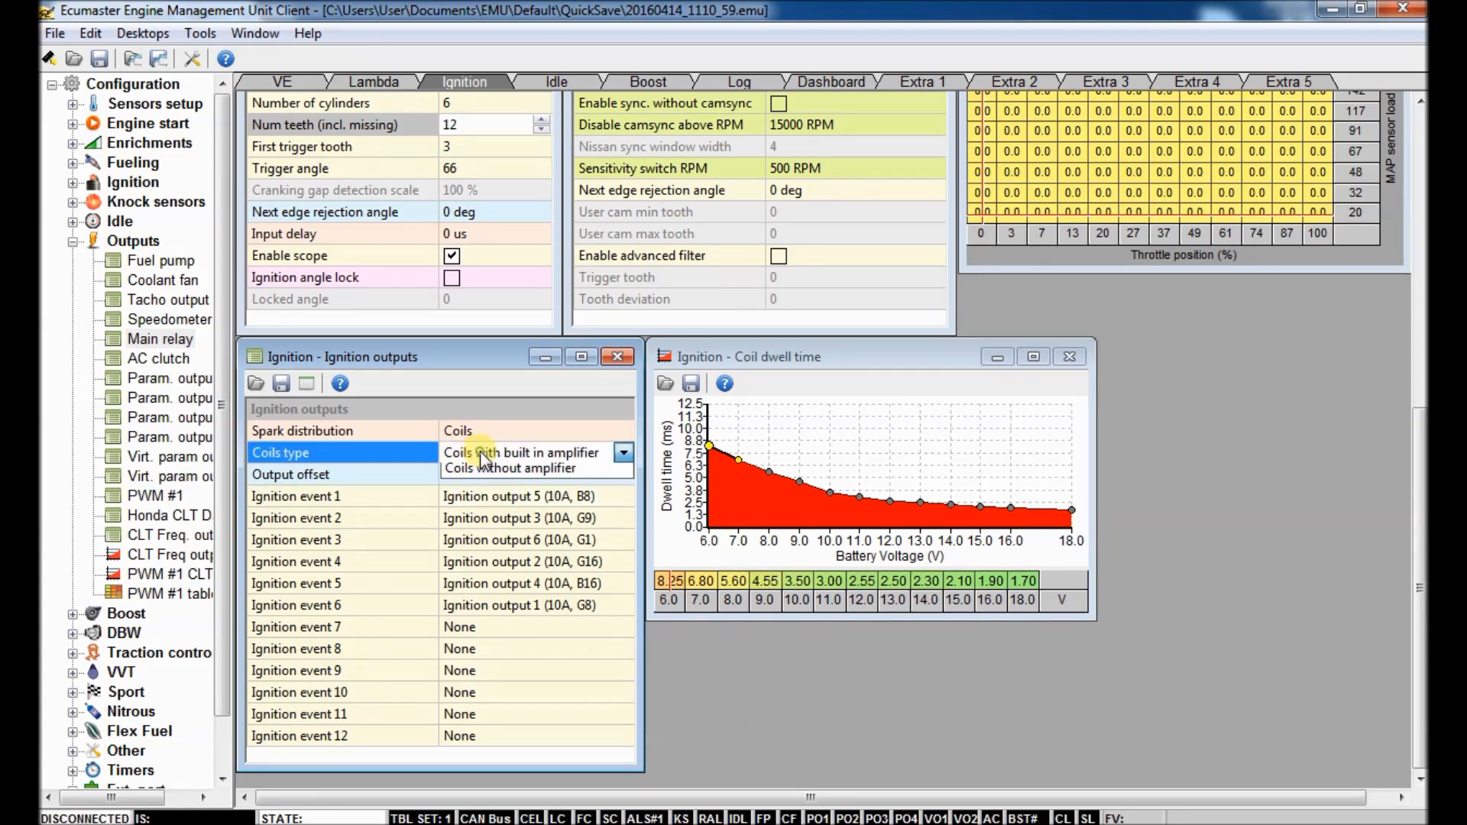
left_click(510, 468)
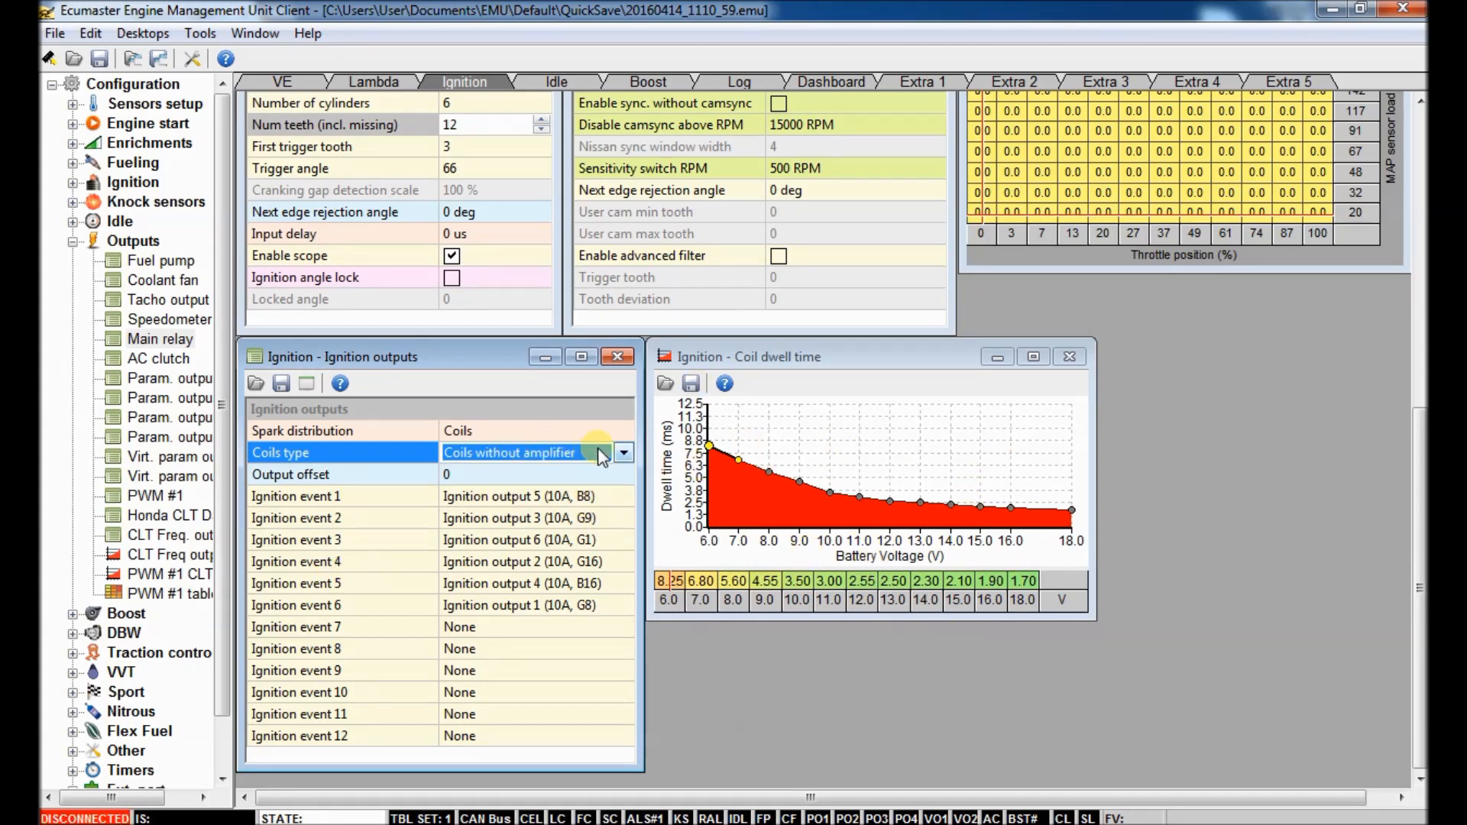
left_click(510, 475)
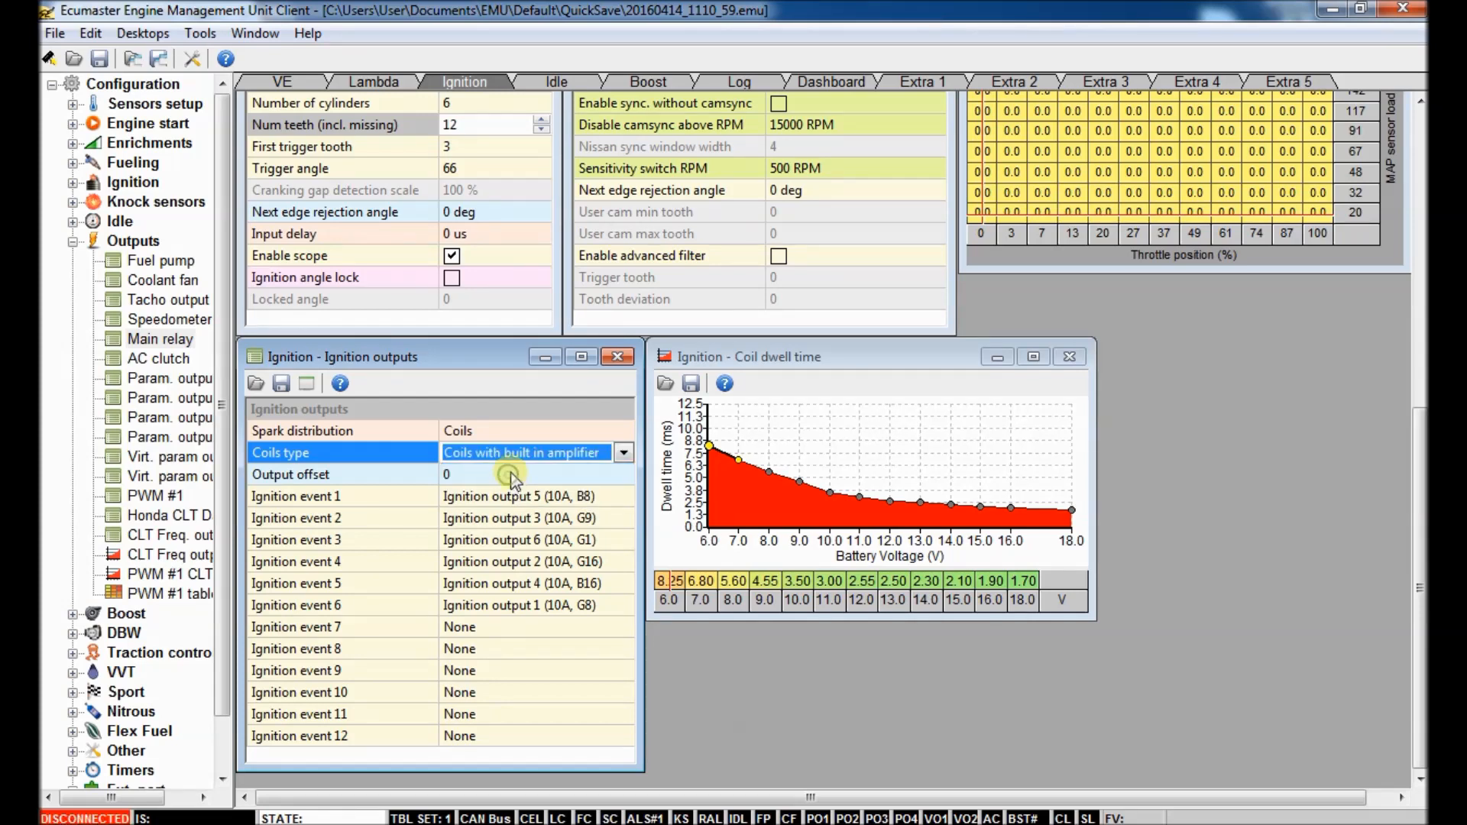
mouse_move(631, 547)
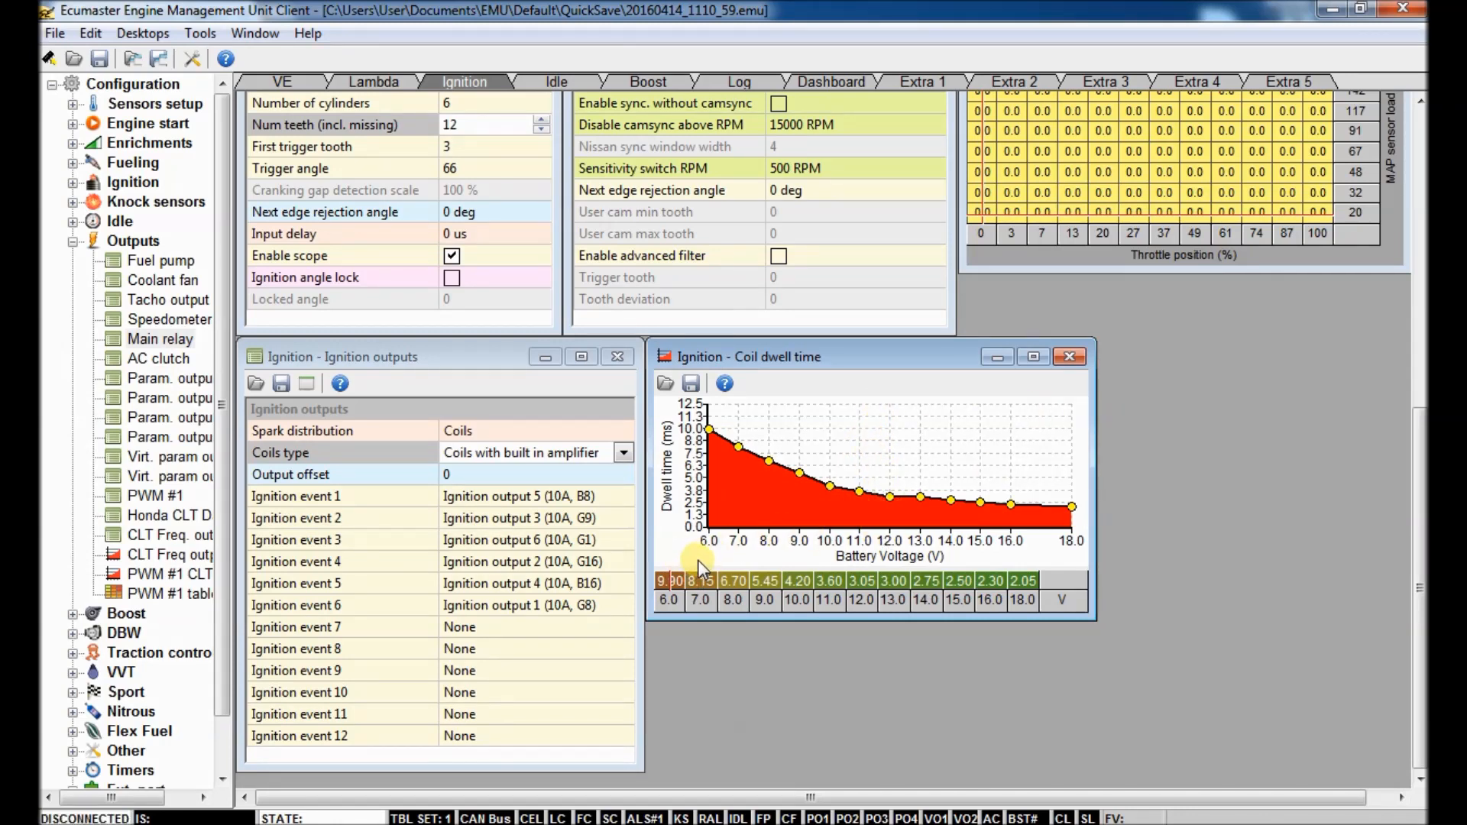
mouse_move(890, 383)
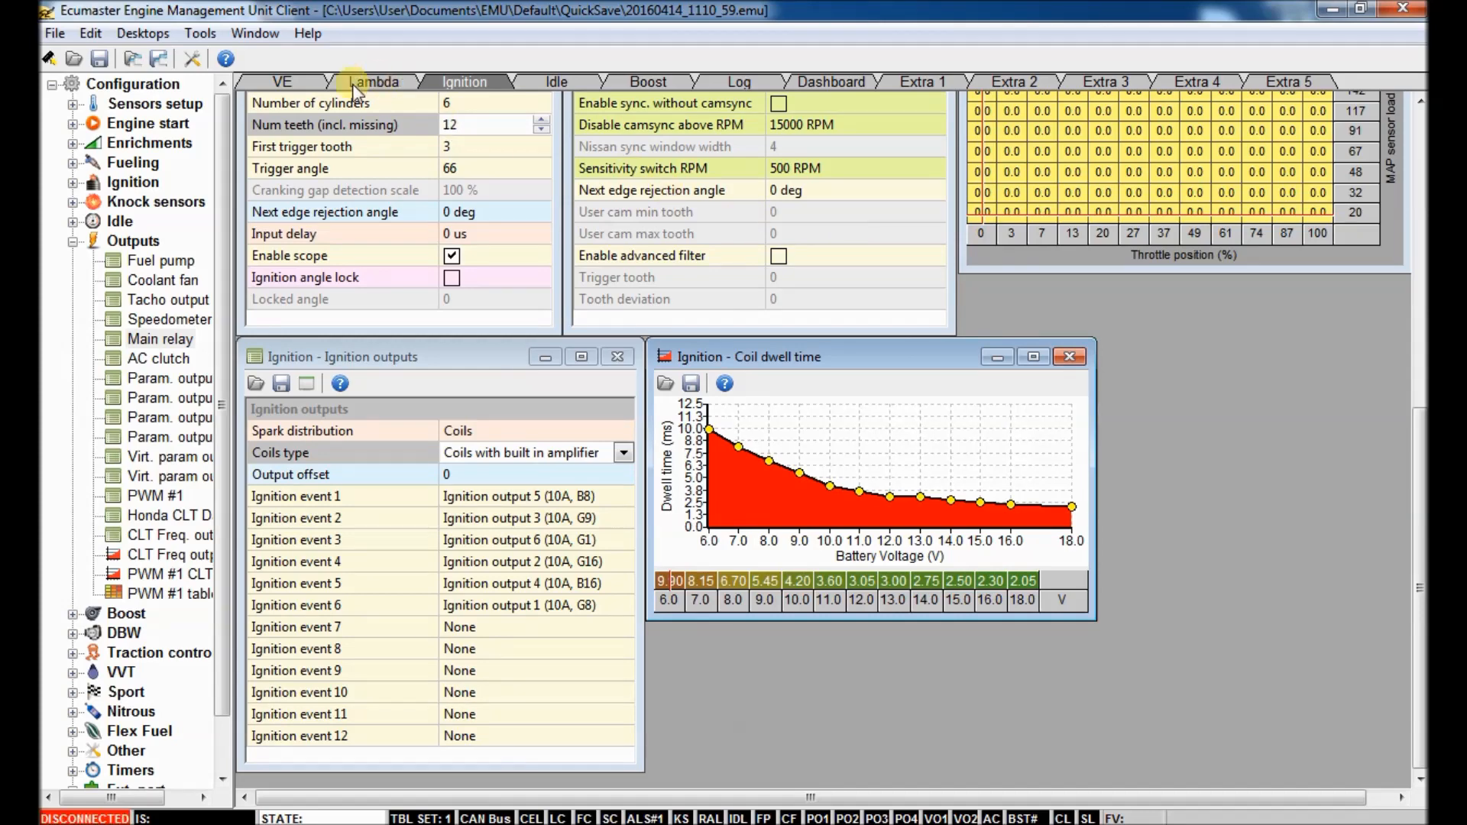
left_click(375, 81)
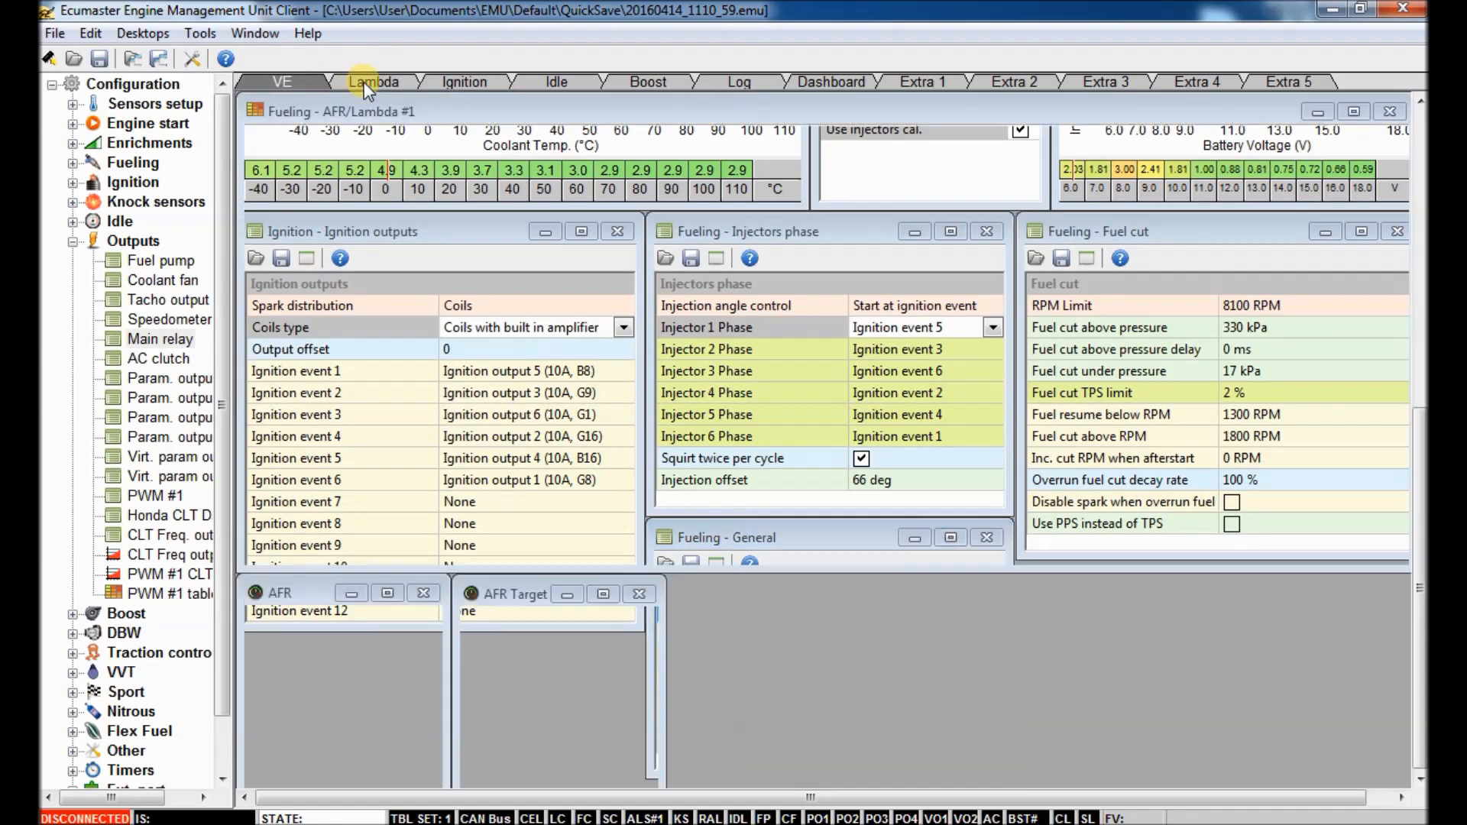
left_click(555, 81)
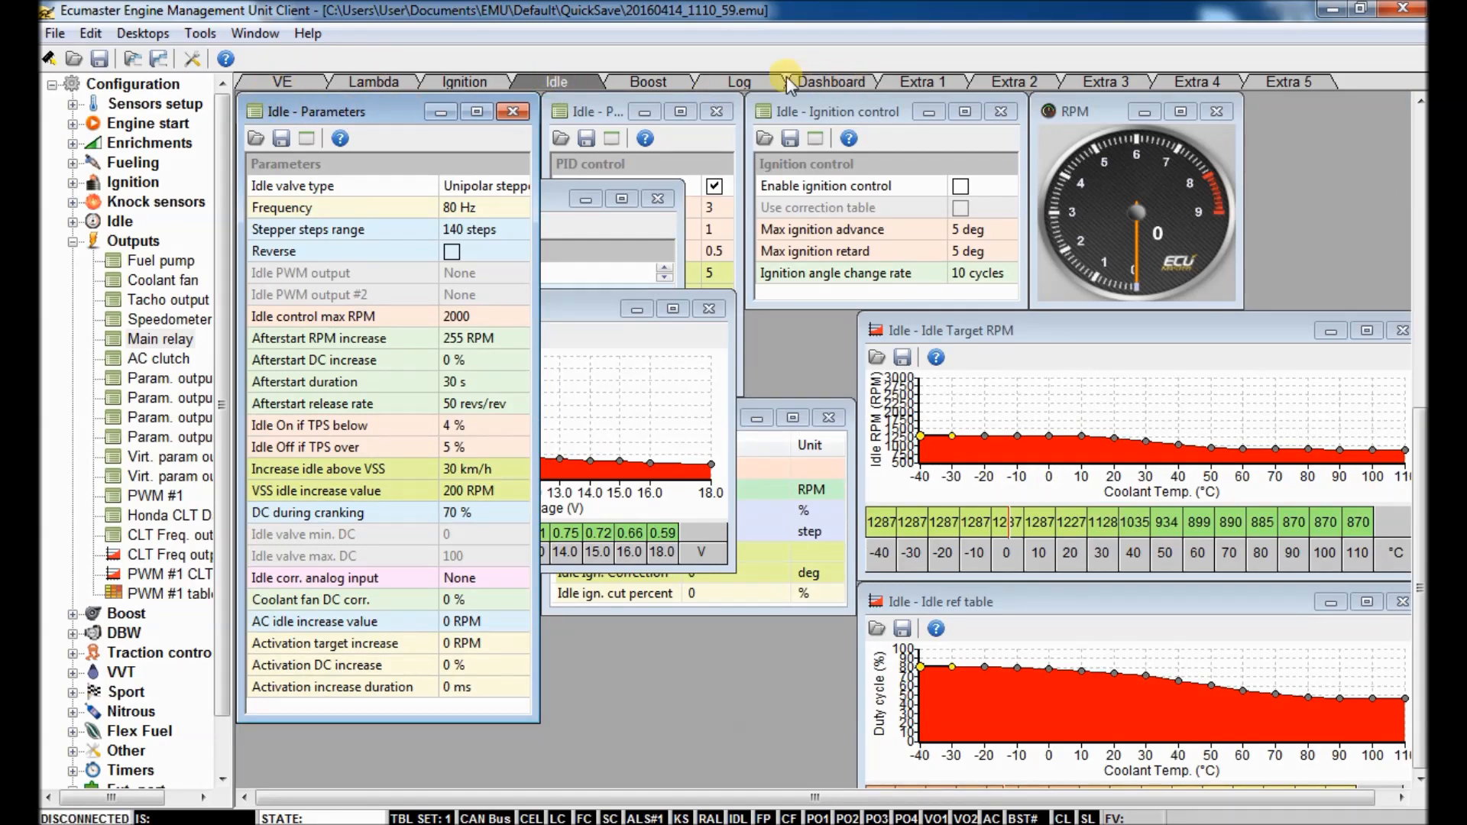
mouse_move(824, 81)
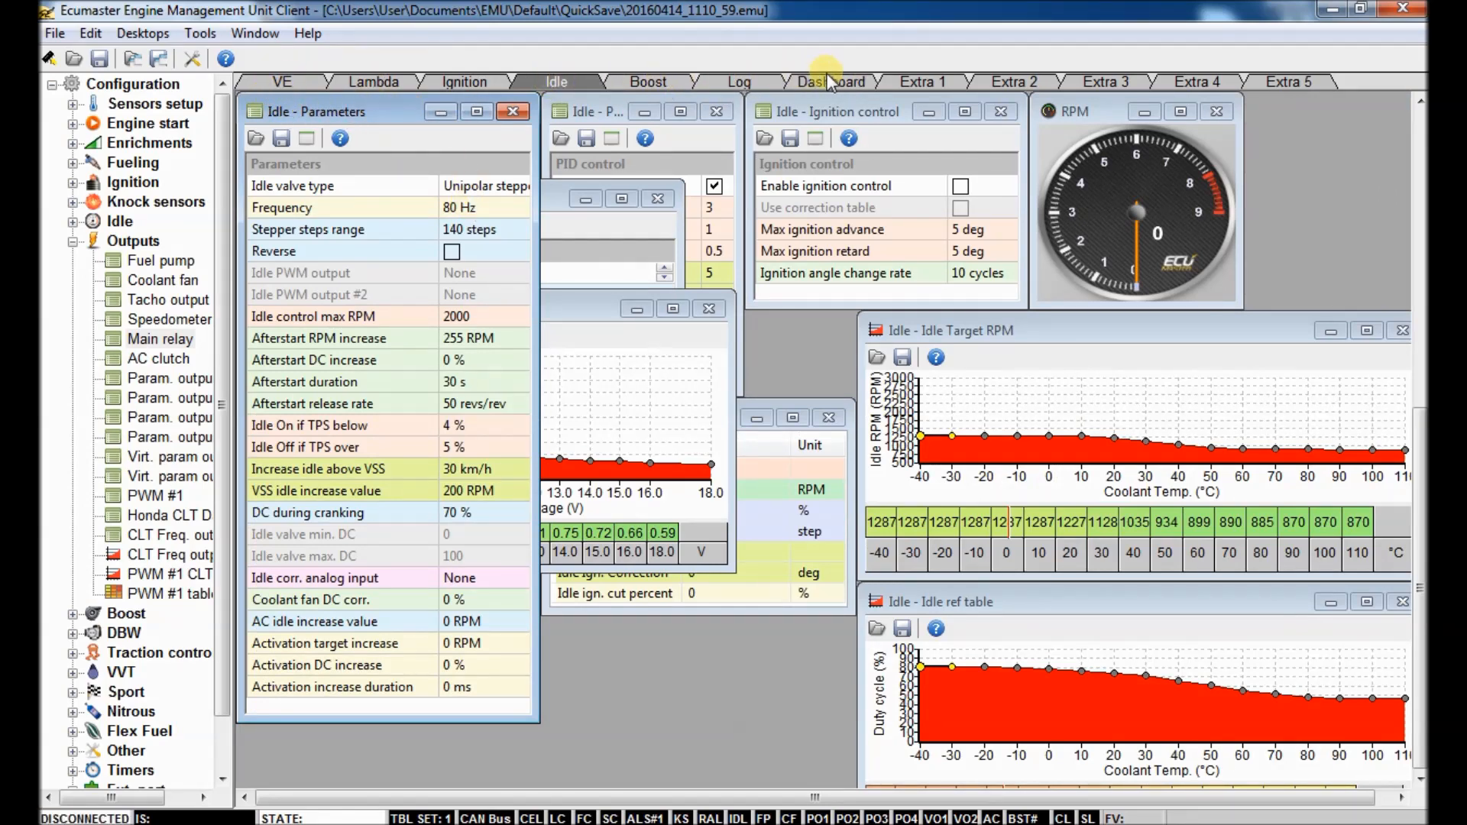
Step: Reopen the Fuel pump output settings, still on Aux 2, to set 1.5 s after-start priming
left_click(921, 81)
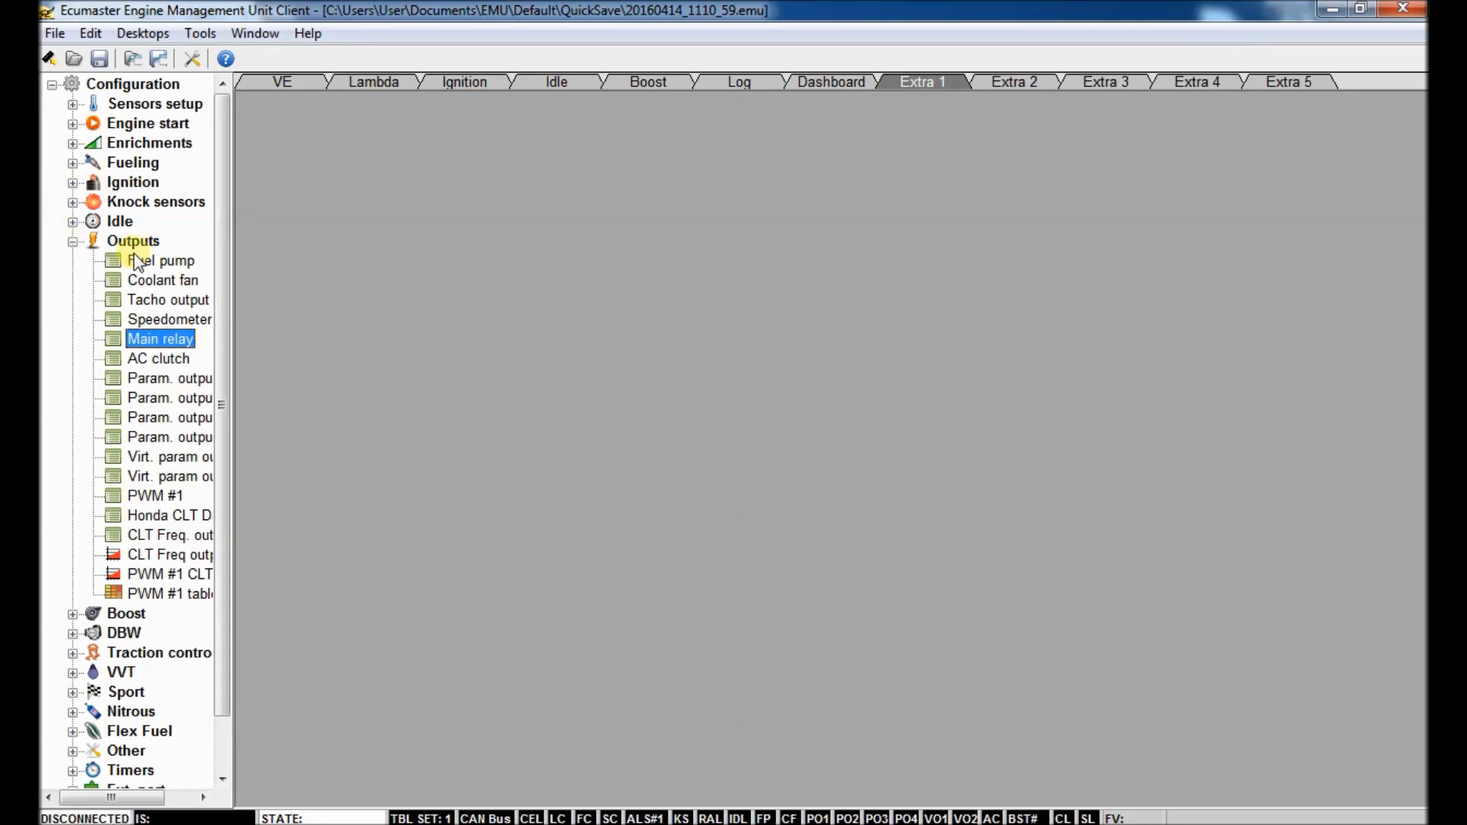
double_click(160, 260)
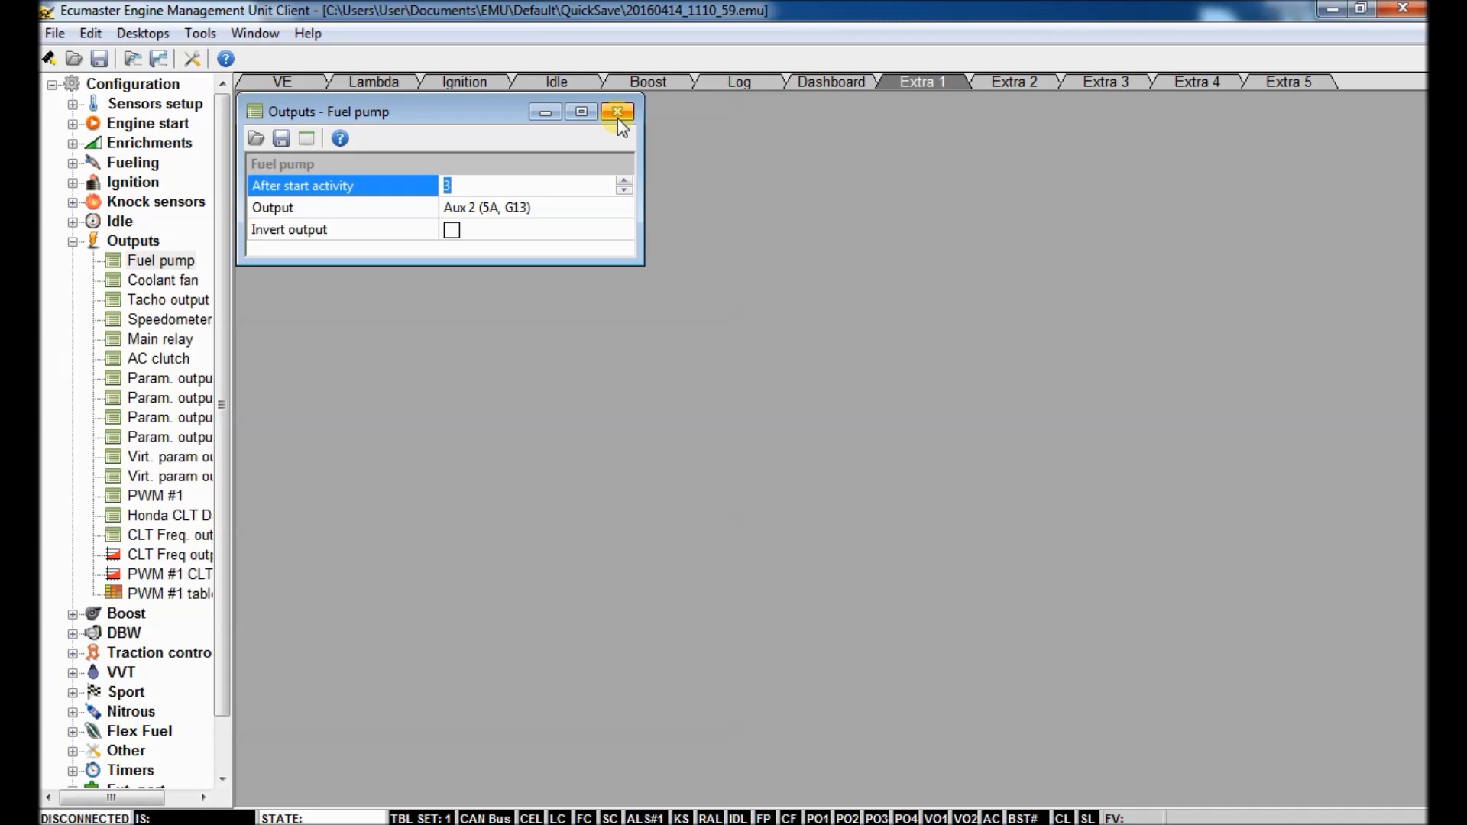
mouse_move(618, 122)
type("1.5")
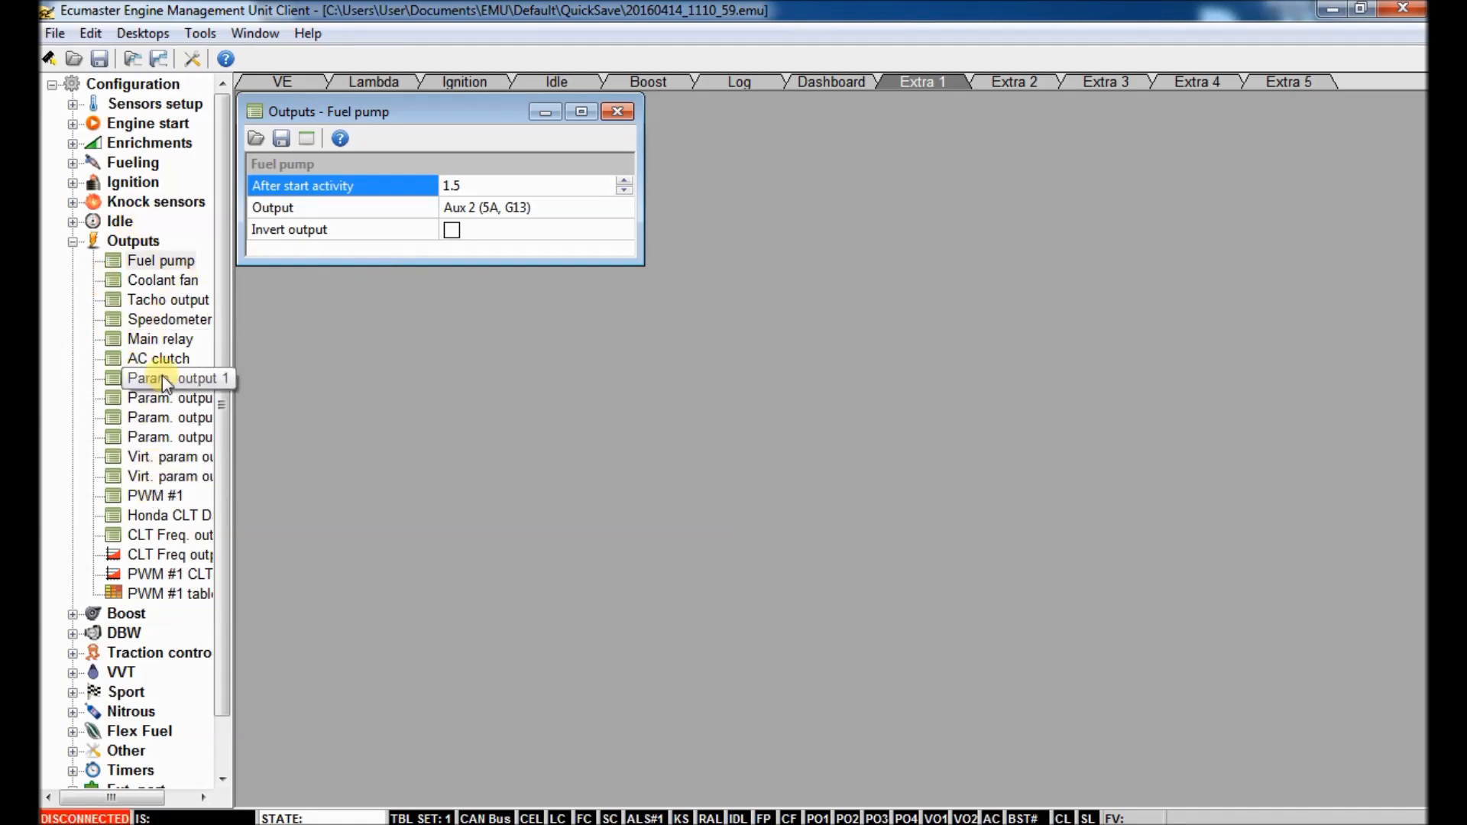
Step: Assign parametric output 1 to Aux 6 and give its RPM condition a 4000 threshold
double_click(170, 377)
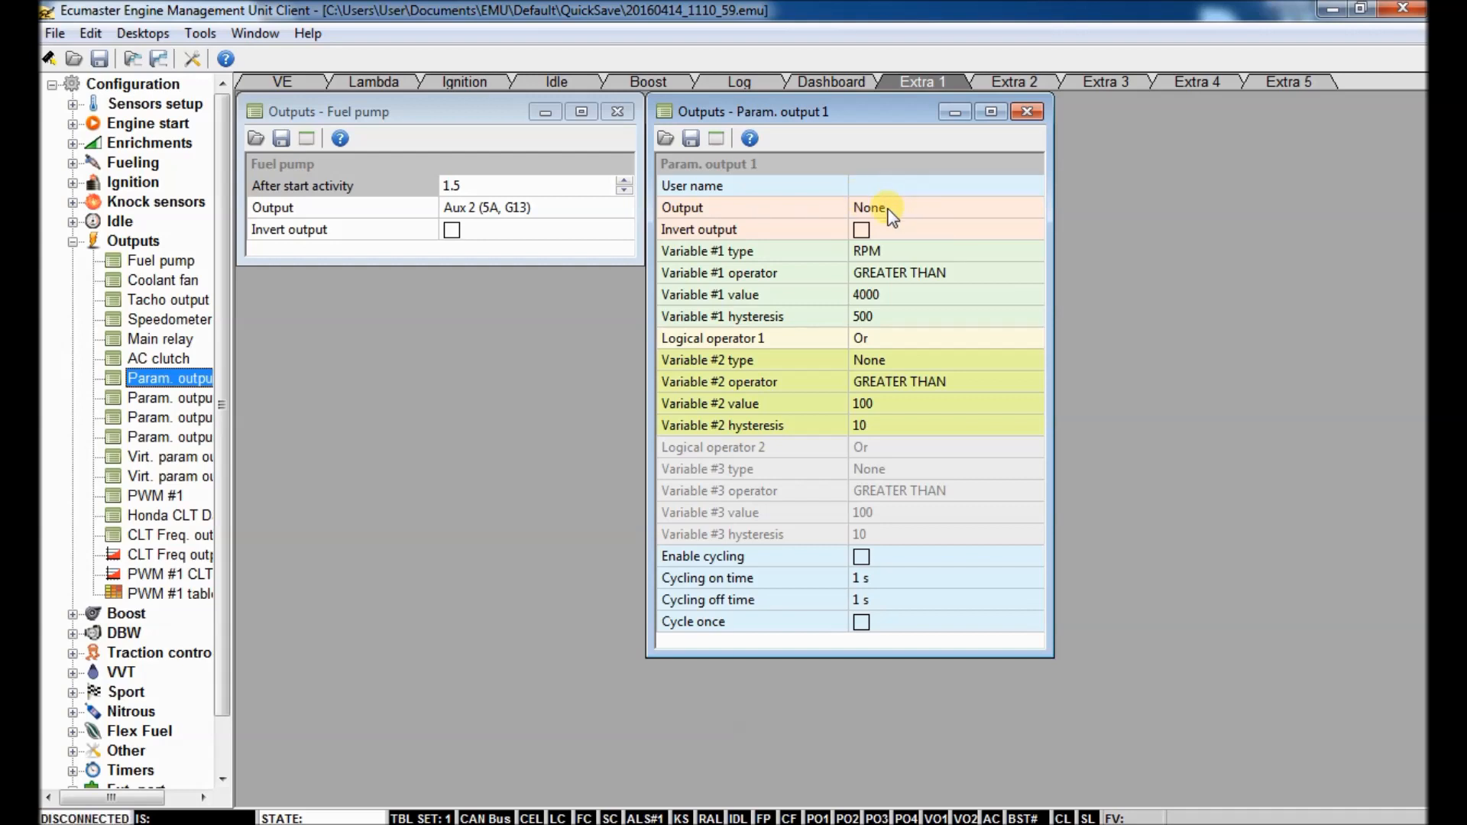
left_click(1032, 206)
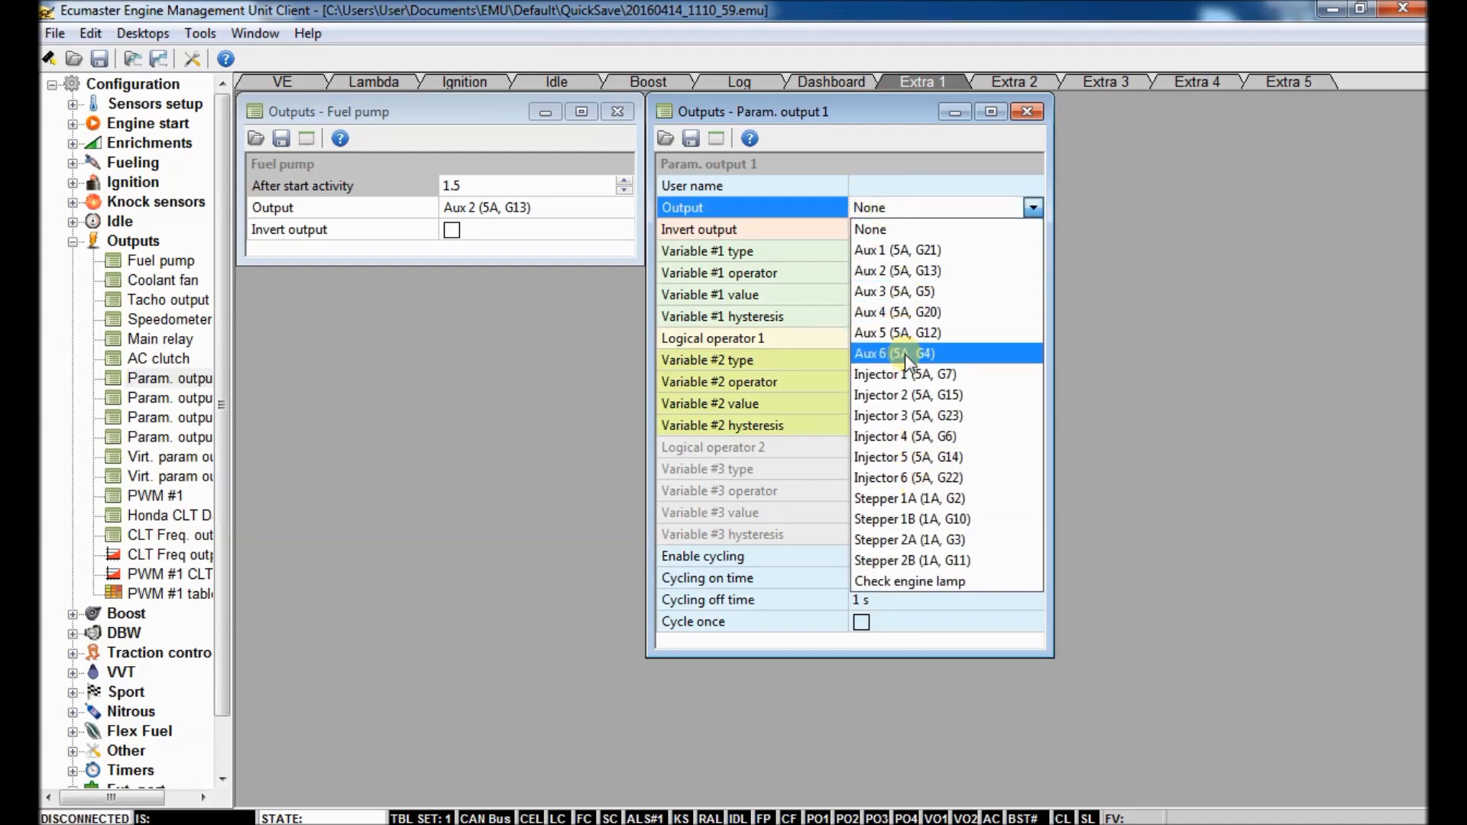
left_click(894, 353)
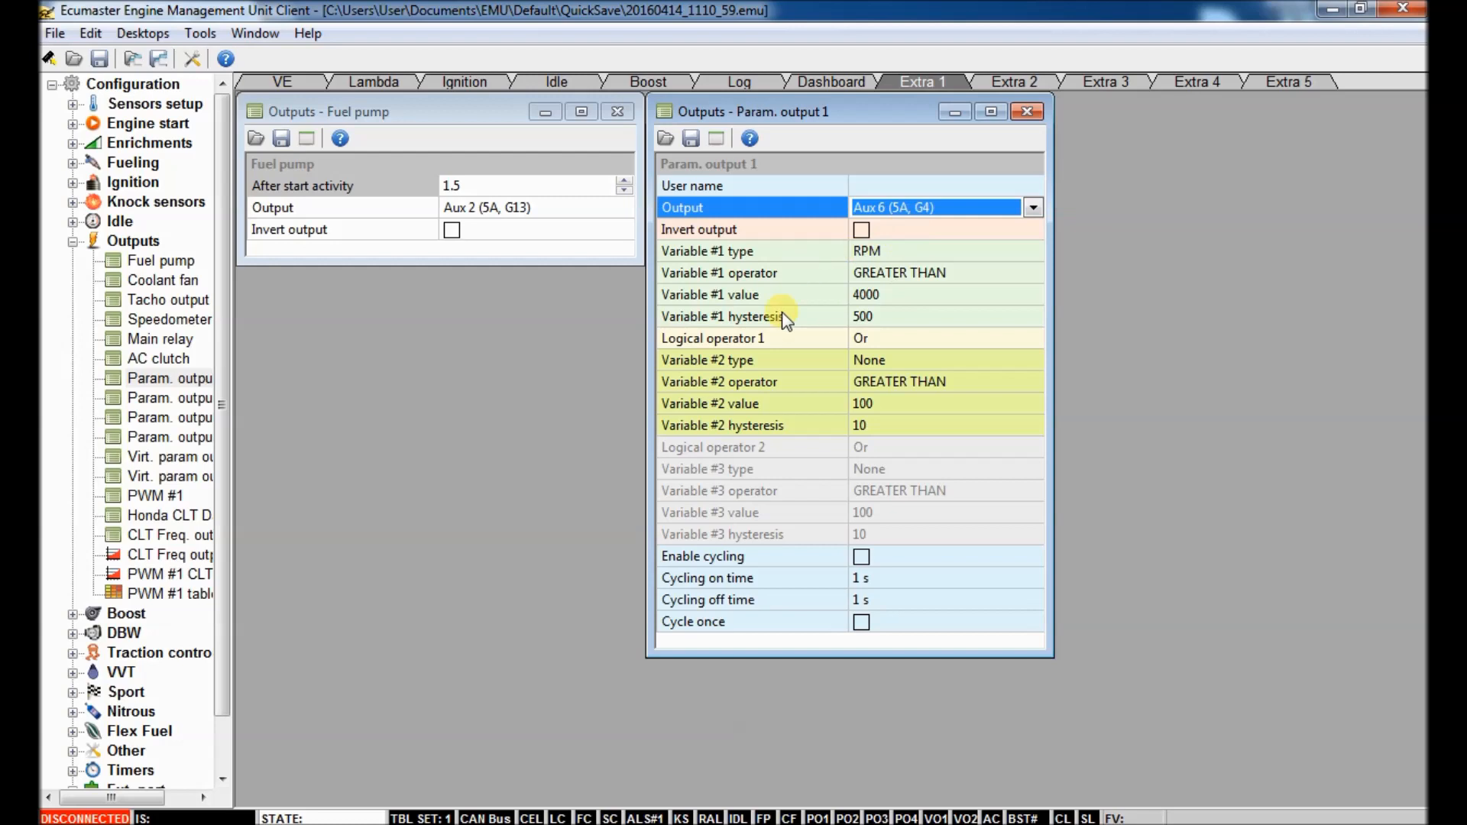
mouse_move(912, 261)
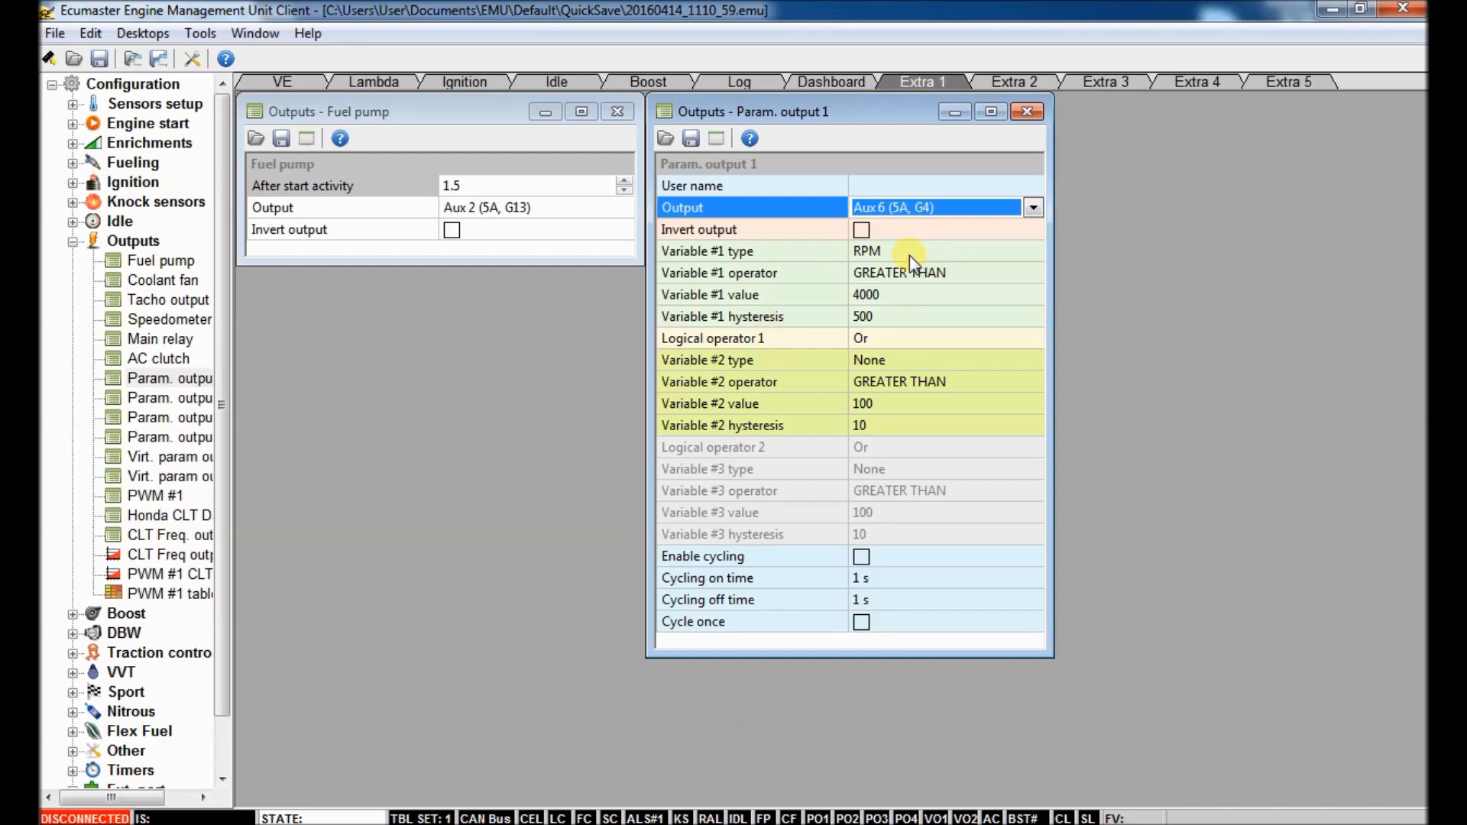
mouse_move(903, 286)
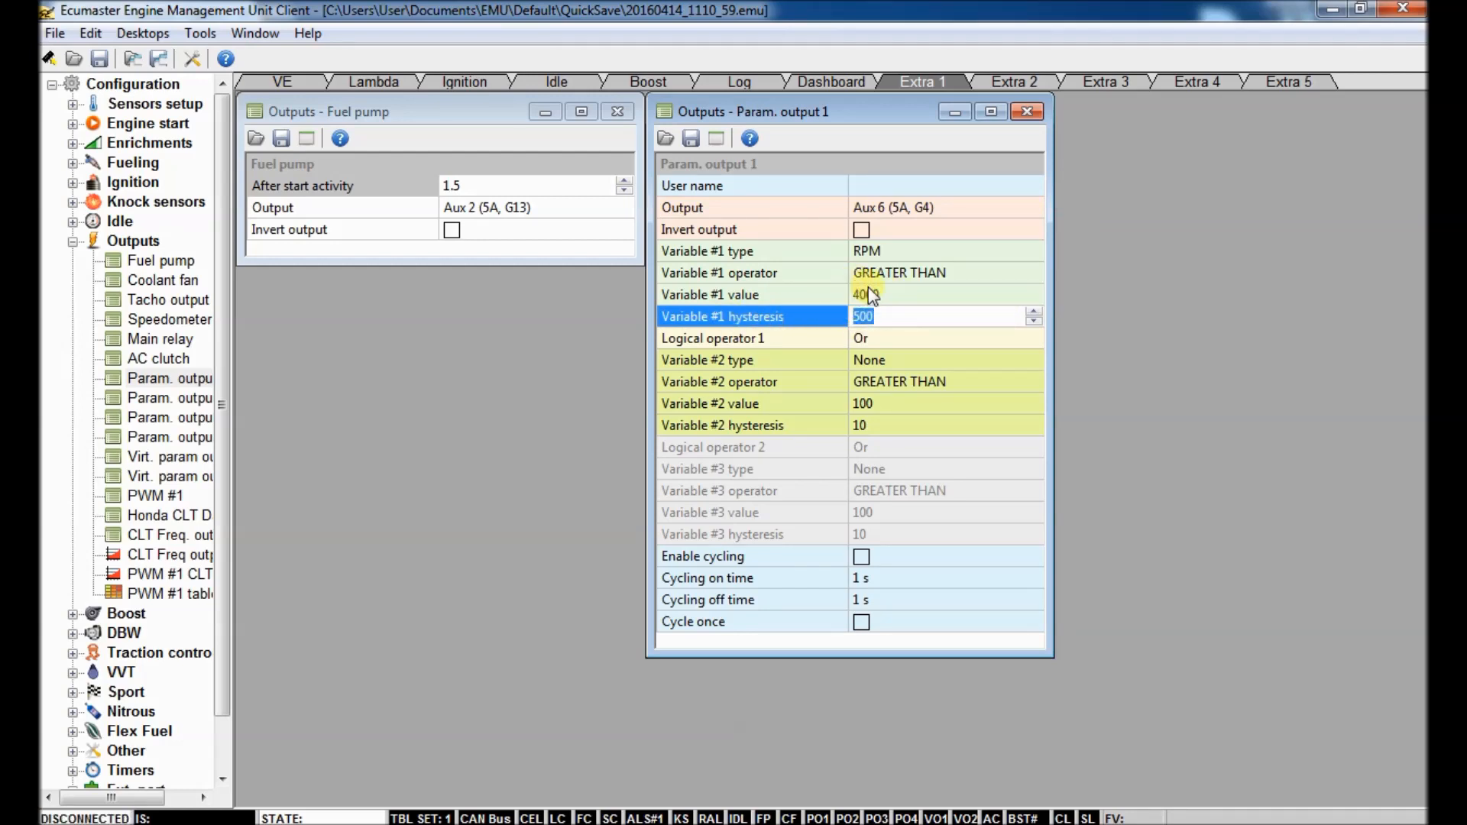
type("4000")
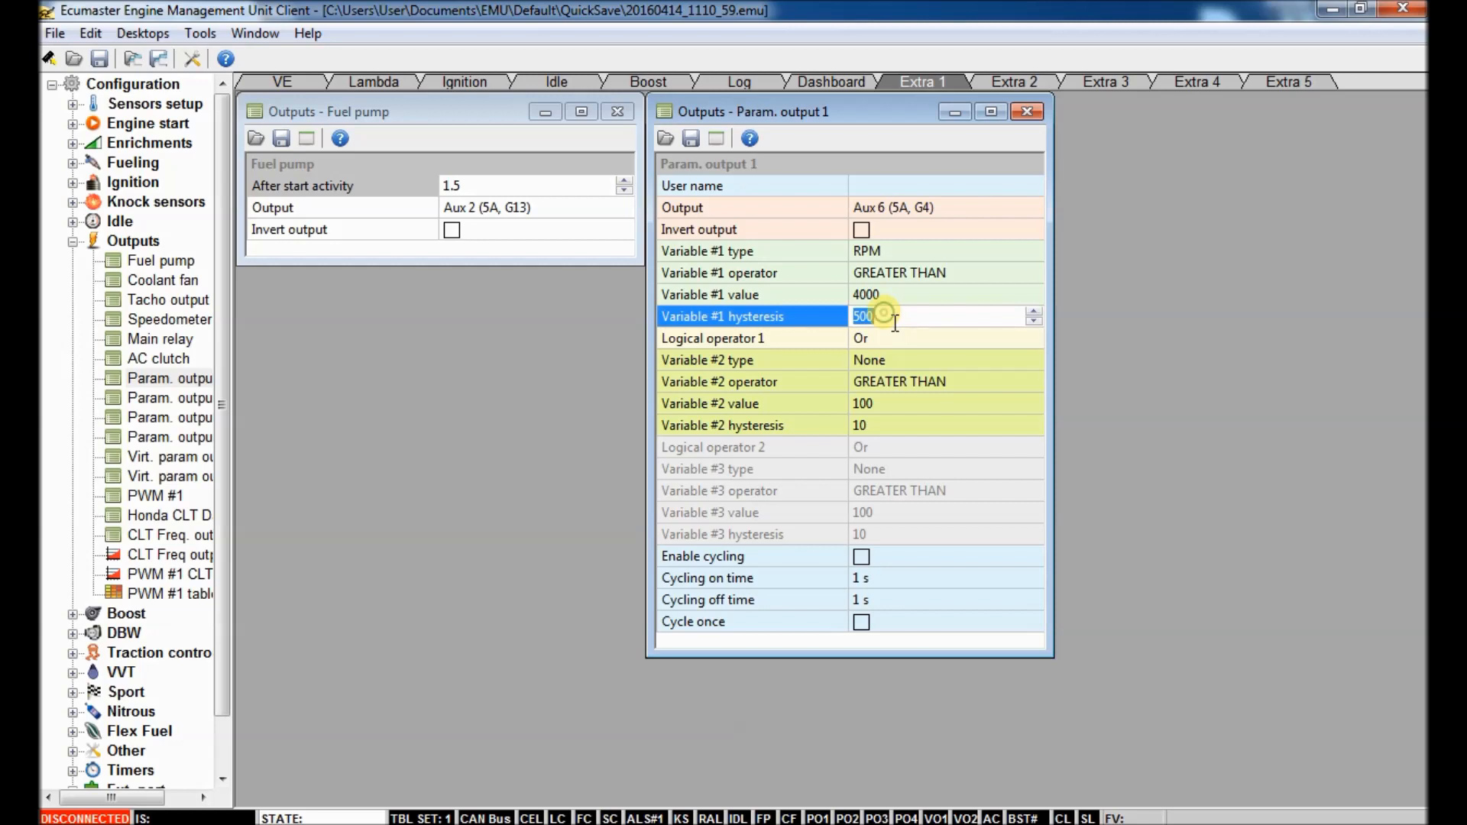
mouse_move(952, 335)
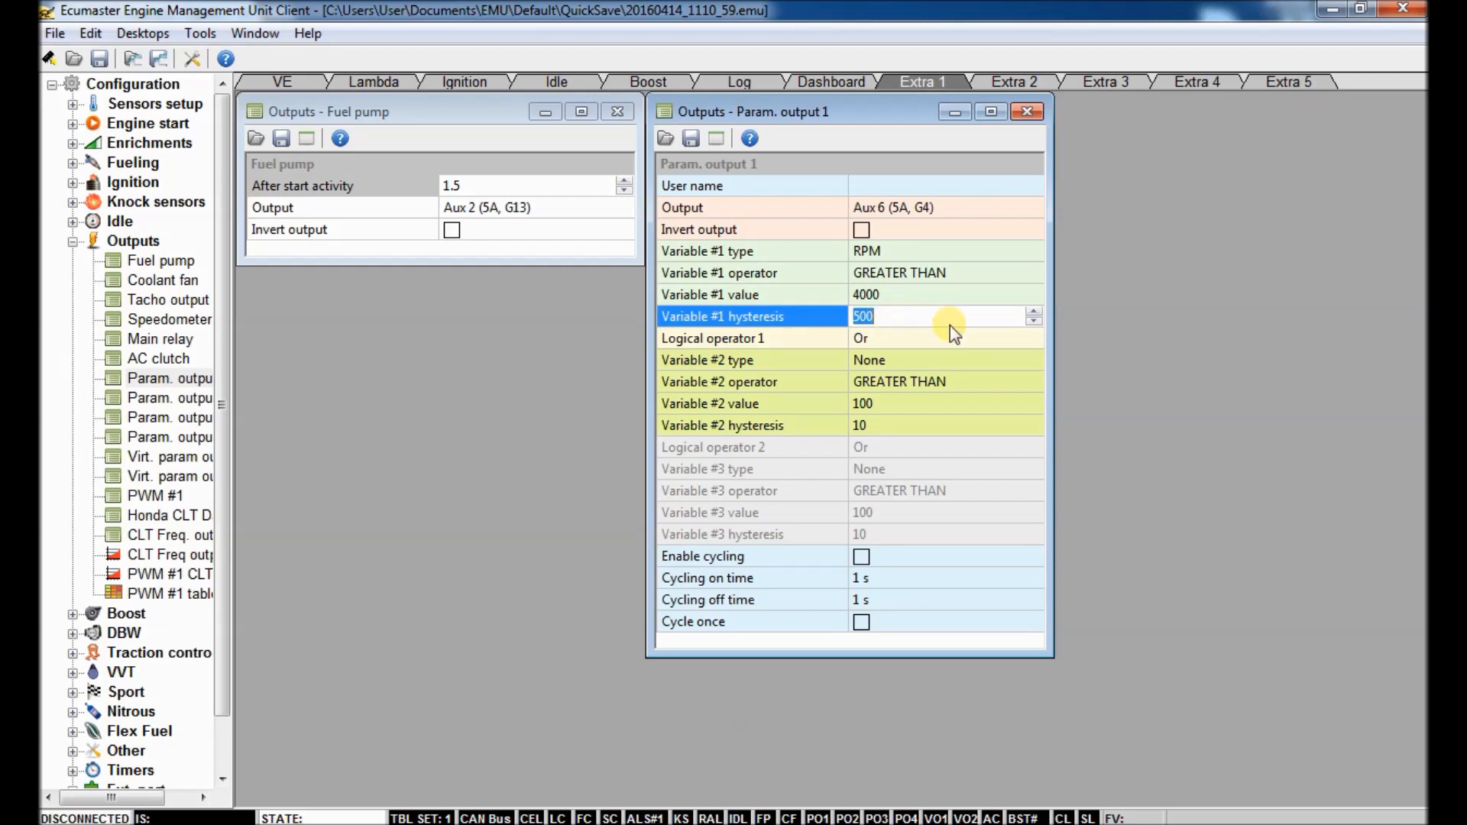
mouse_move(1012, 331)
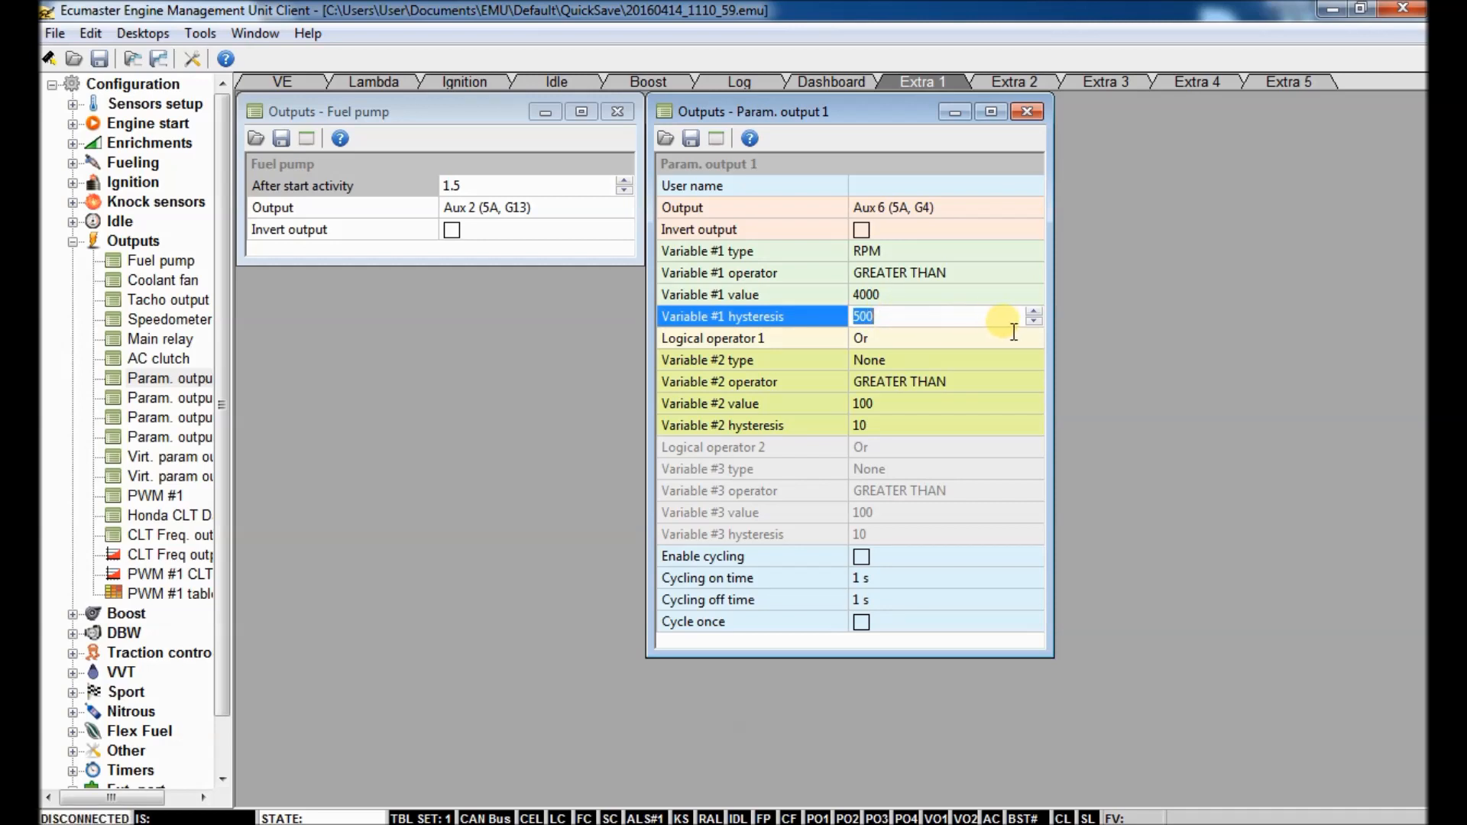
type("40")
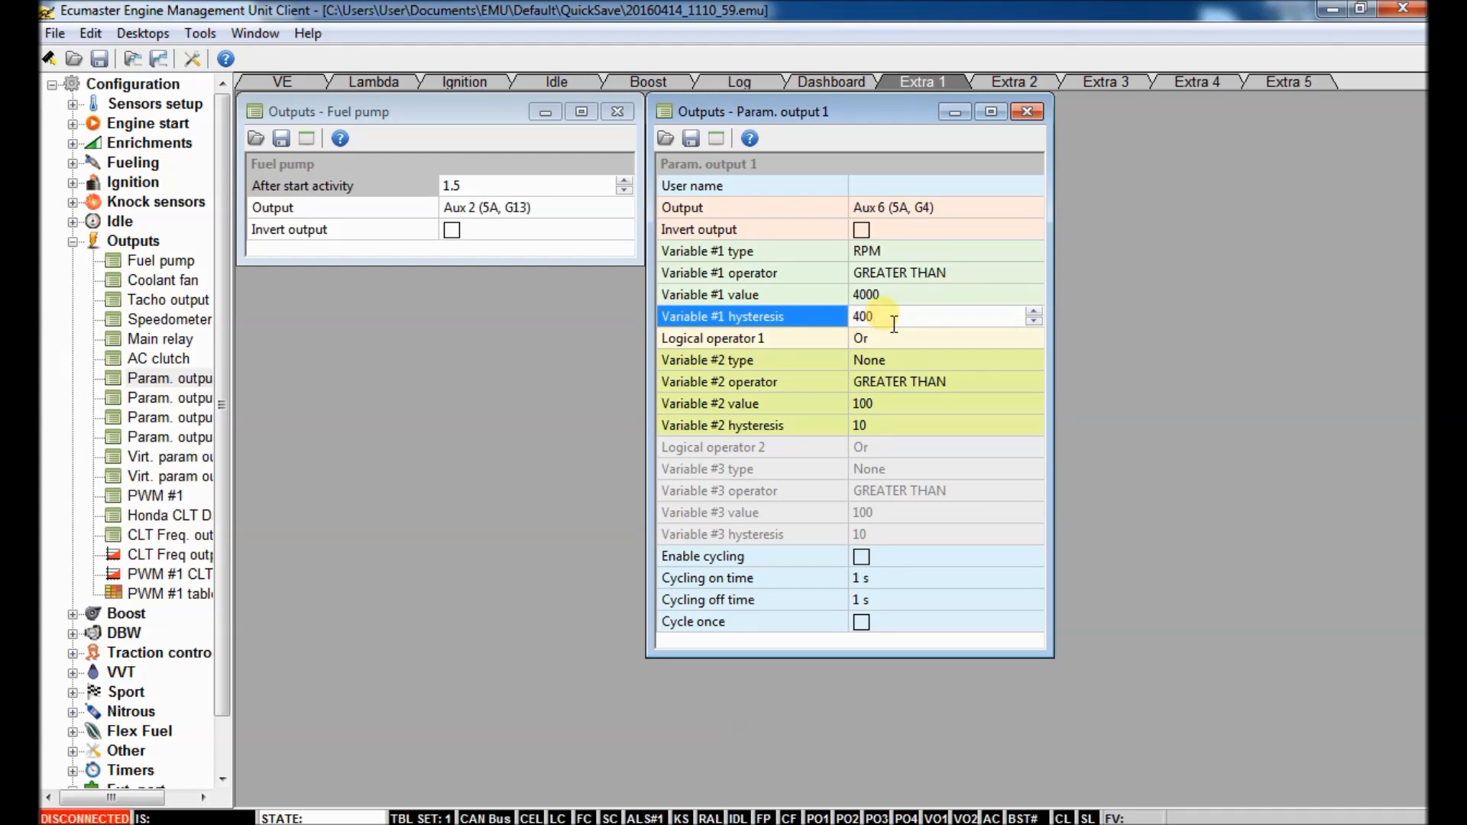
Step: Enter the 500 RPM hysteresis and combine the two conditions with the And operator
type("5")
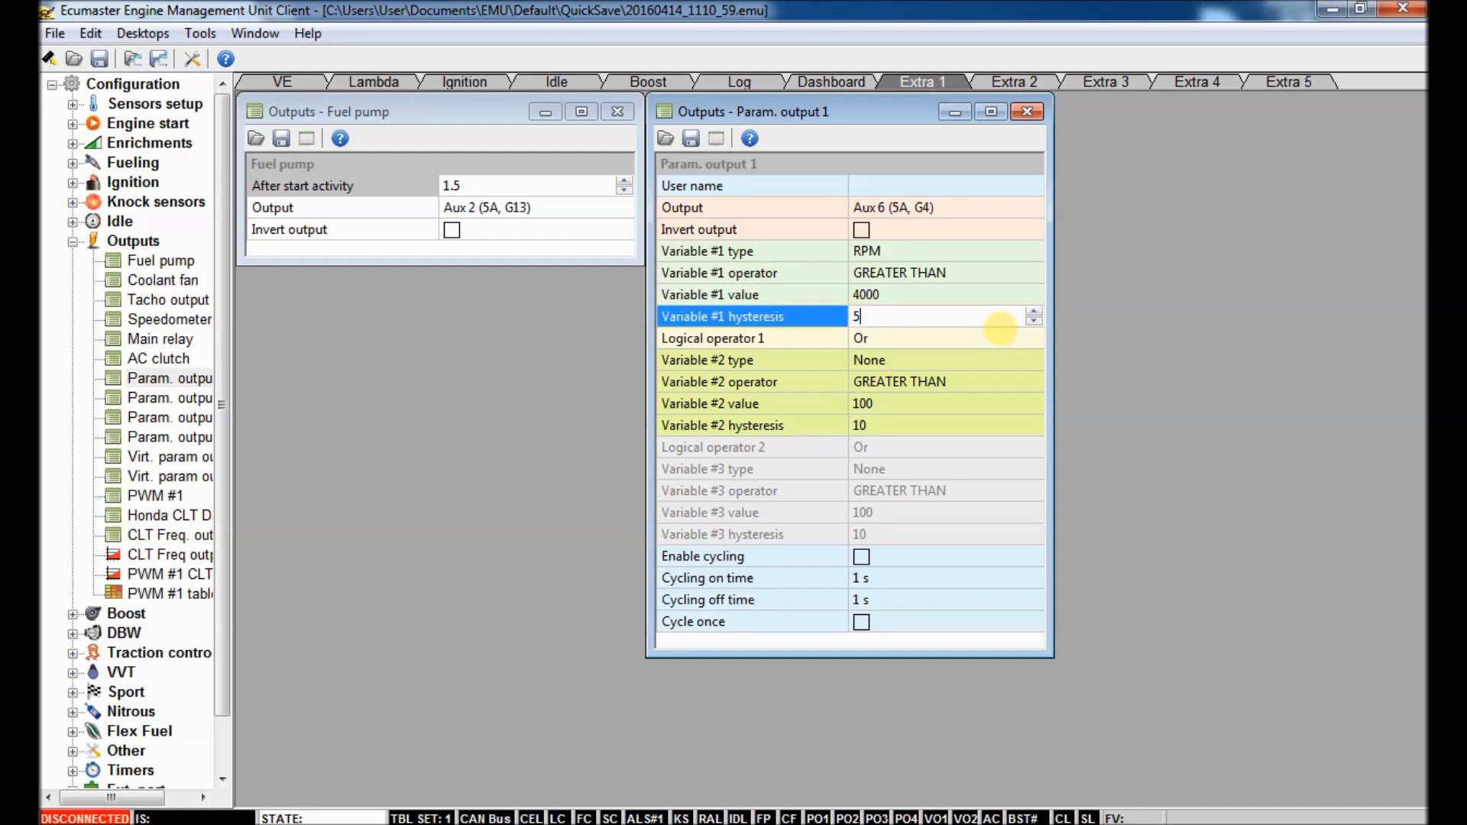
type("00")
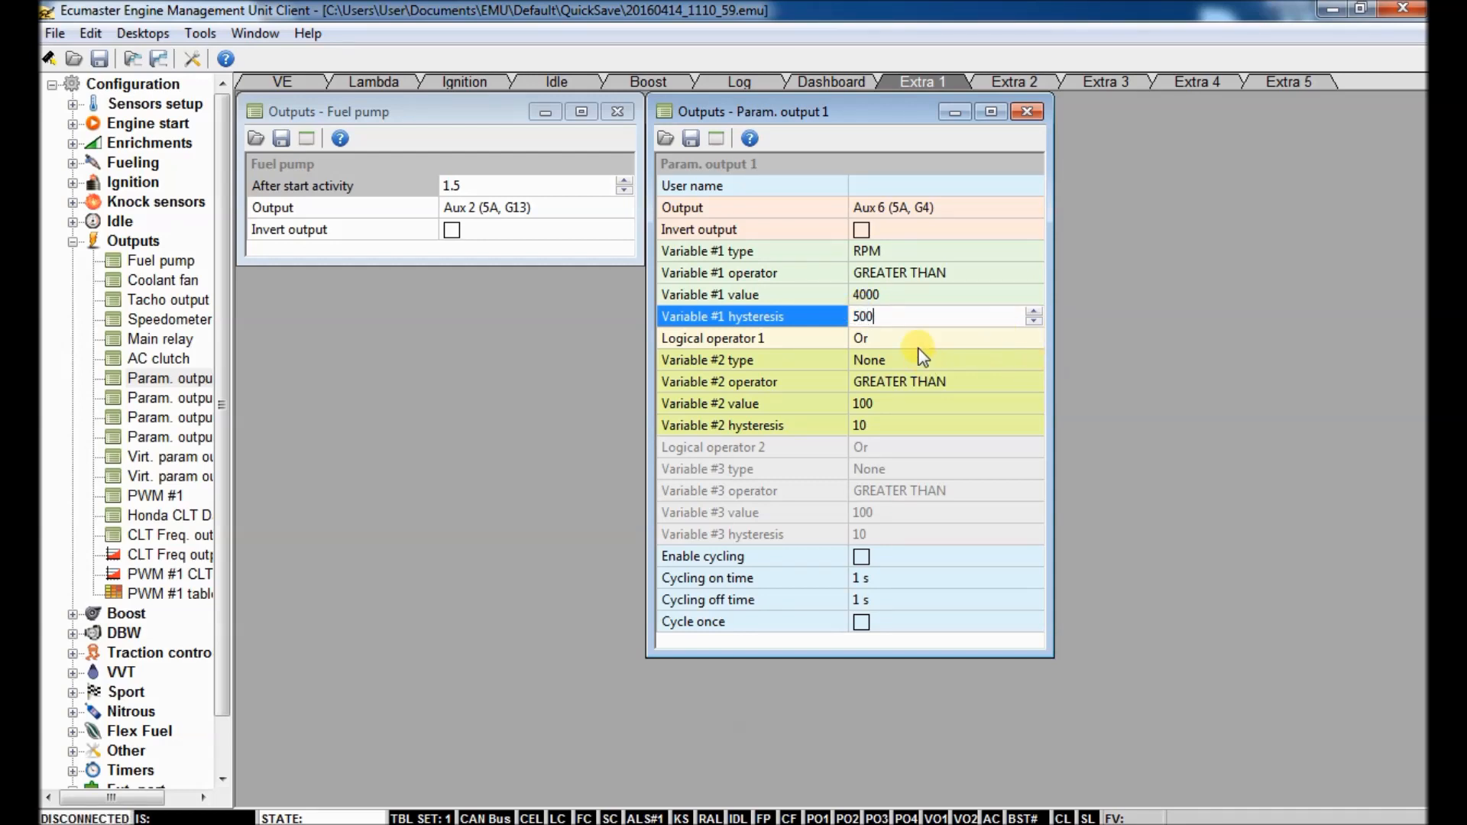
left_click(1033, 338)
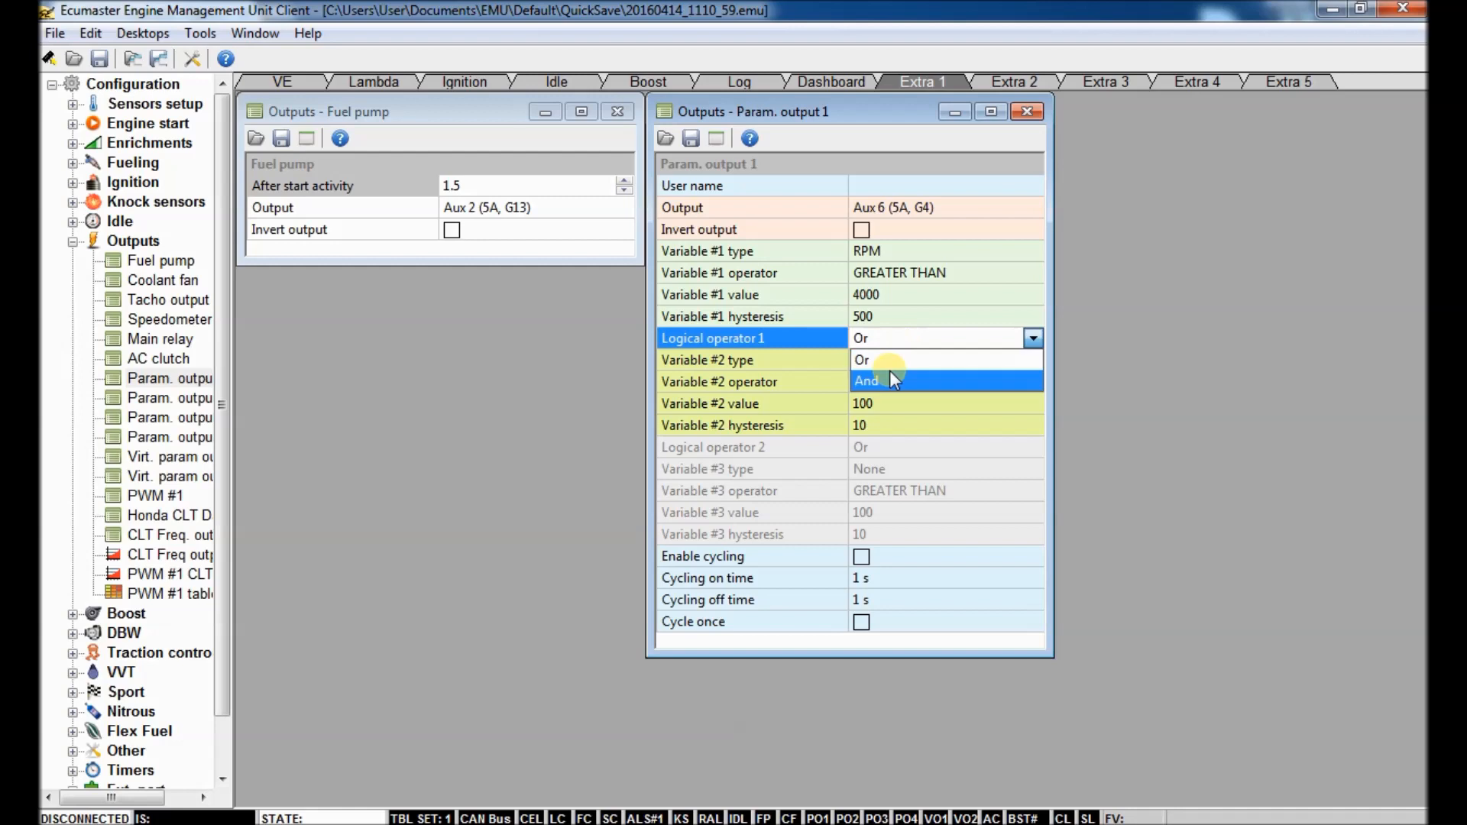
left_click(865, 380)
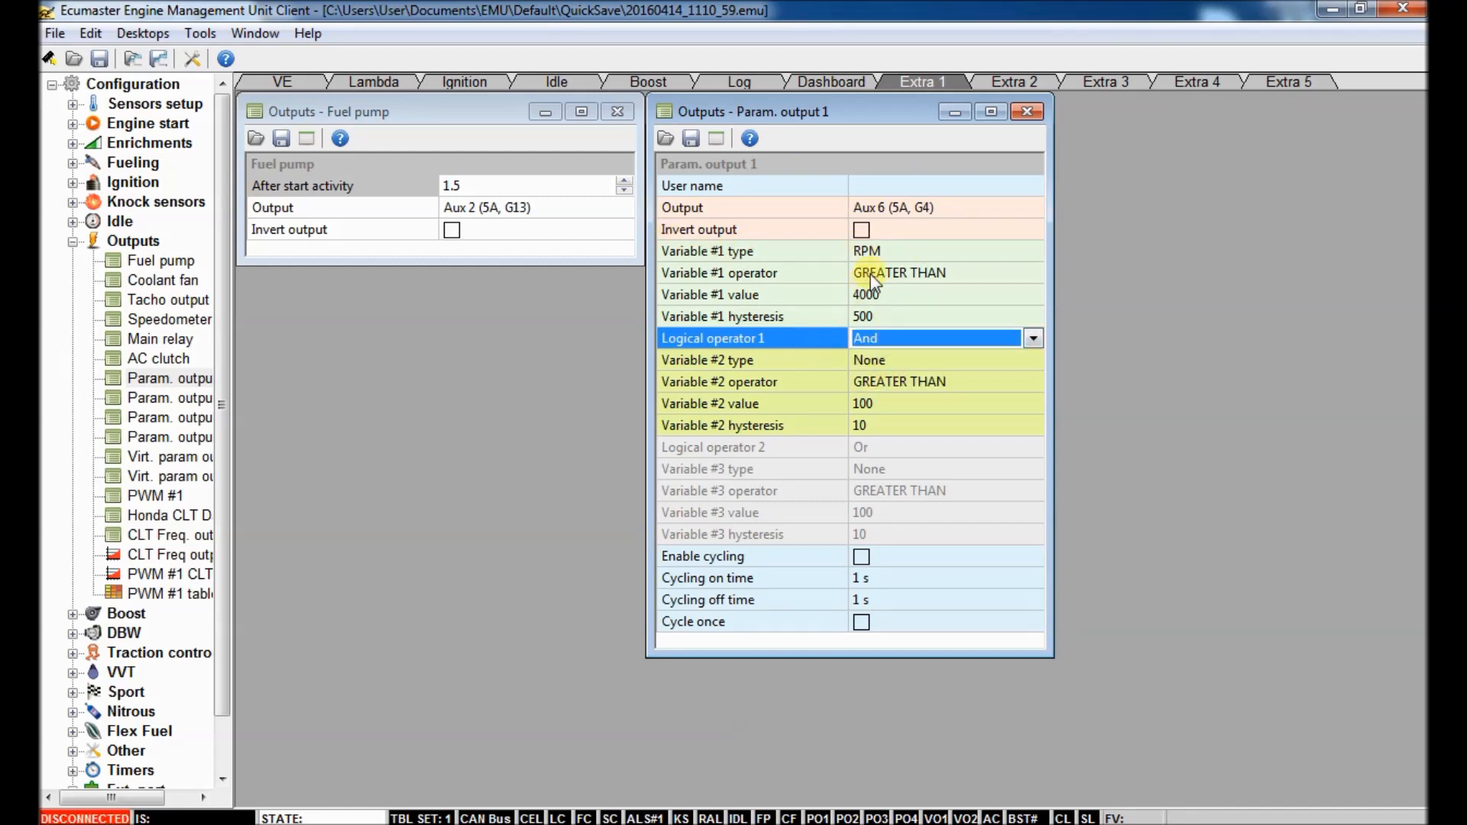
Step: Make the second condition MAP above 170 with a hysteresis of 30
left_click(1032, 360)
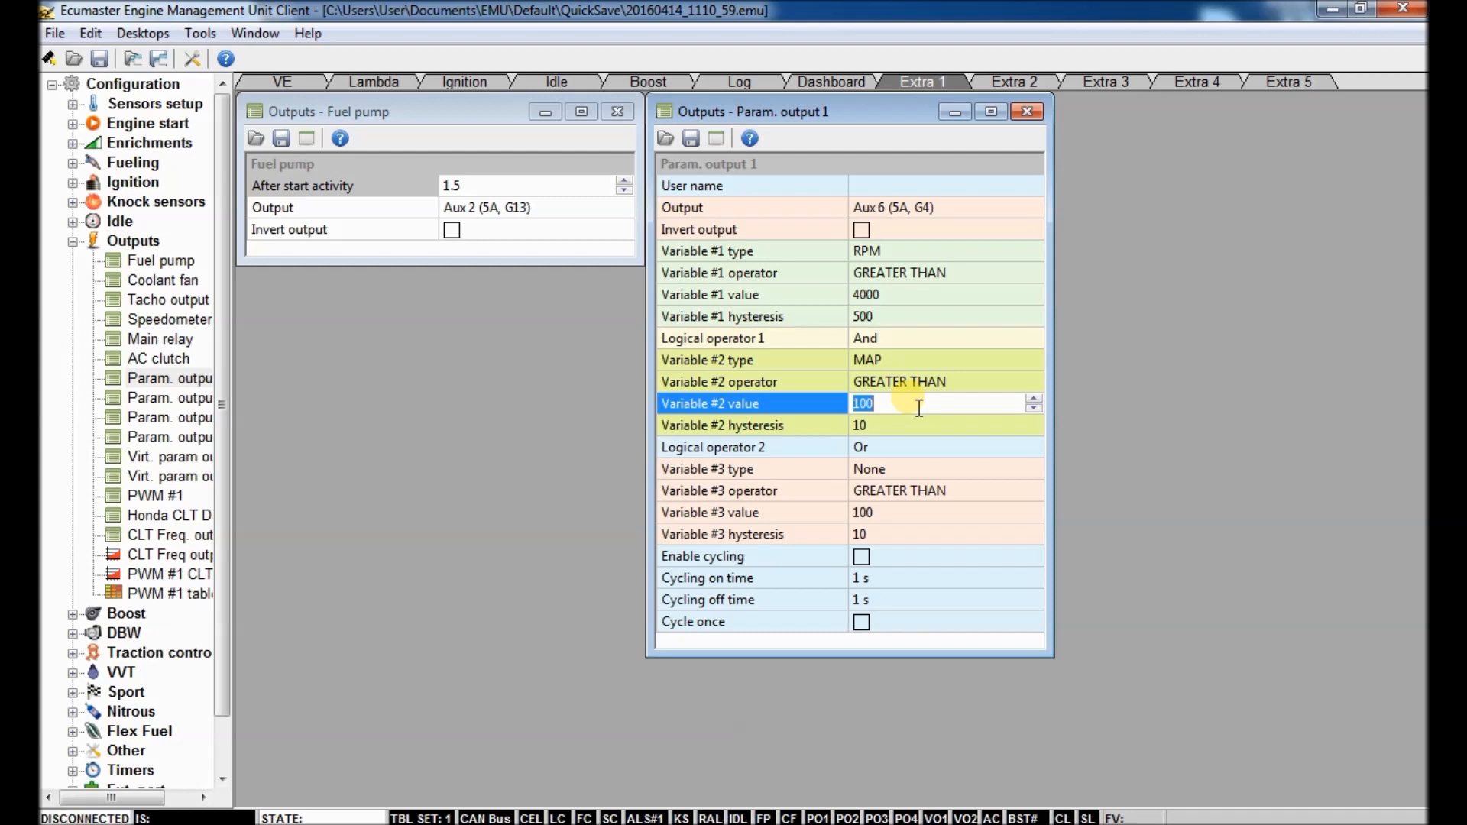
mouse_move(908, 414)
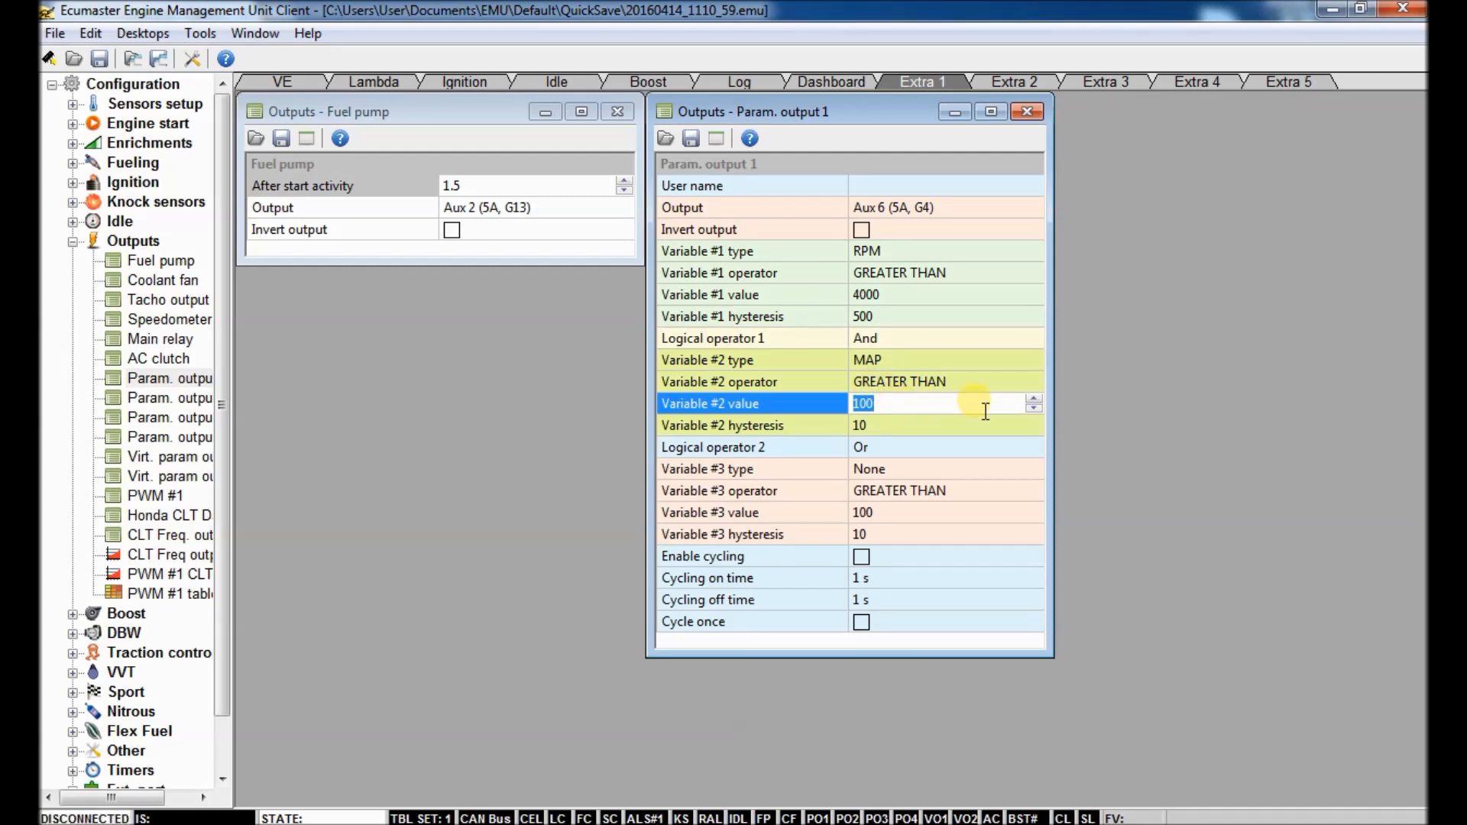
type("1")
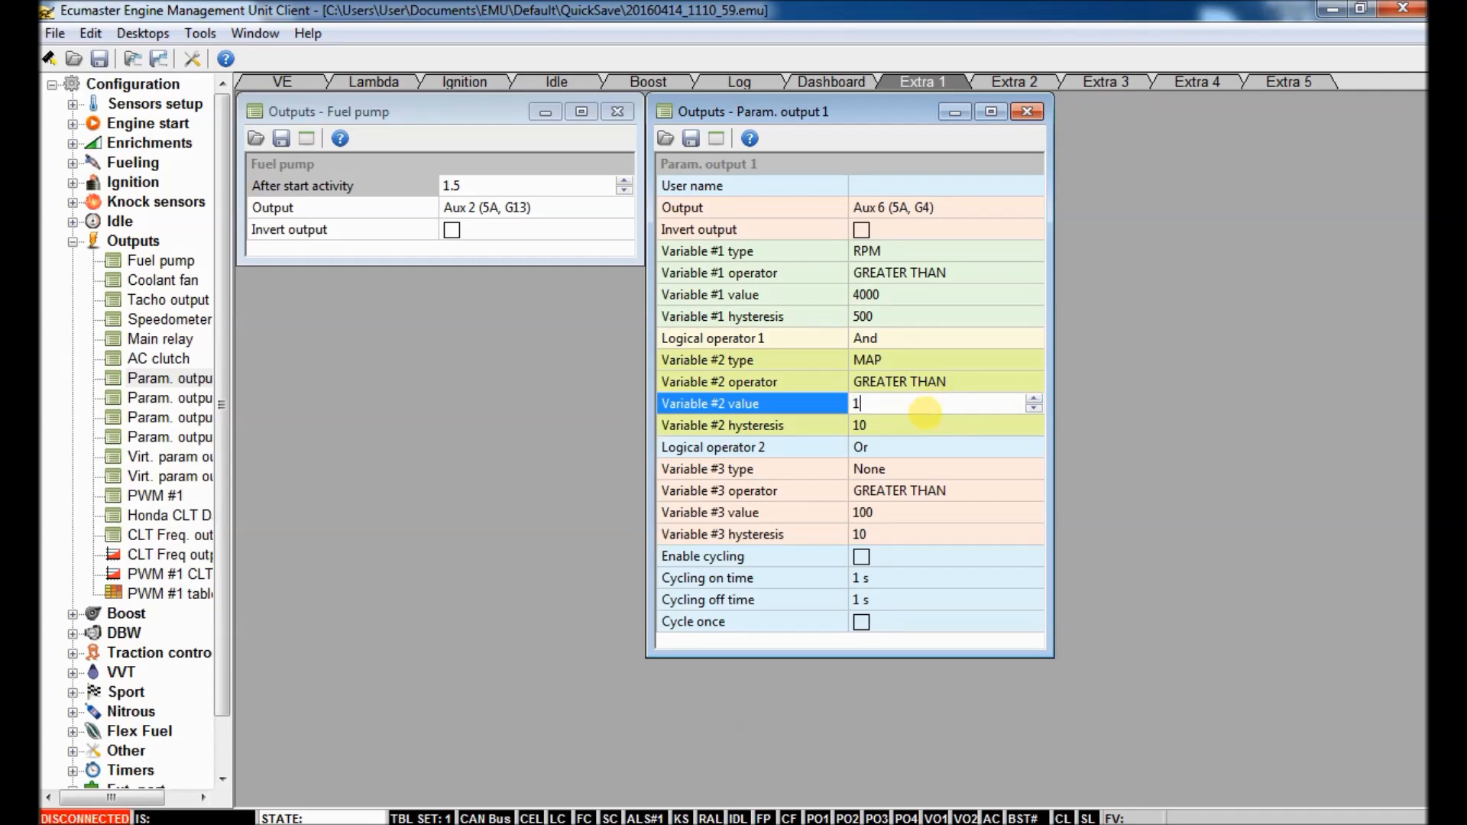
left_click(945, 425)
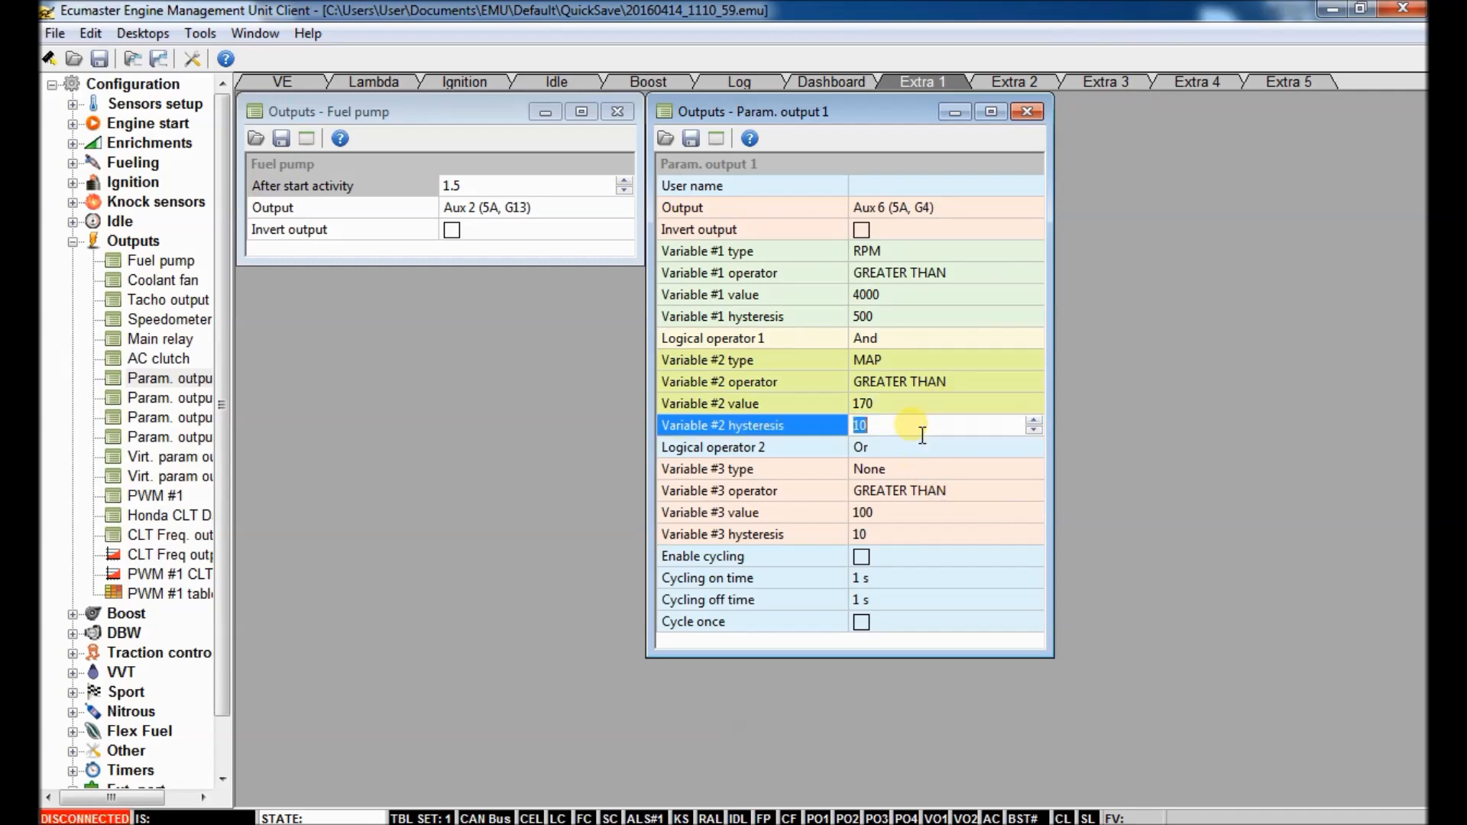
type("3")
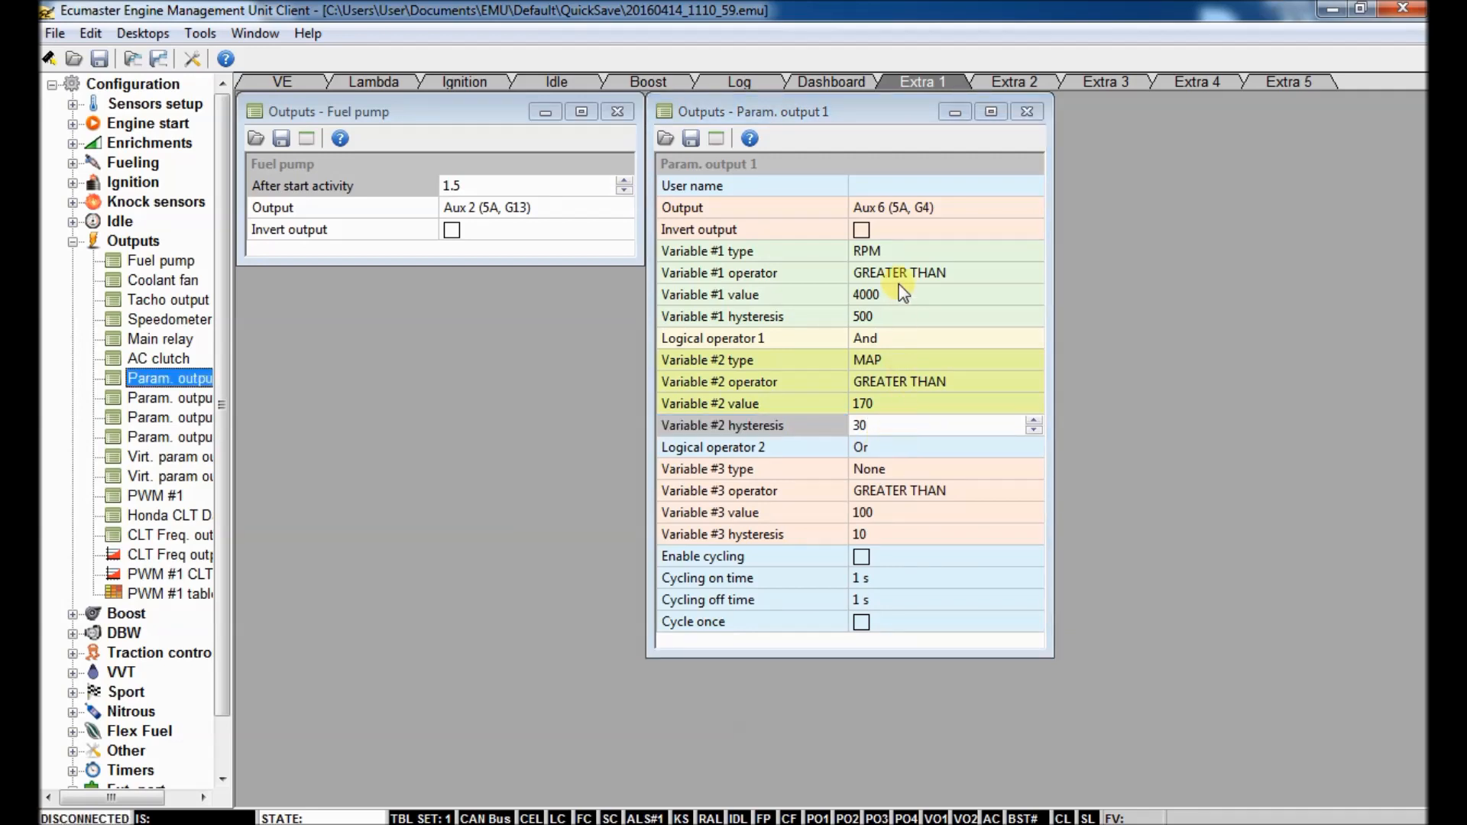
left_click(945, 446)
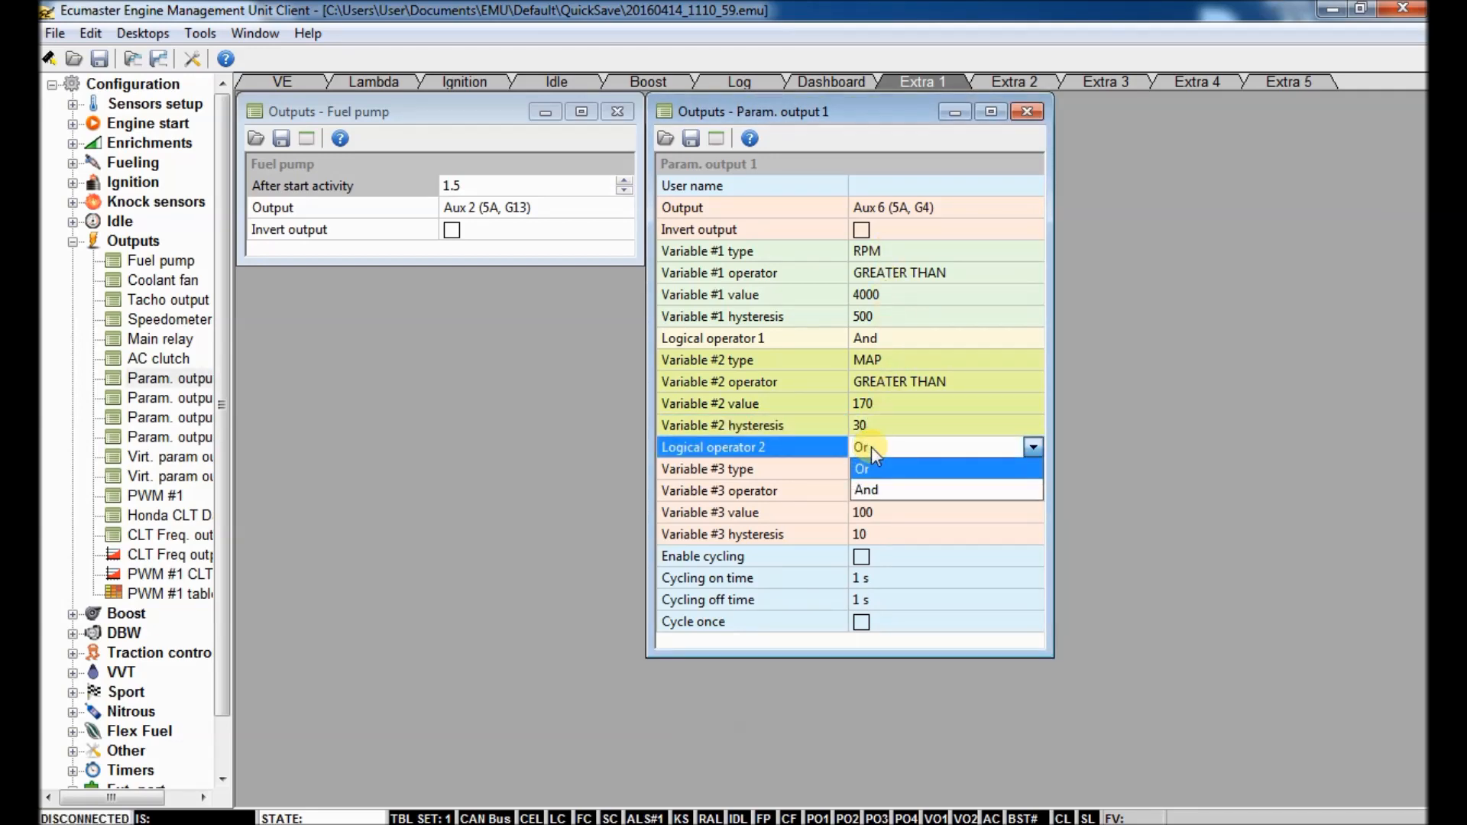
left_click(860, 469)
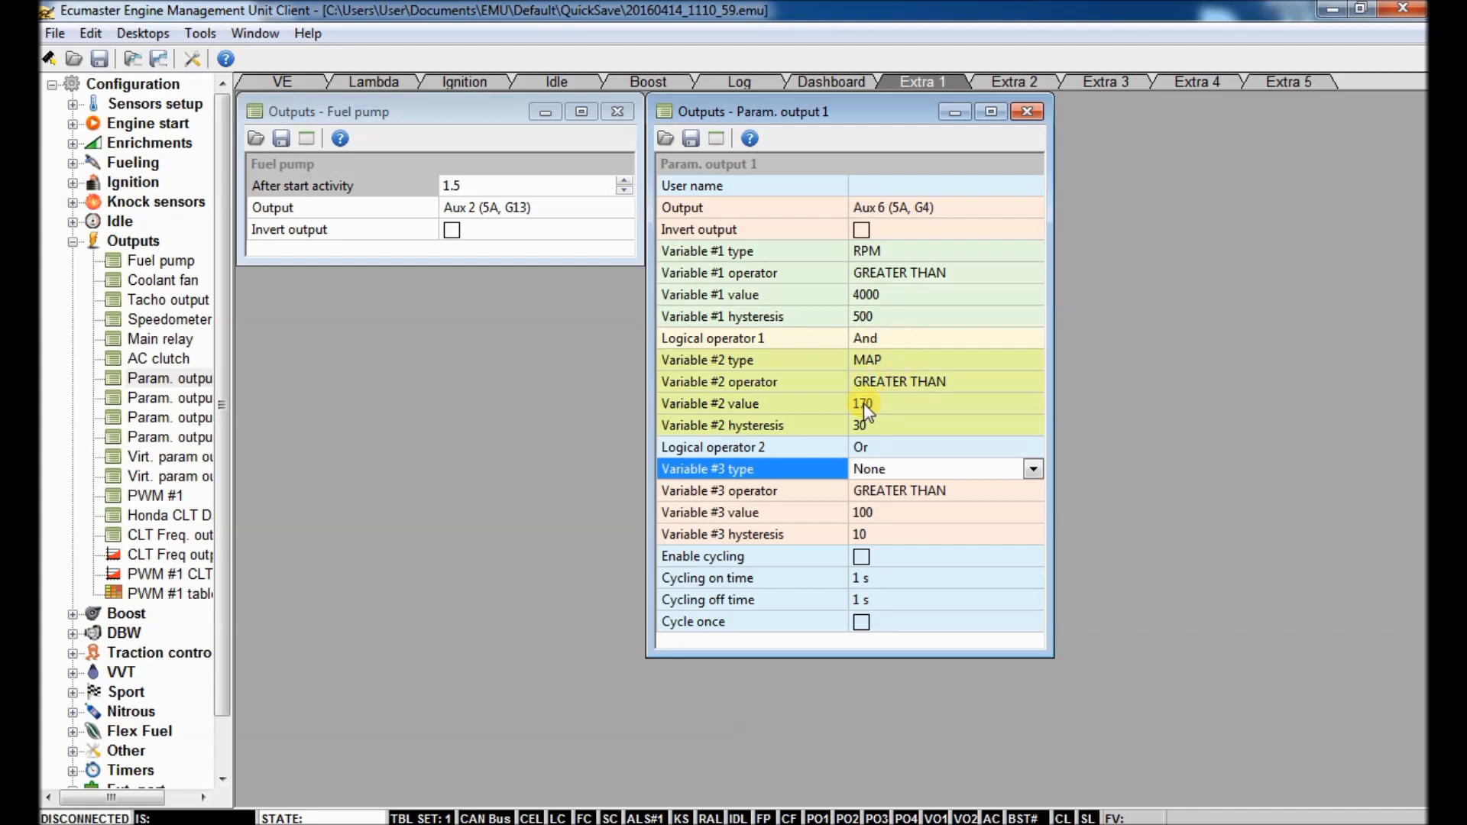
mouse_move(860, 445)
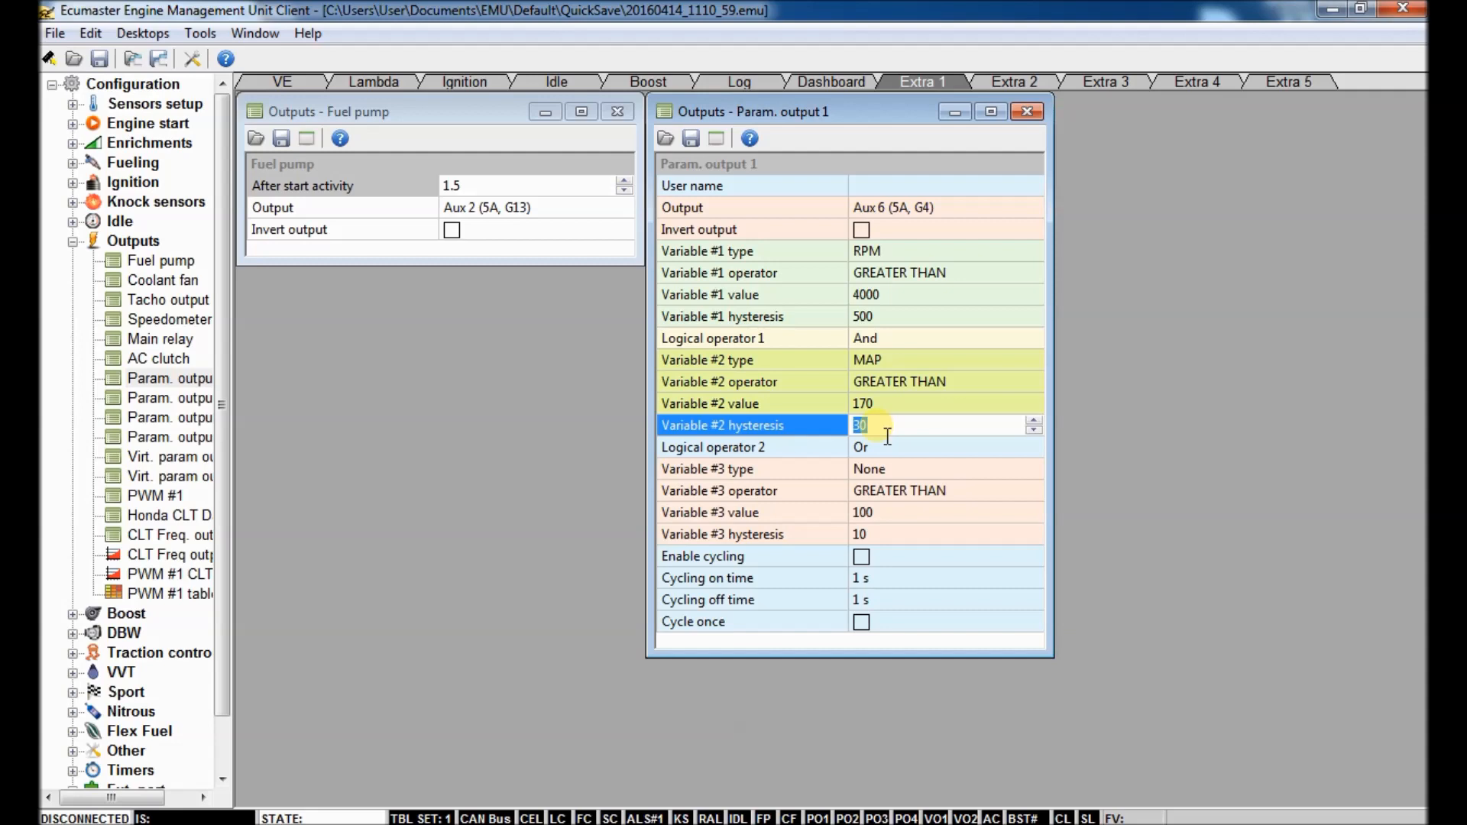
Step: Change the MAP condition's hysteresis from 30 to 150
type("1")
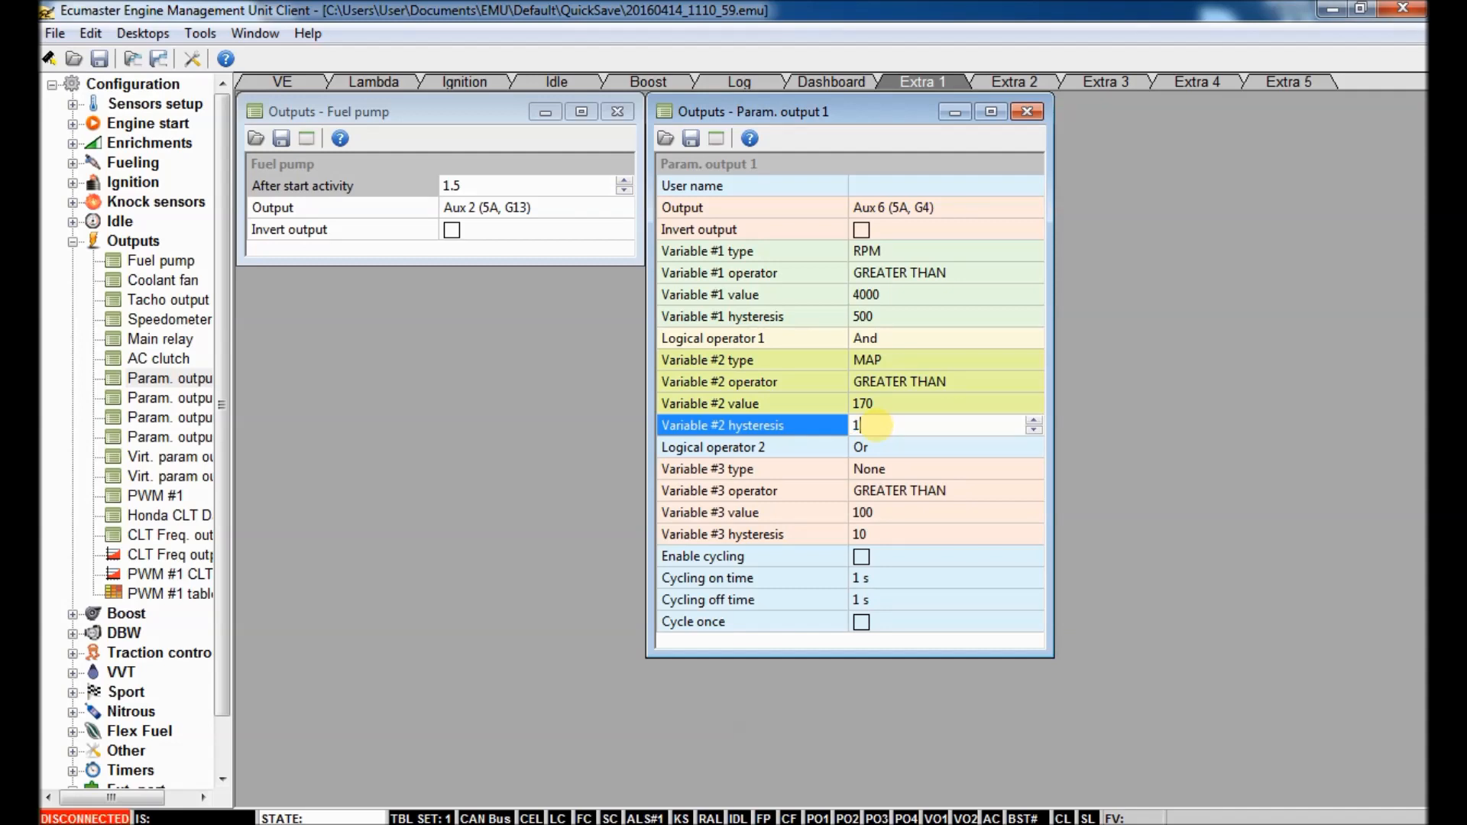
type("50")
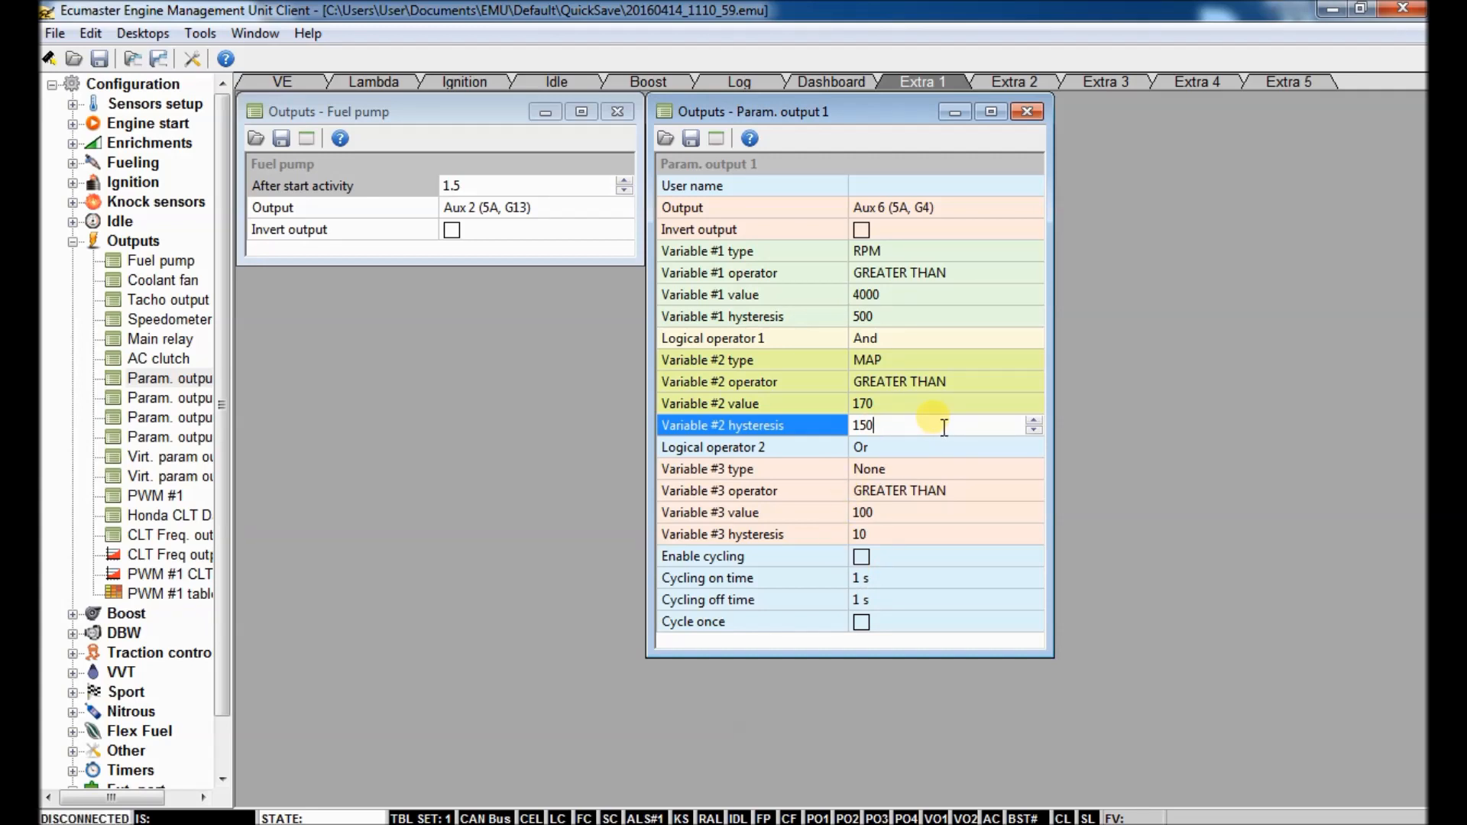
left_click(170, 378)
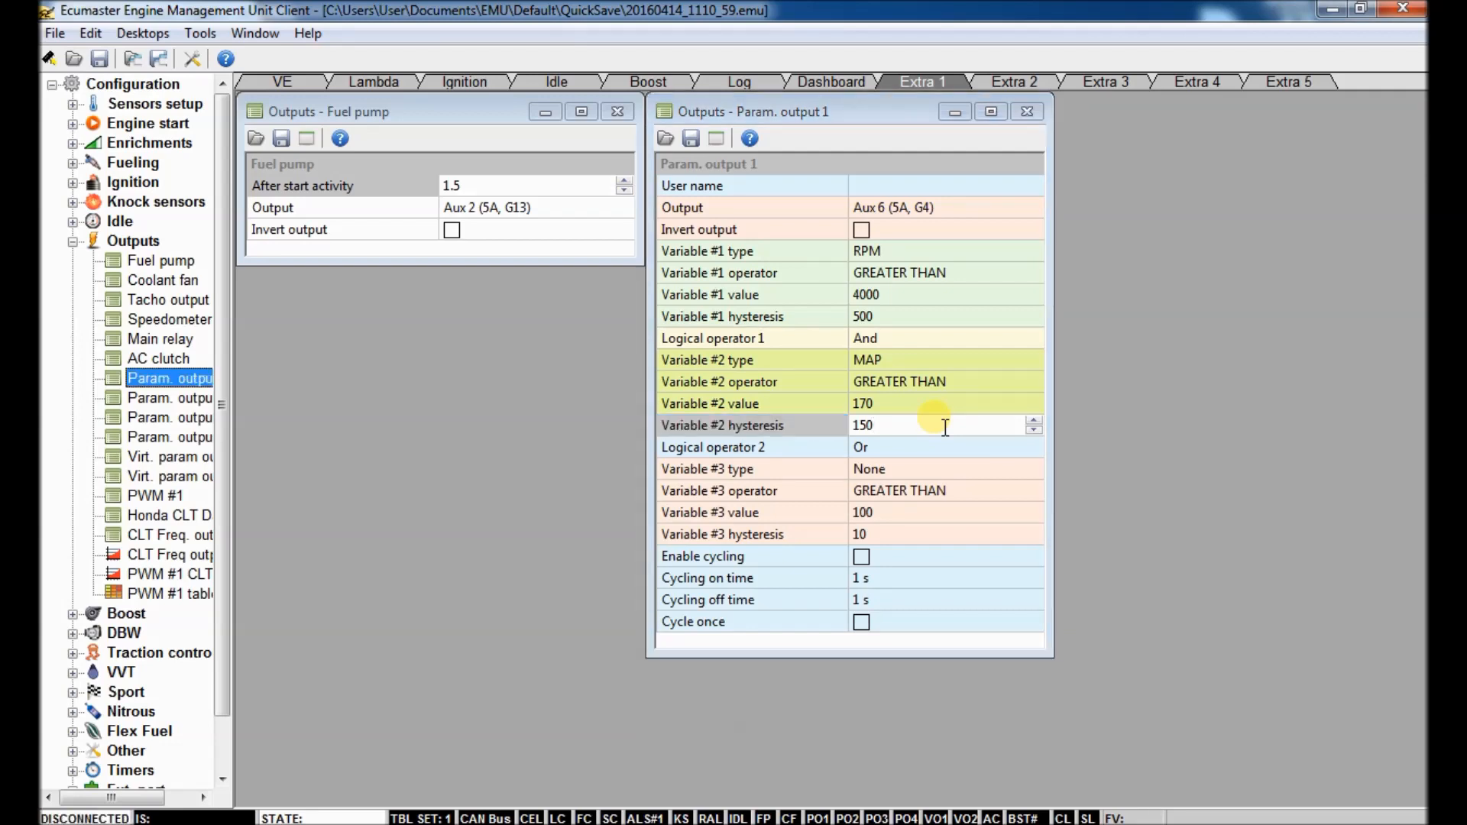
left_click(936, 383)
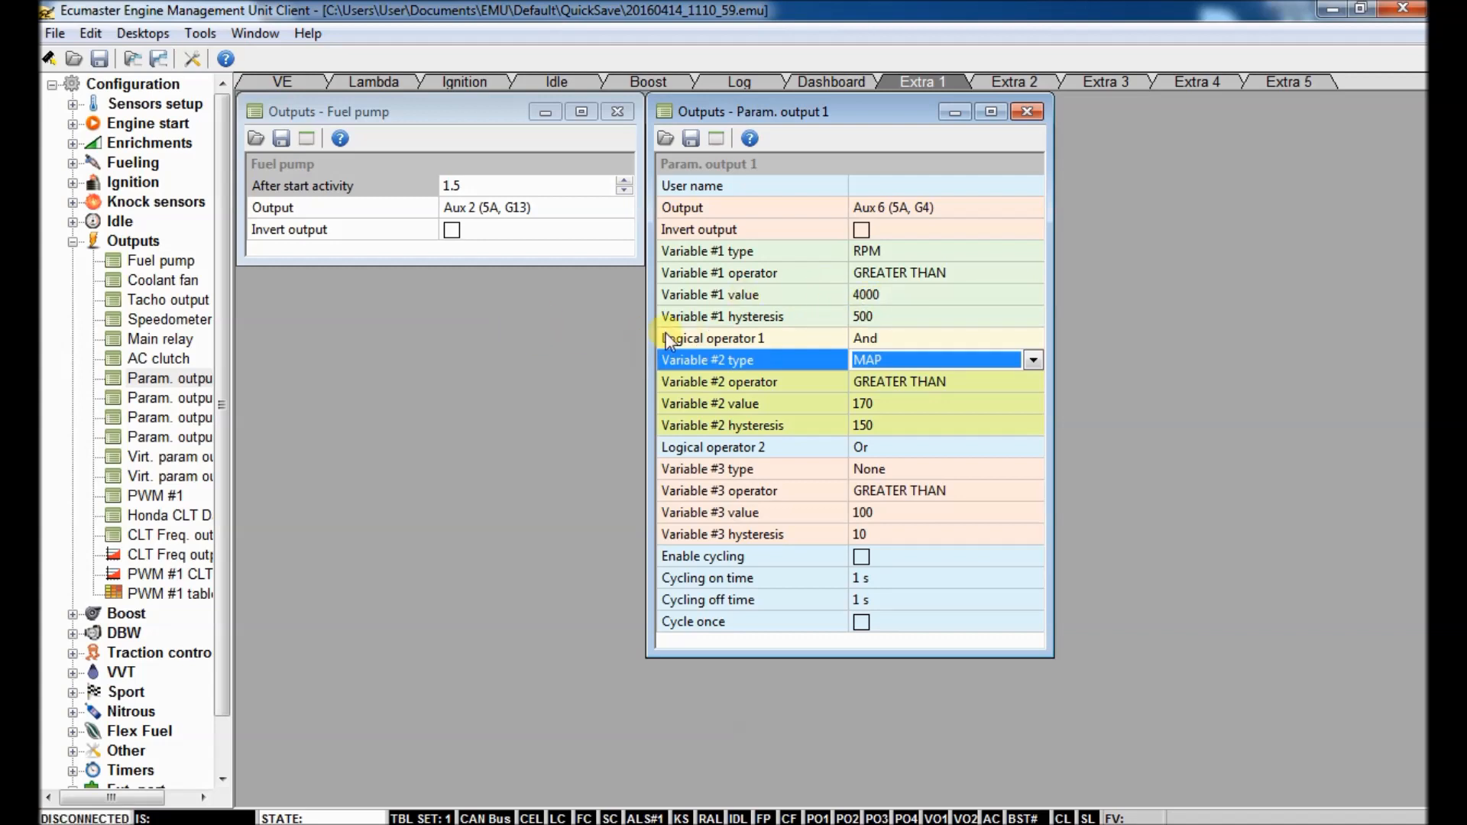
mouse_move(524, 391)
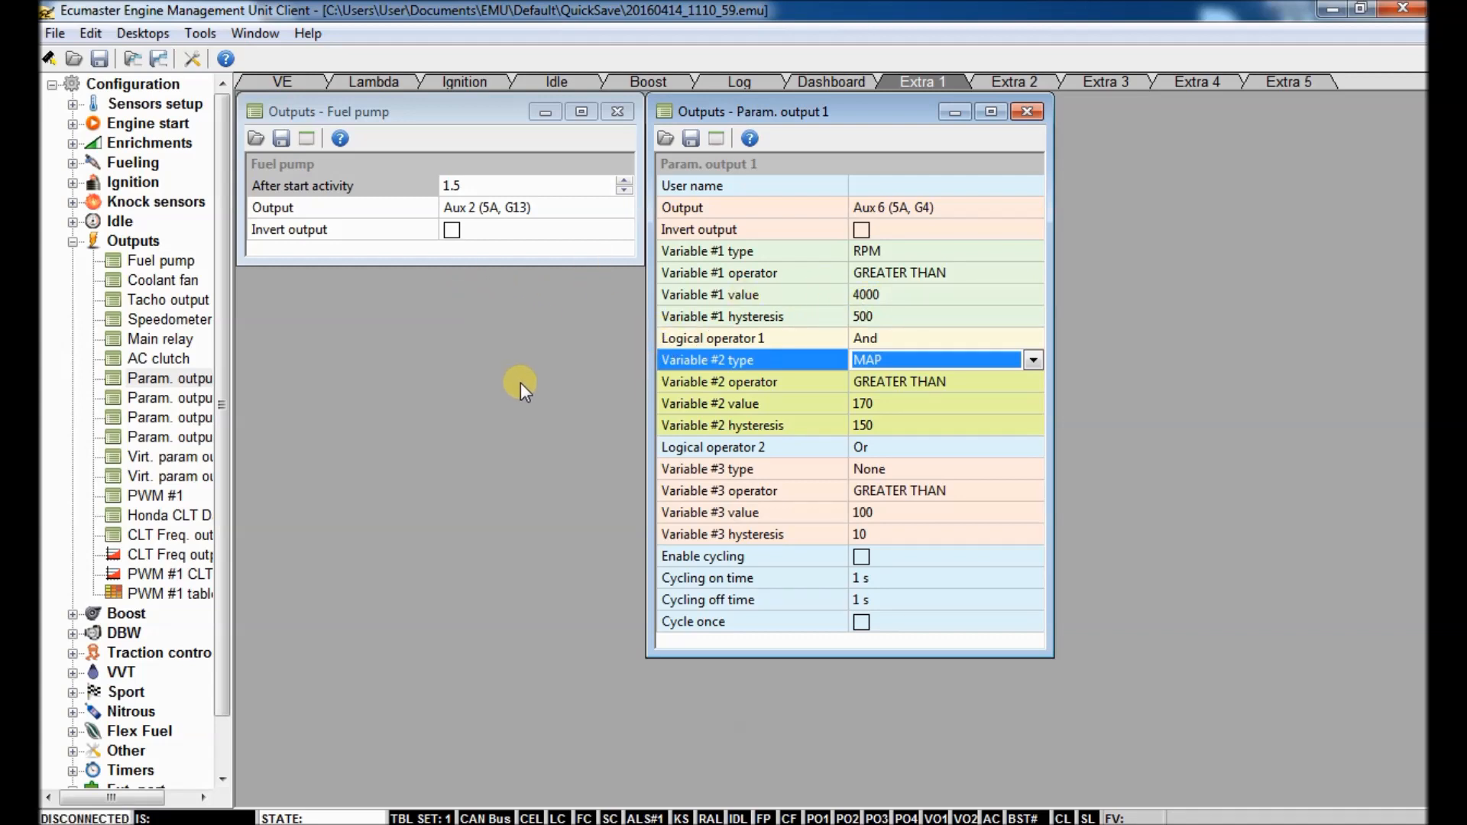
mouse_move(272, 332)
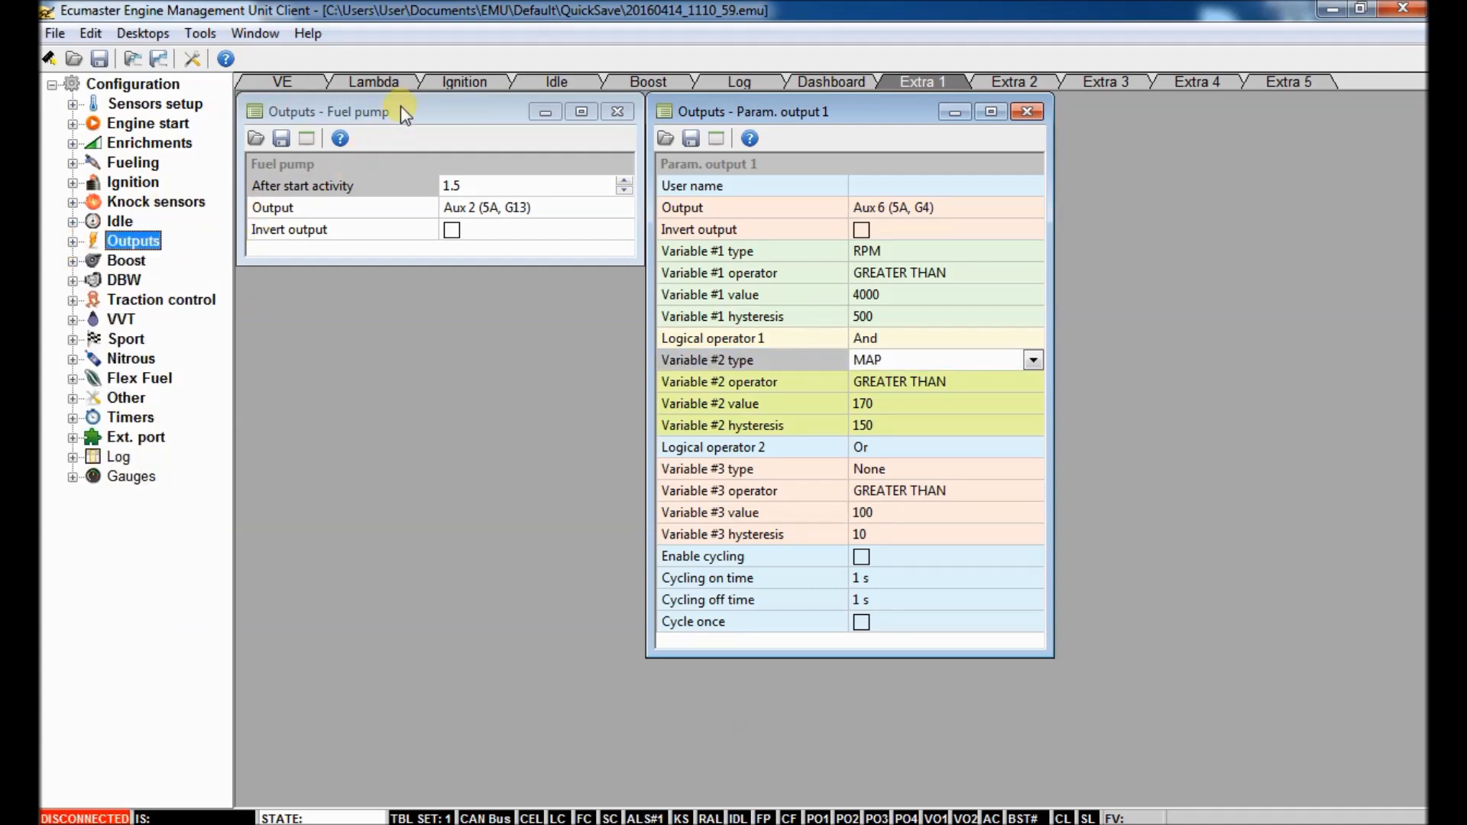
mouse_move(289, 81)
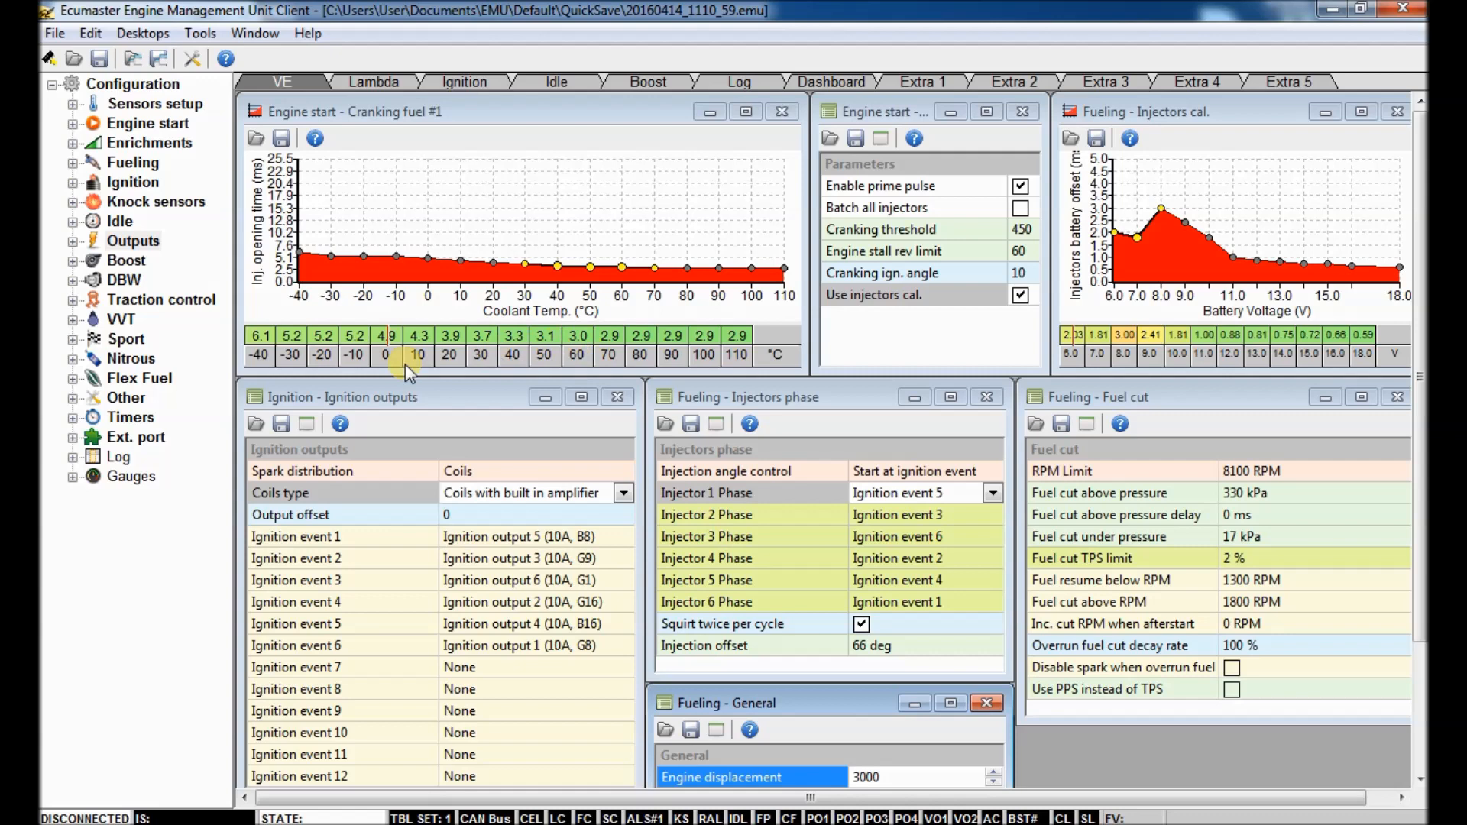
mouse_move(445, 397)
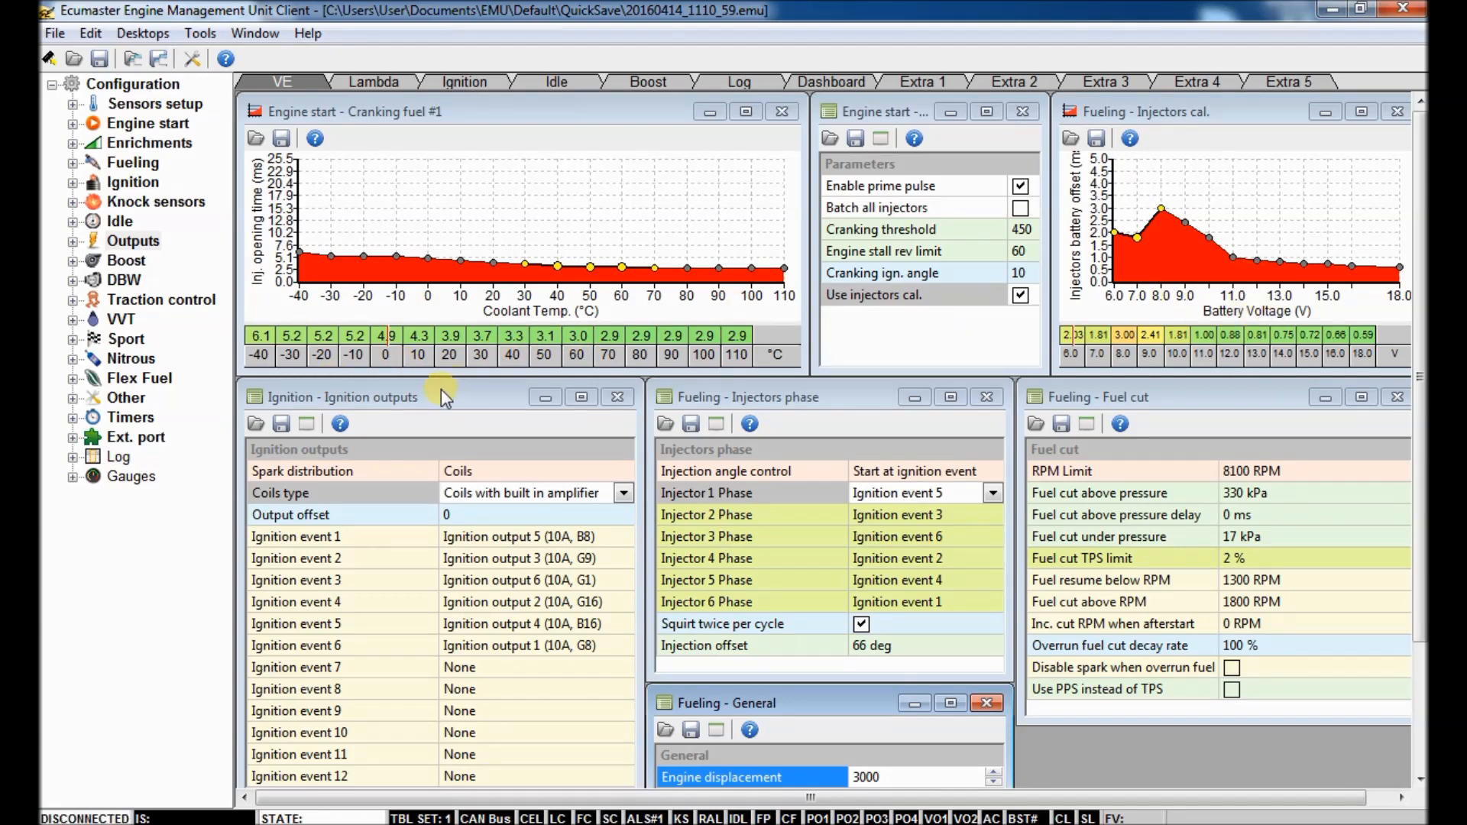
mouse_move(1258, 211)
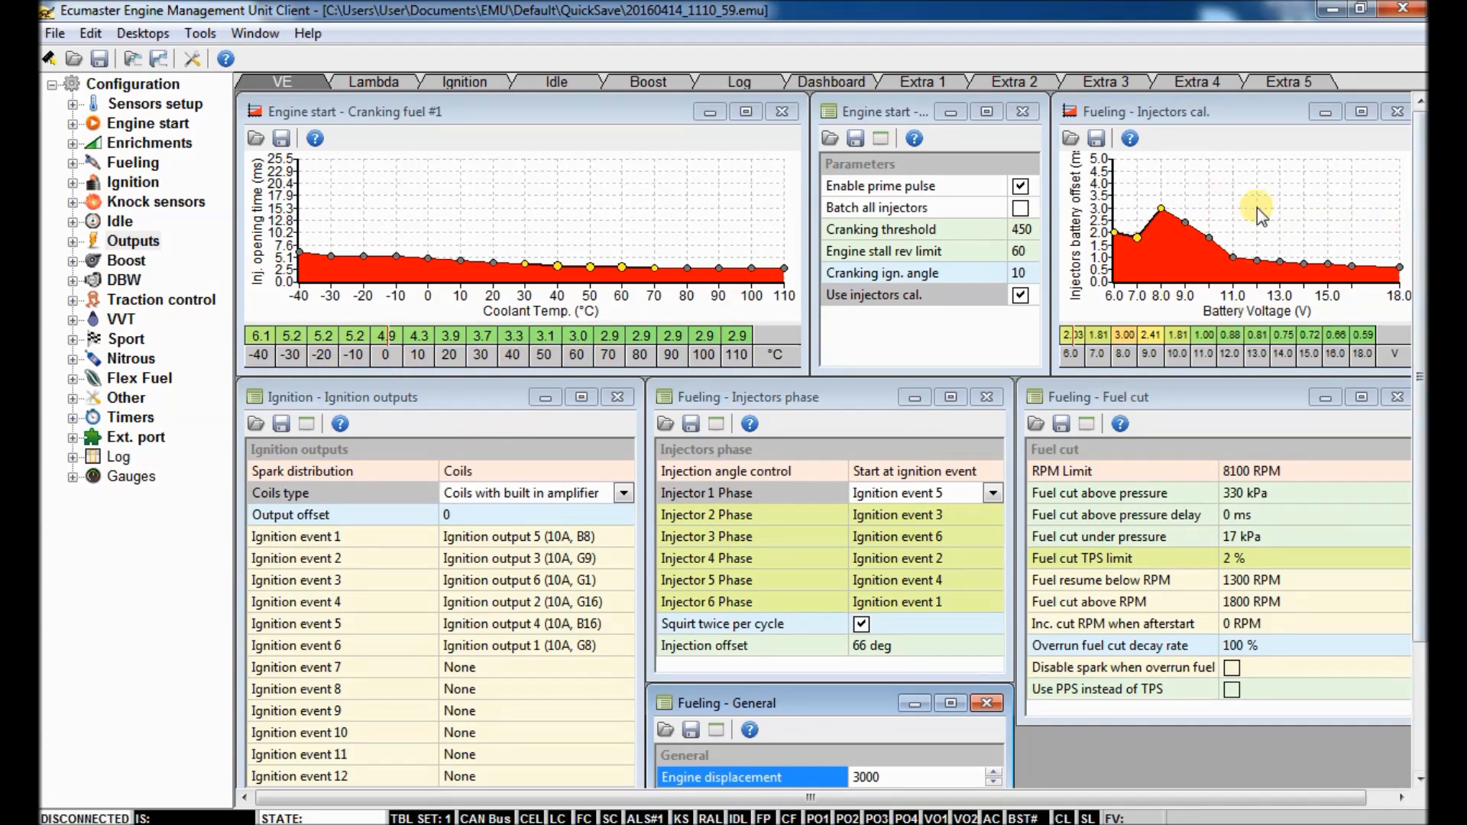